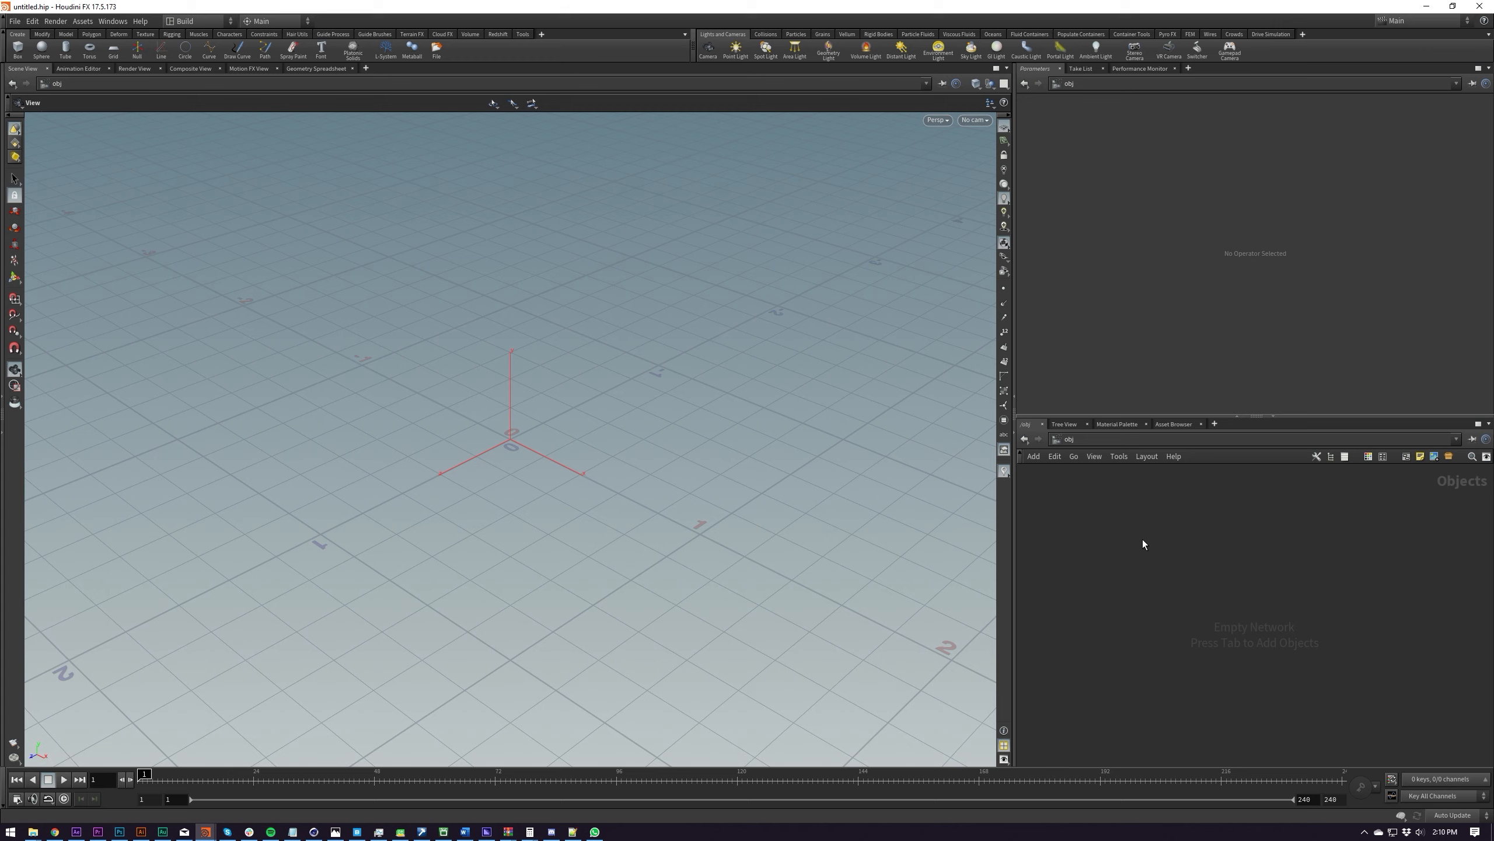
mouse_move(1148, 538)
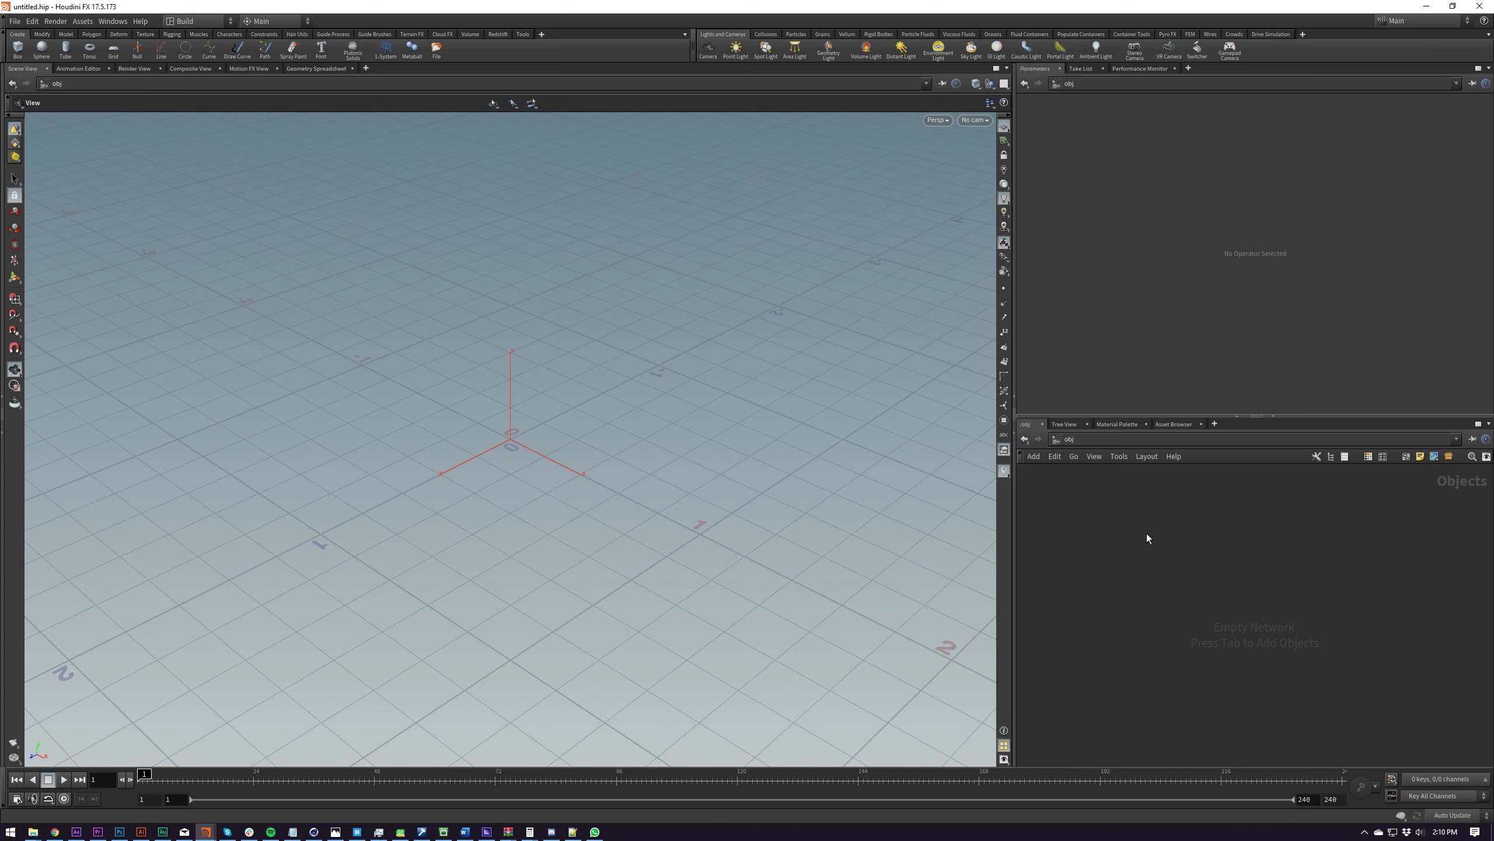
mouse_move(1147, 544)
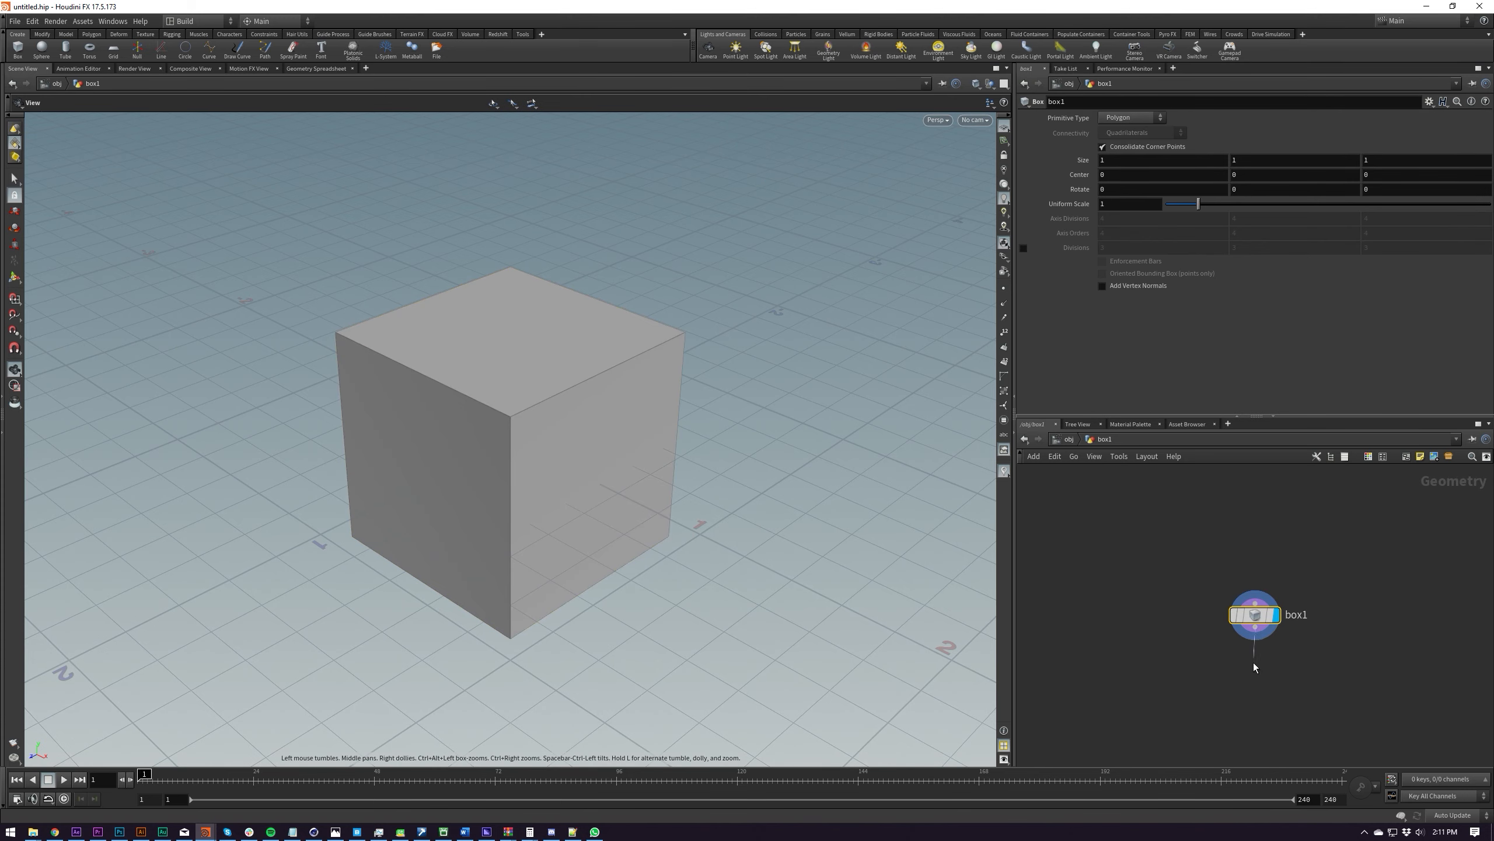
Add a Points from Volume SOP under box1 with Point Separation 0.2
left_click(1252, 664)
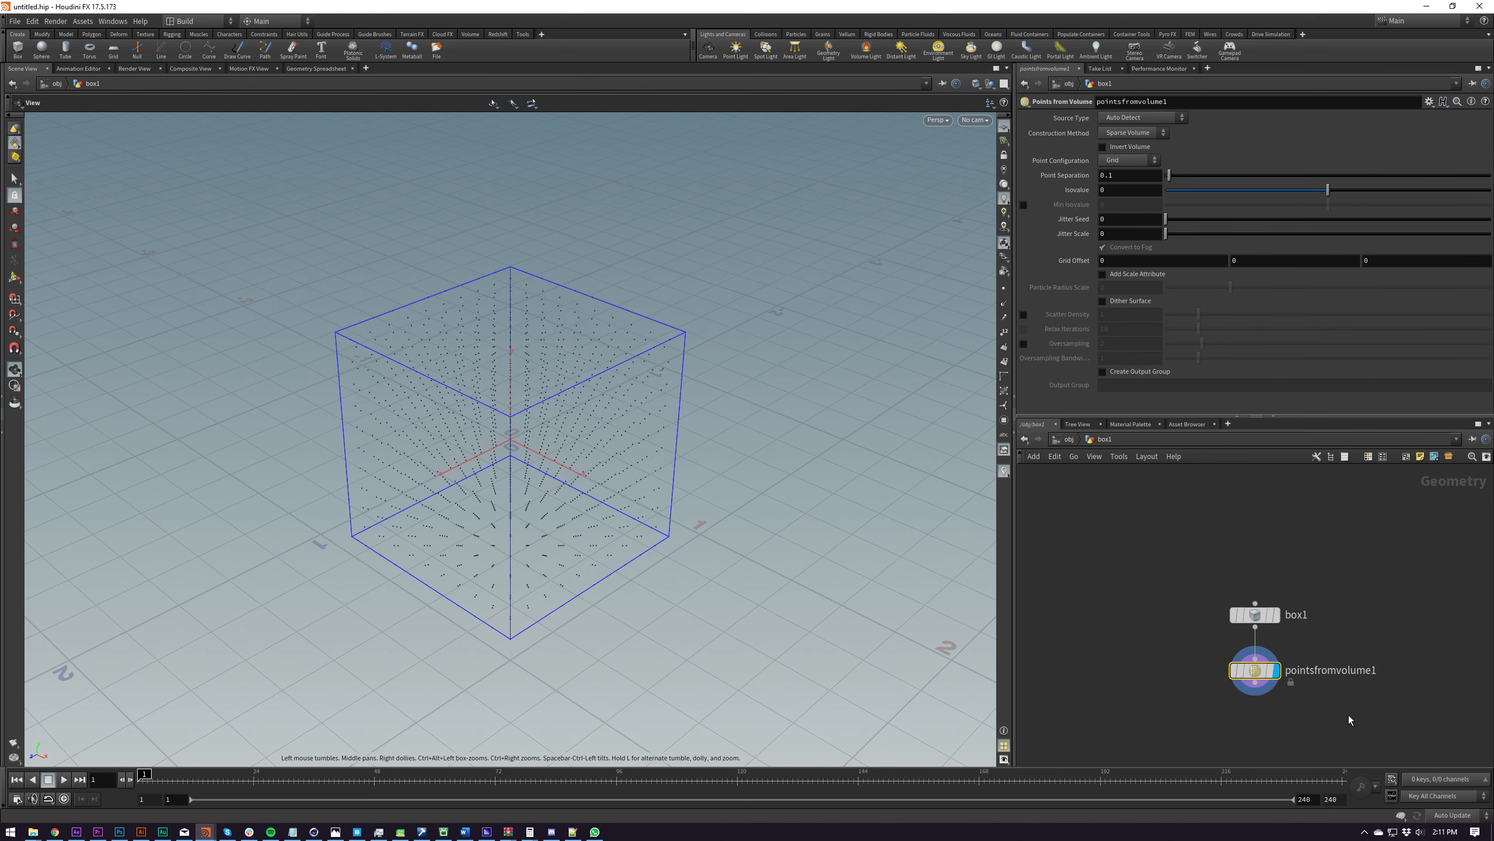
left_click(1130, 174)
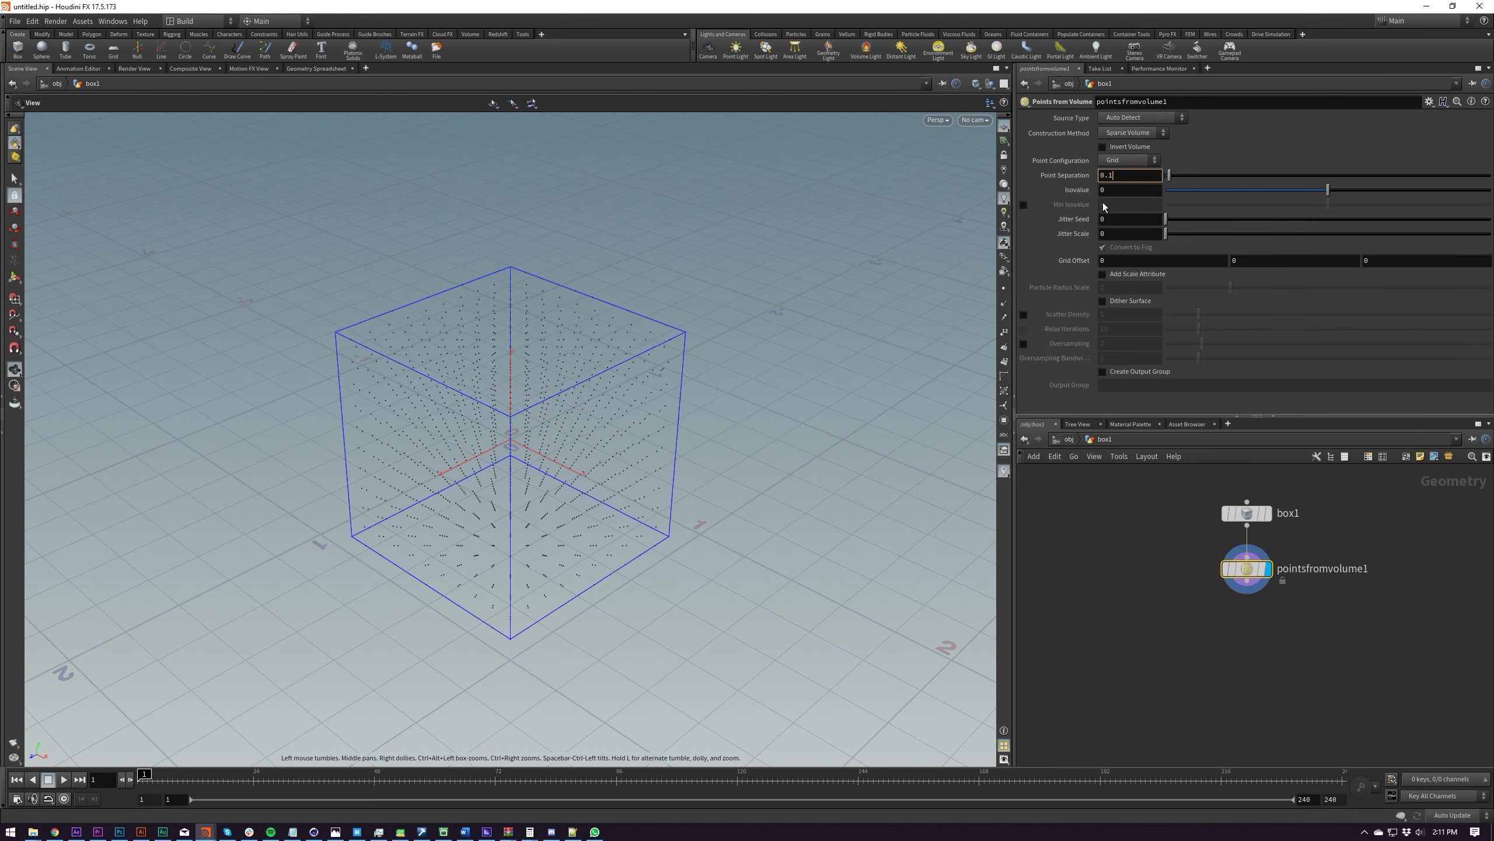
type("0.2")
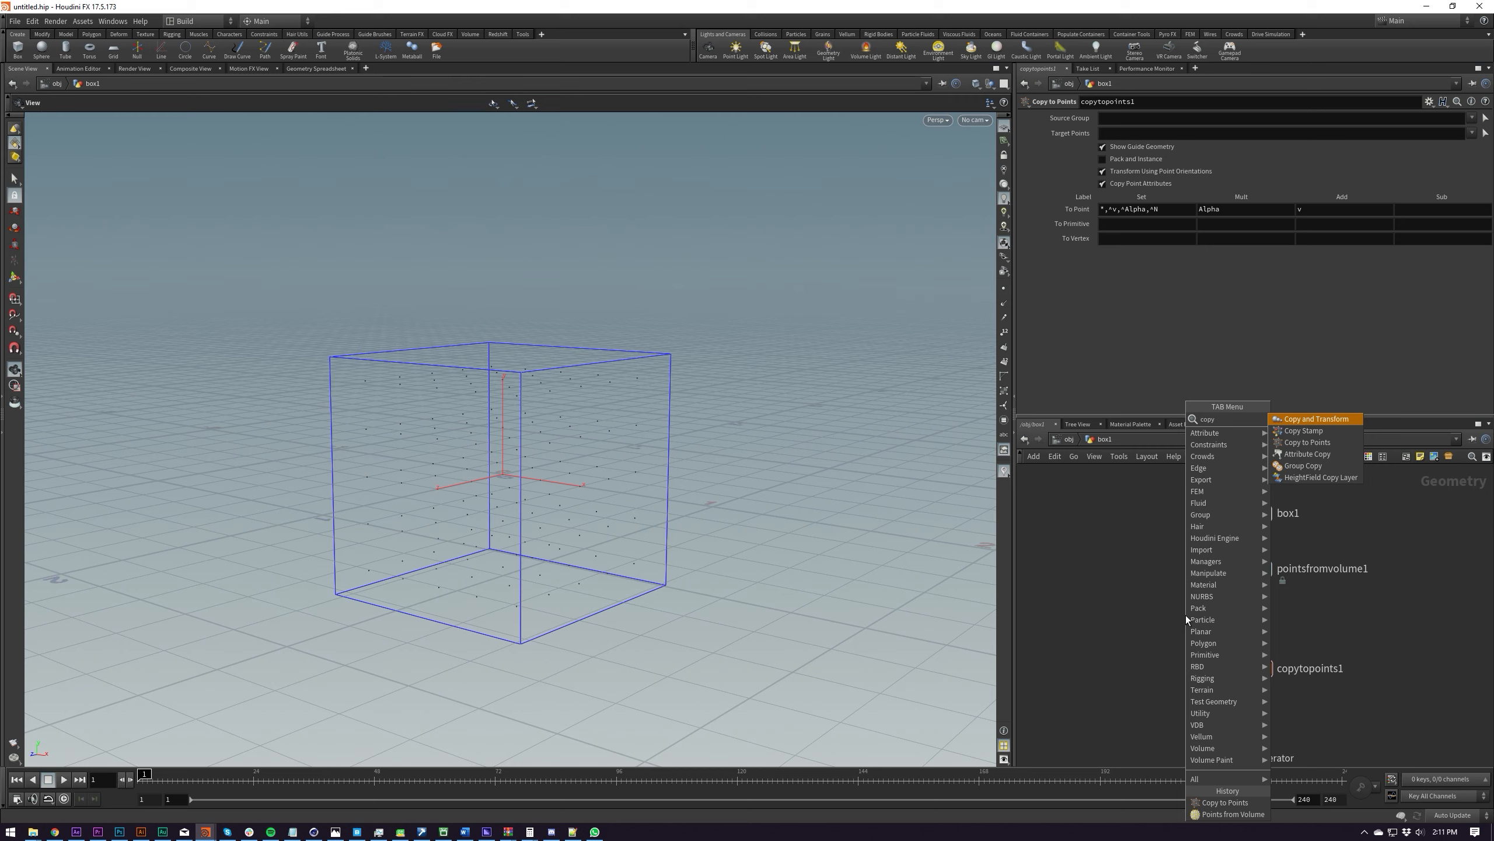
mouse_move(1301, 430)
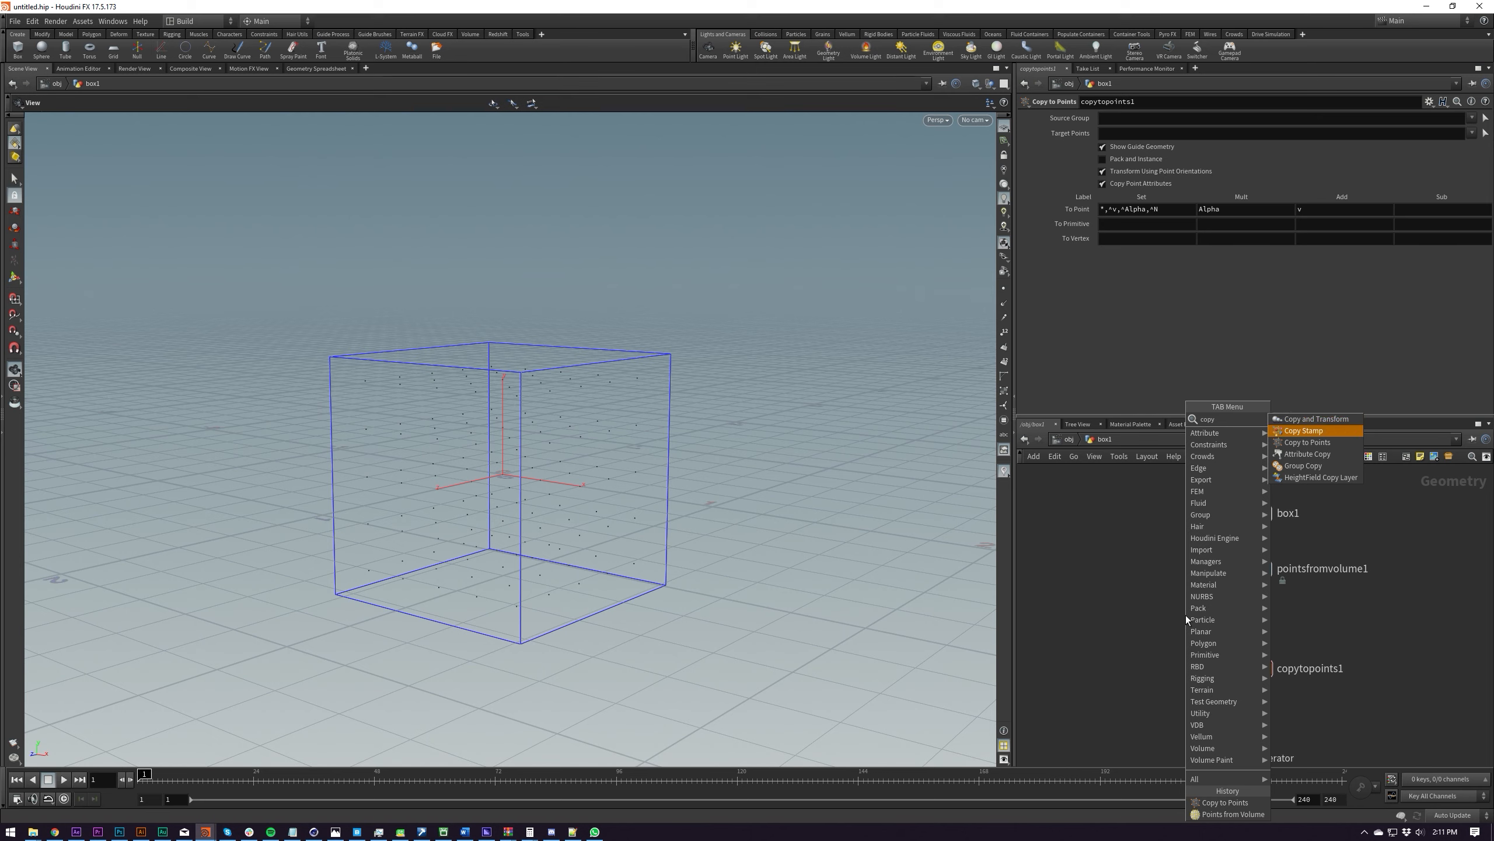
left_click(1302, 430)
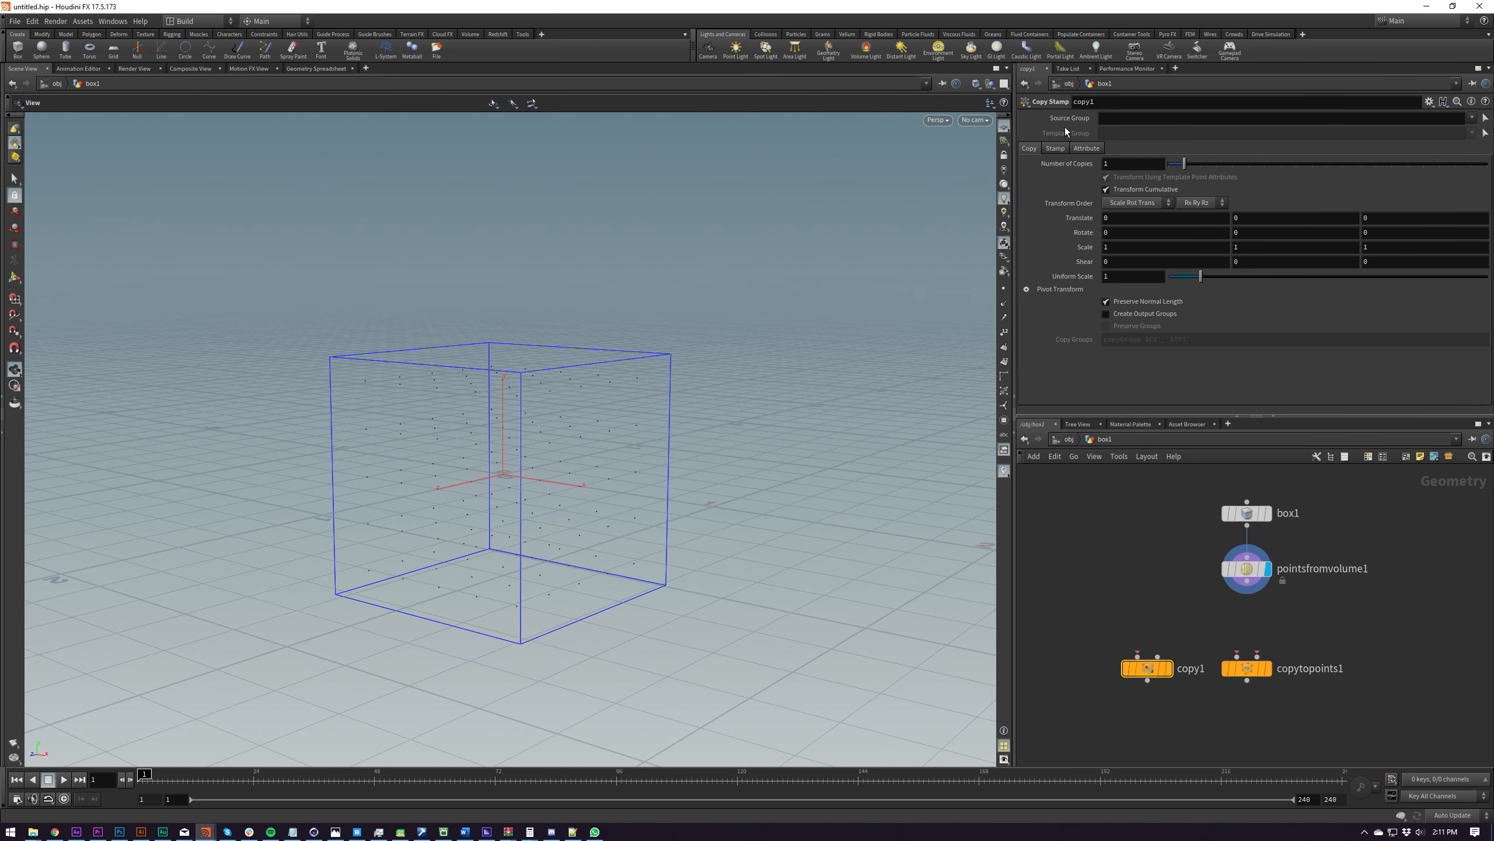
left_click(1085, 149)
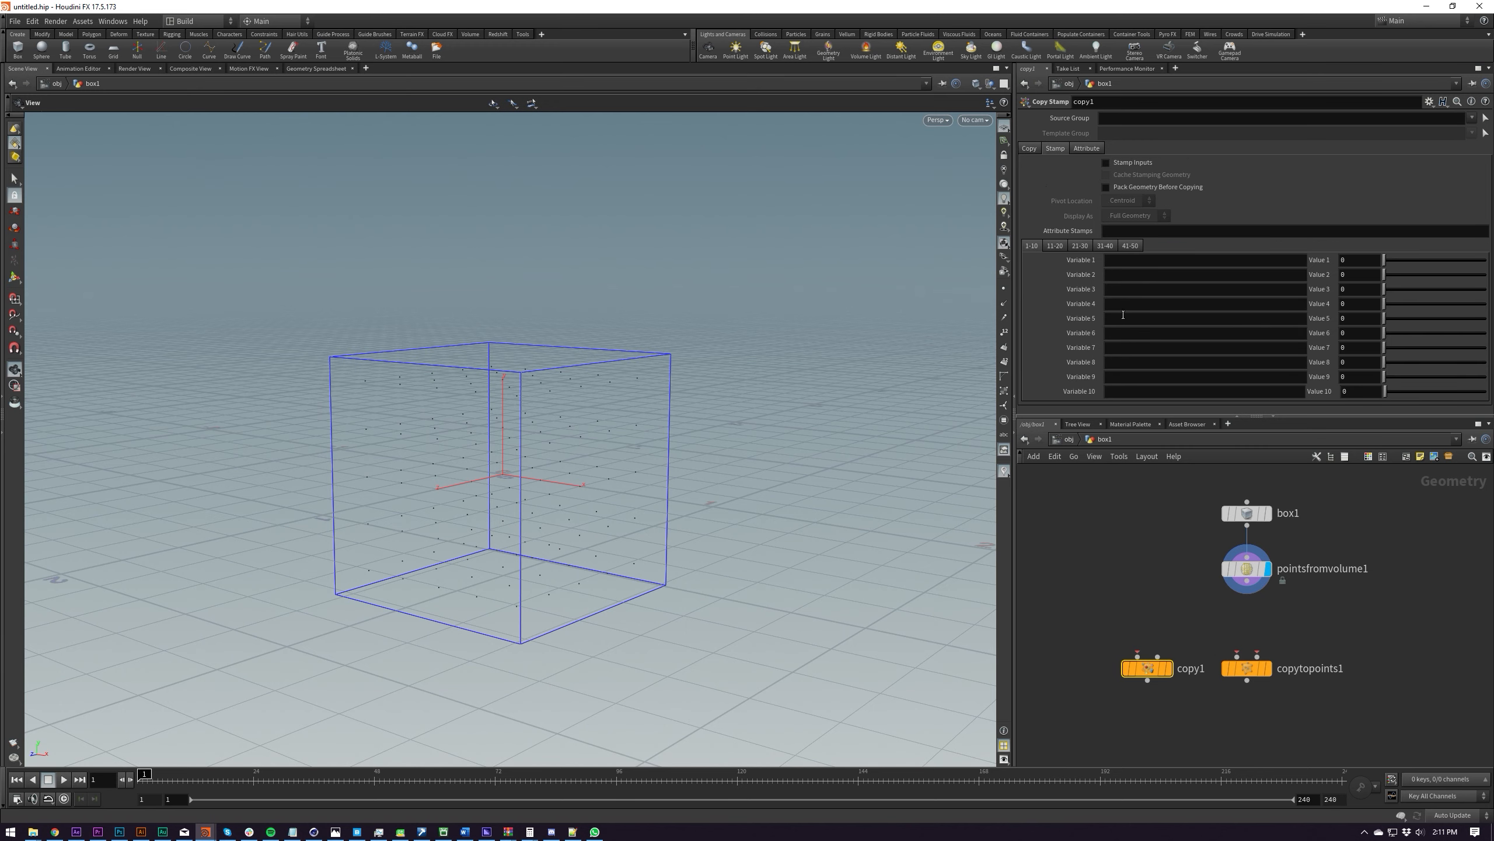
mouse_move(1123, 649)
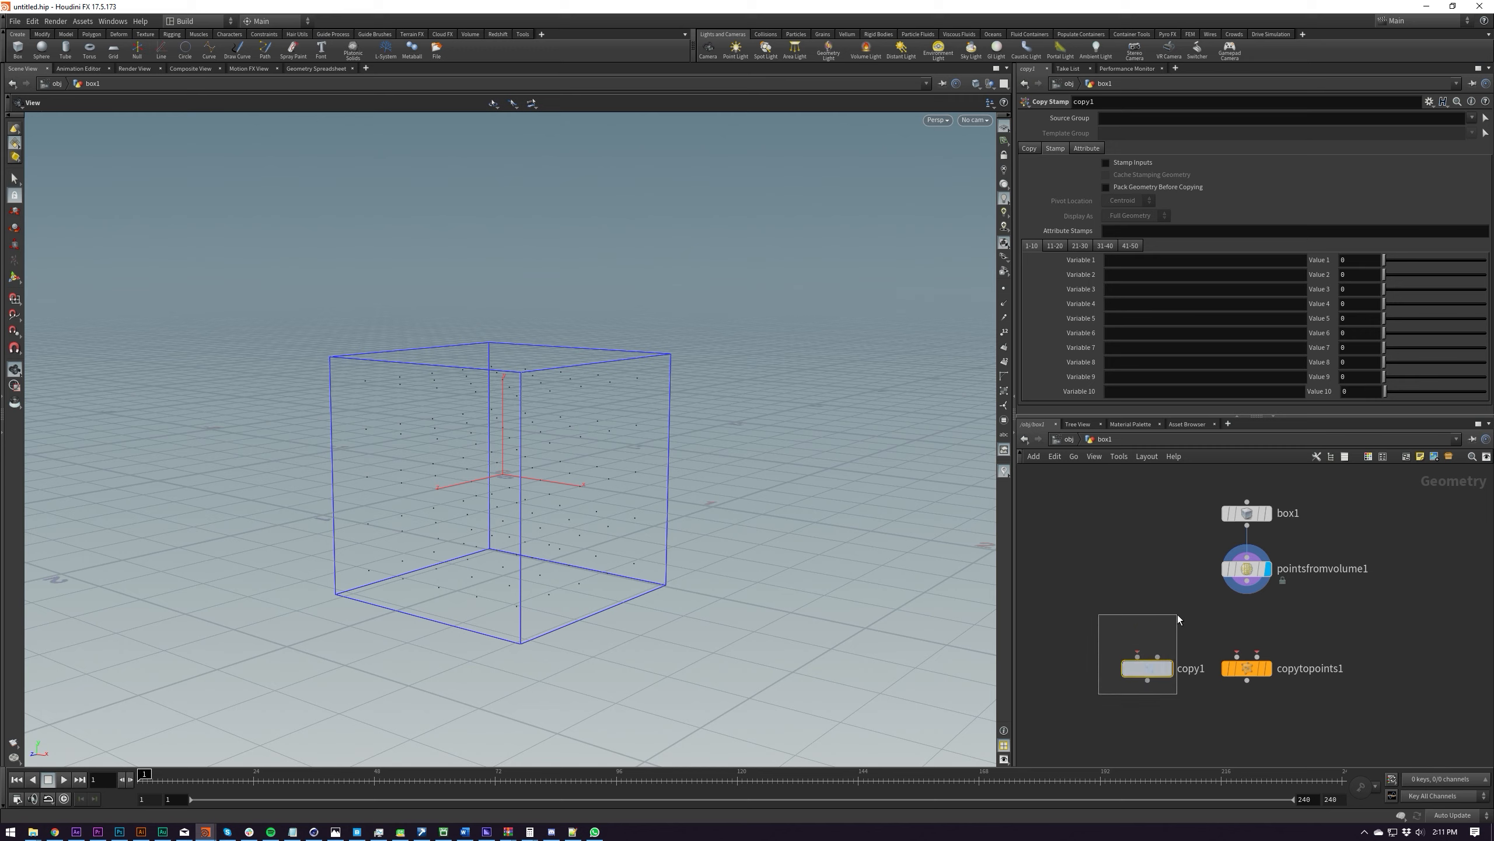
left_click(1147, 666)
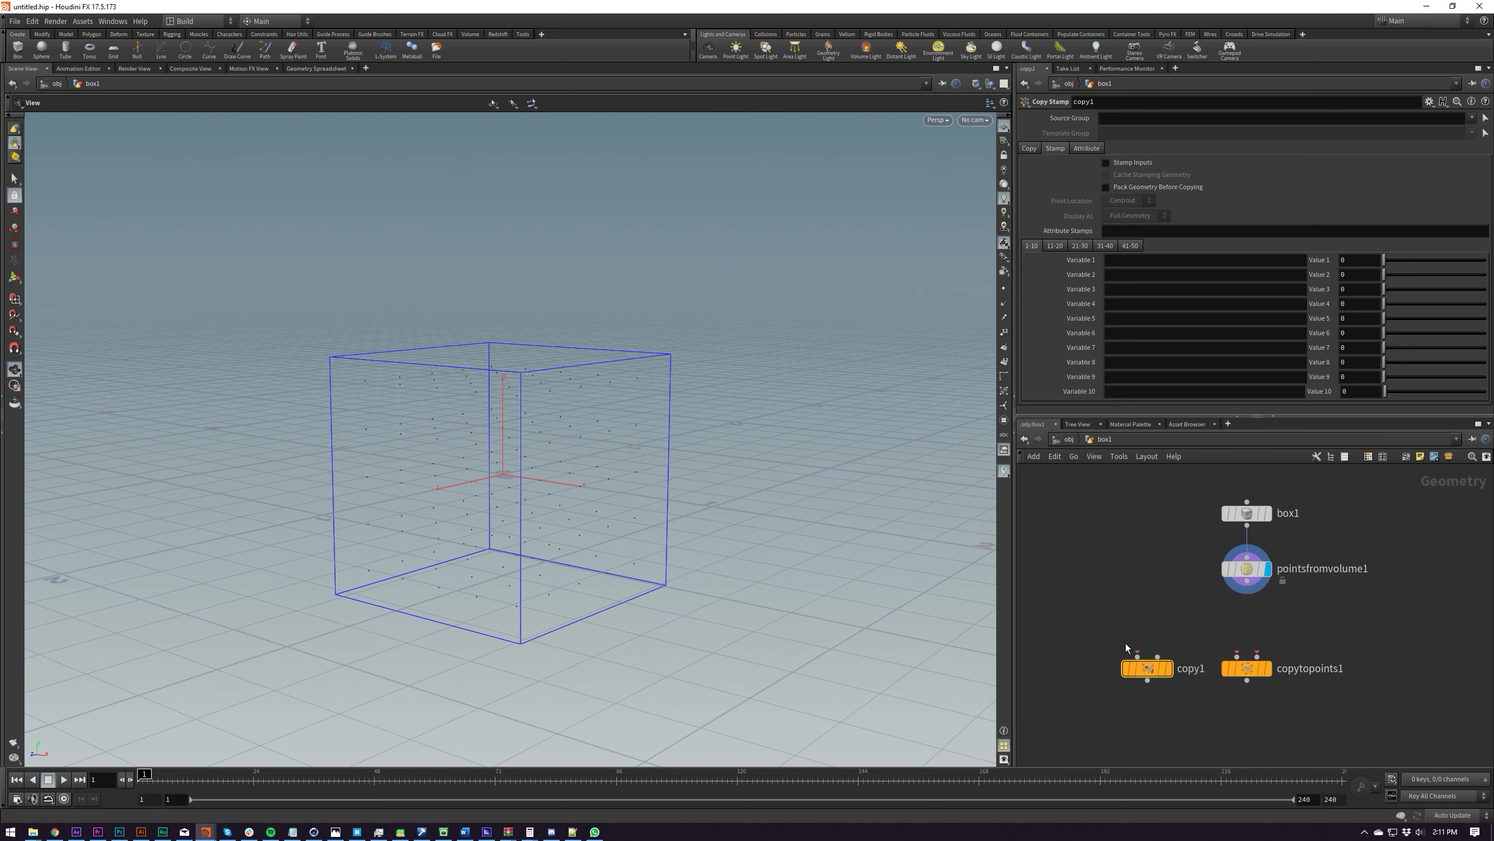
left_click(1245, 568)
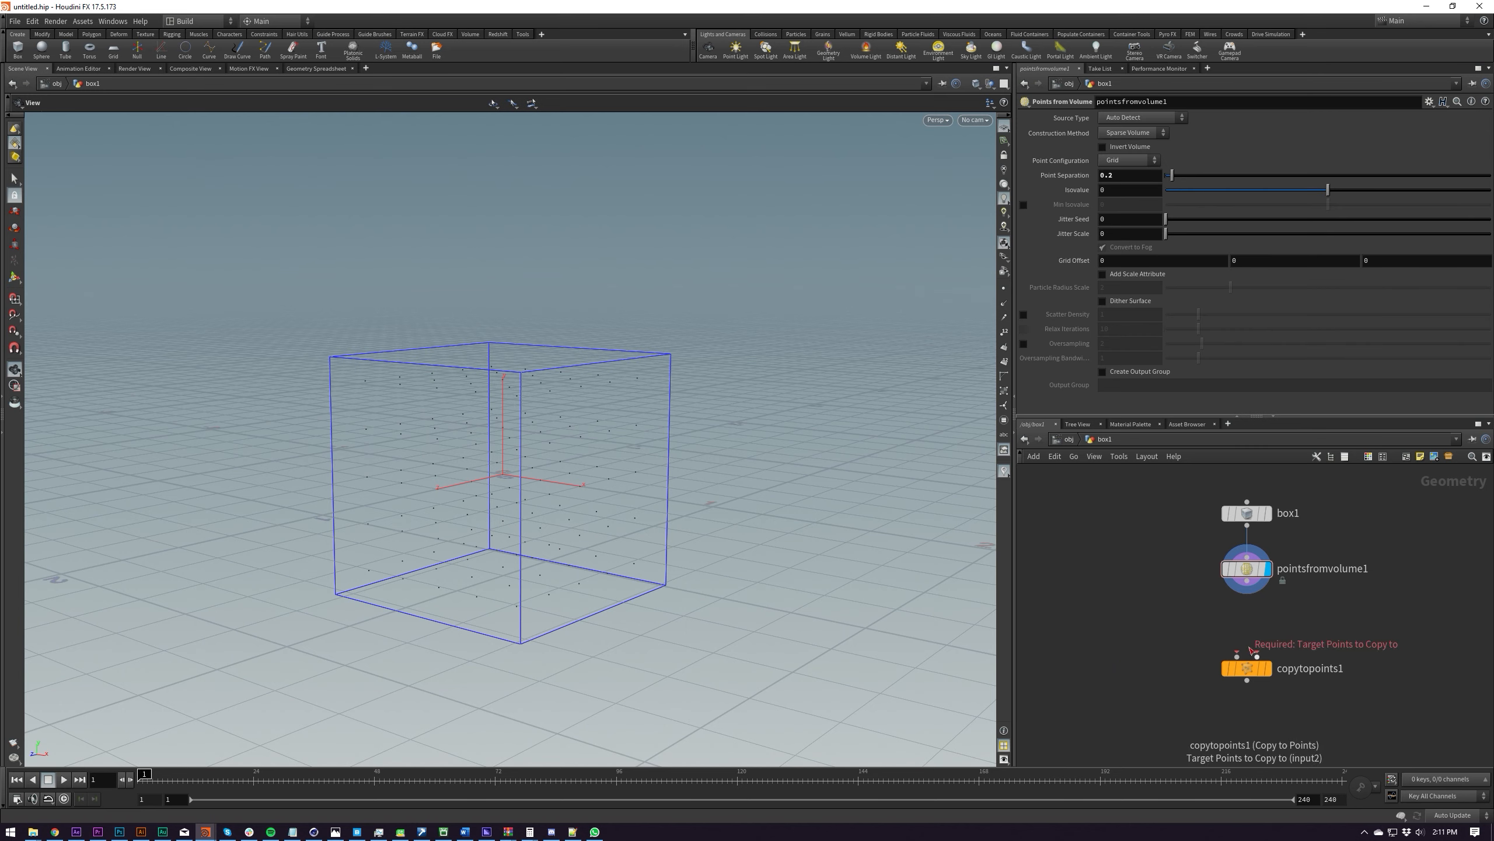
Wire box2 and the volume points into Copy to Points, with box2 Uniform Scale 0.14
left_click(1245, 581)
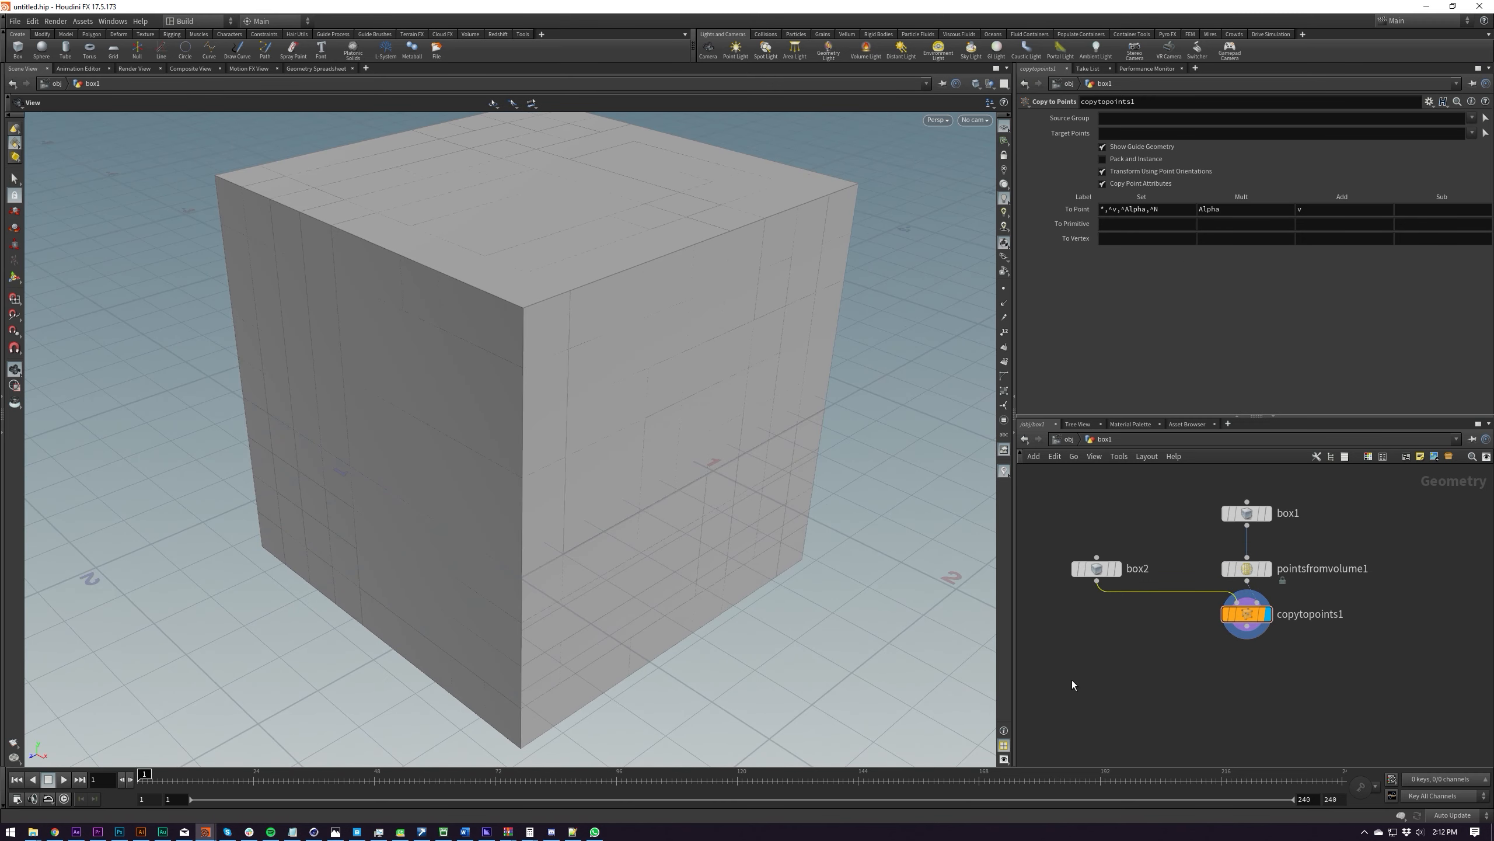
left_click(1096, 568)
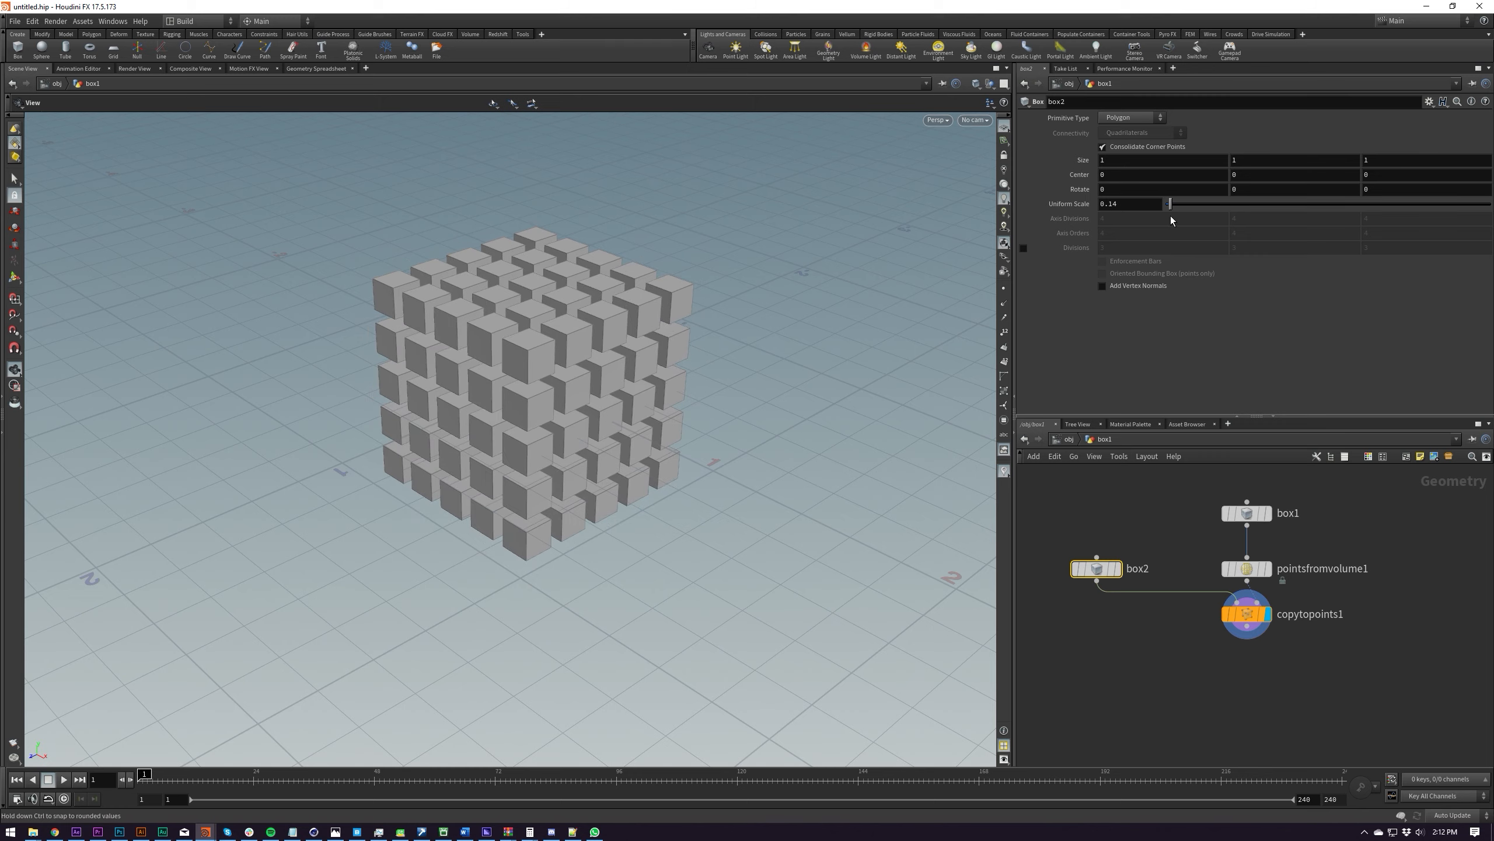
left_click(1245, 568)
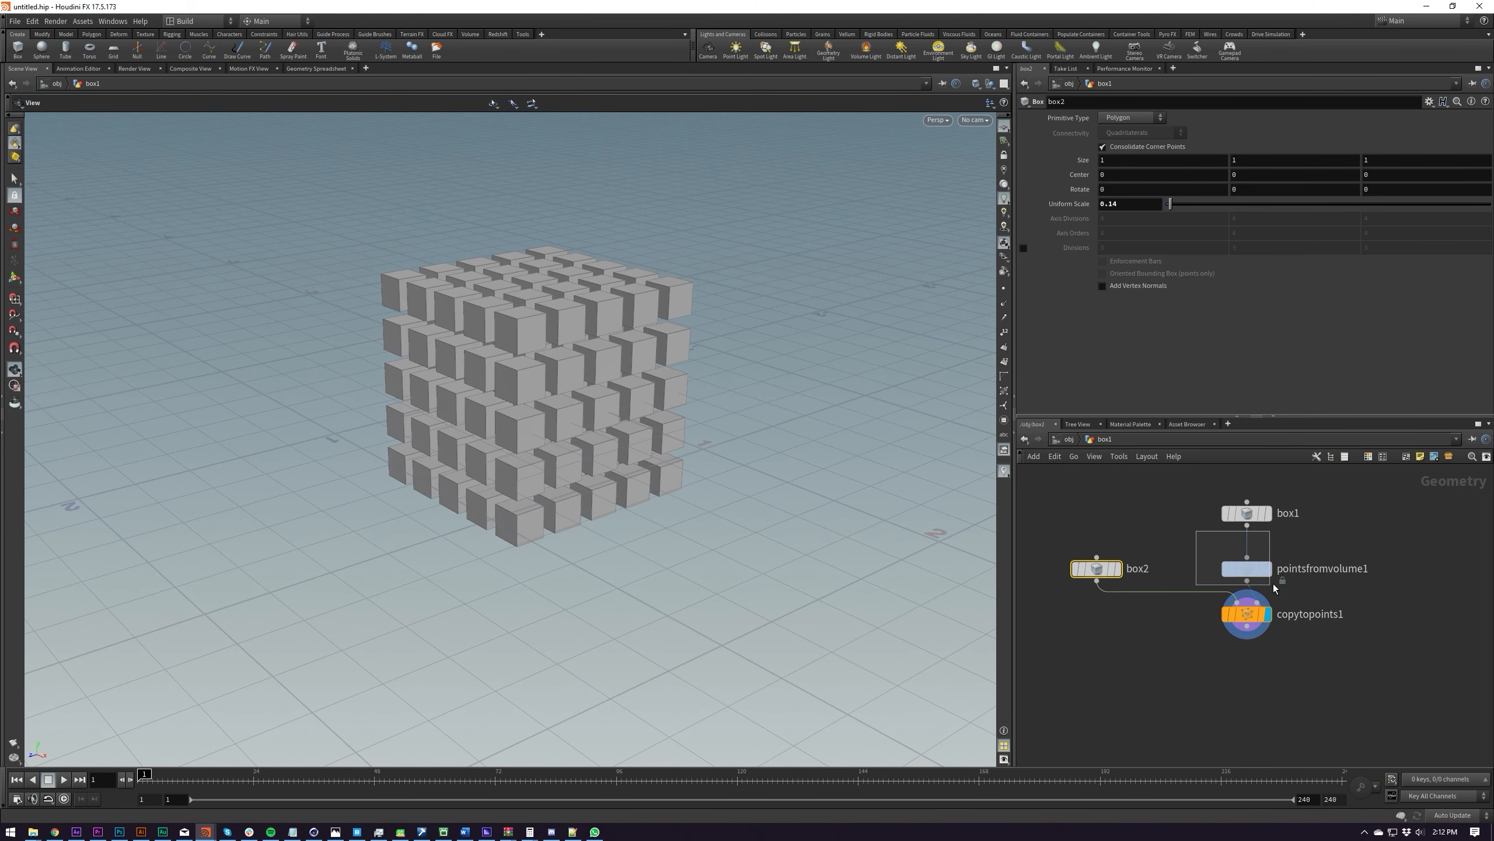
left_click(1246, 569)
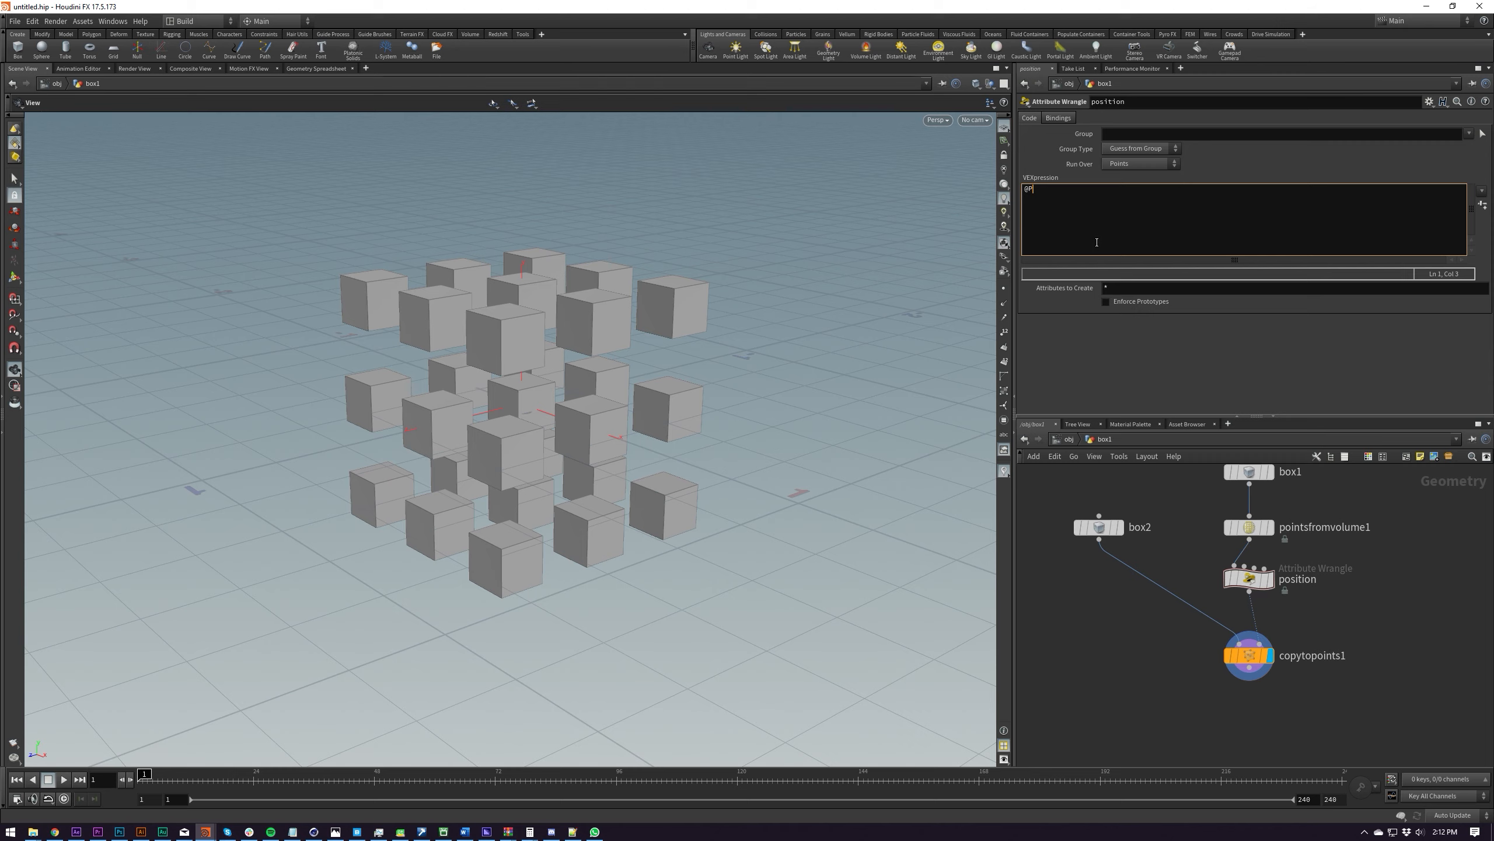
type("=")
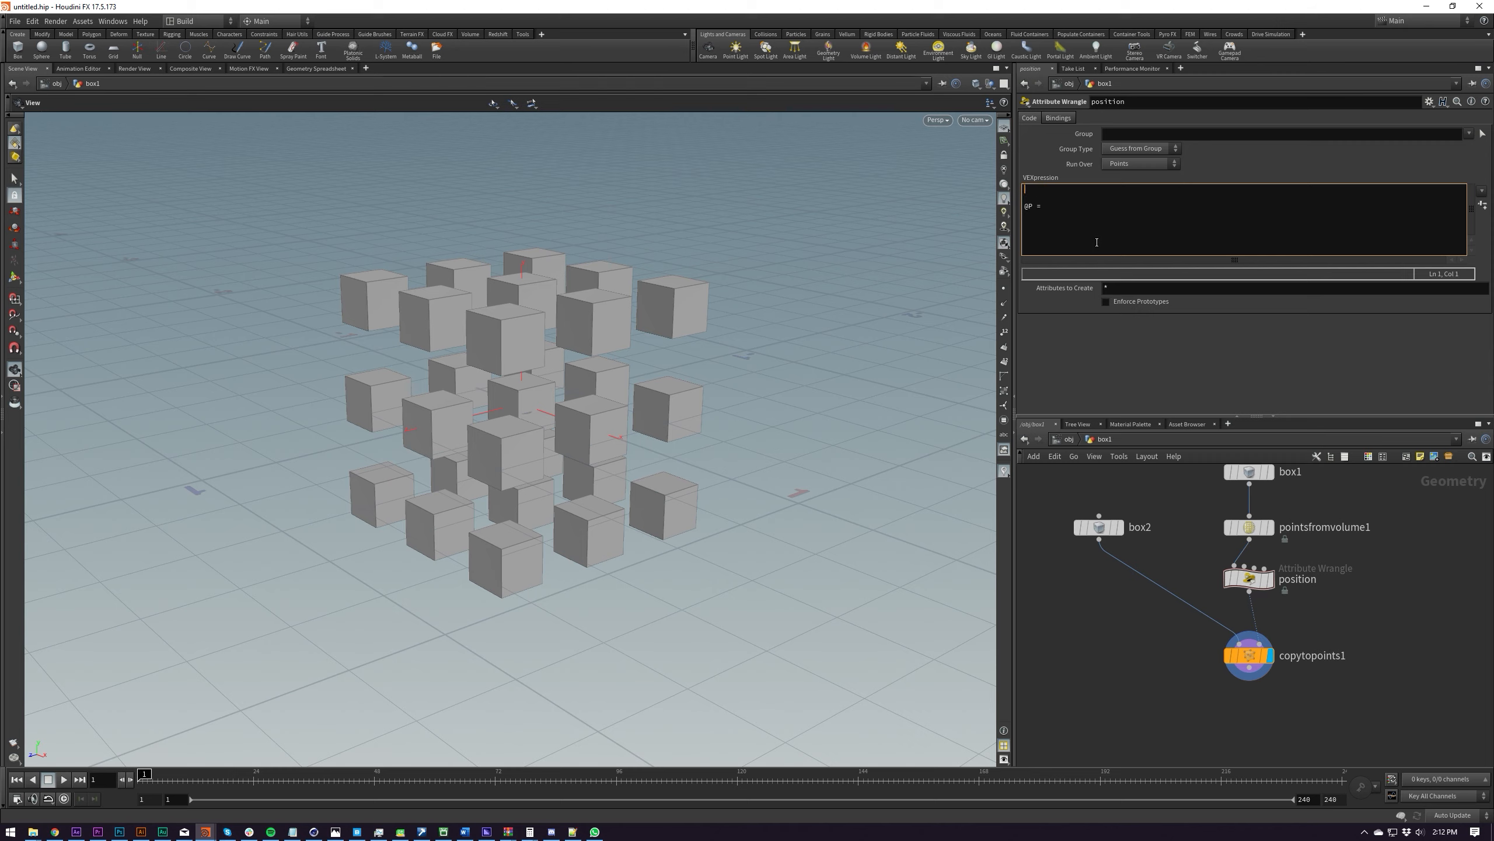
type("float randx")
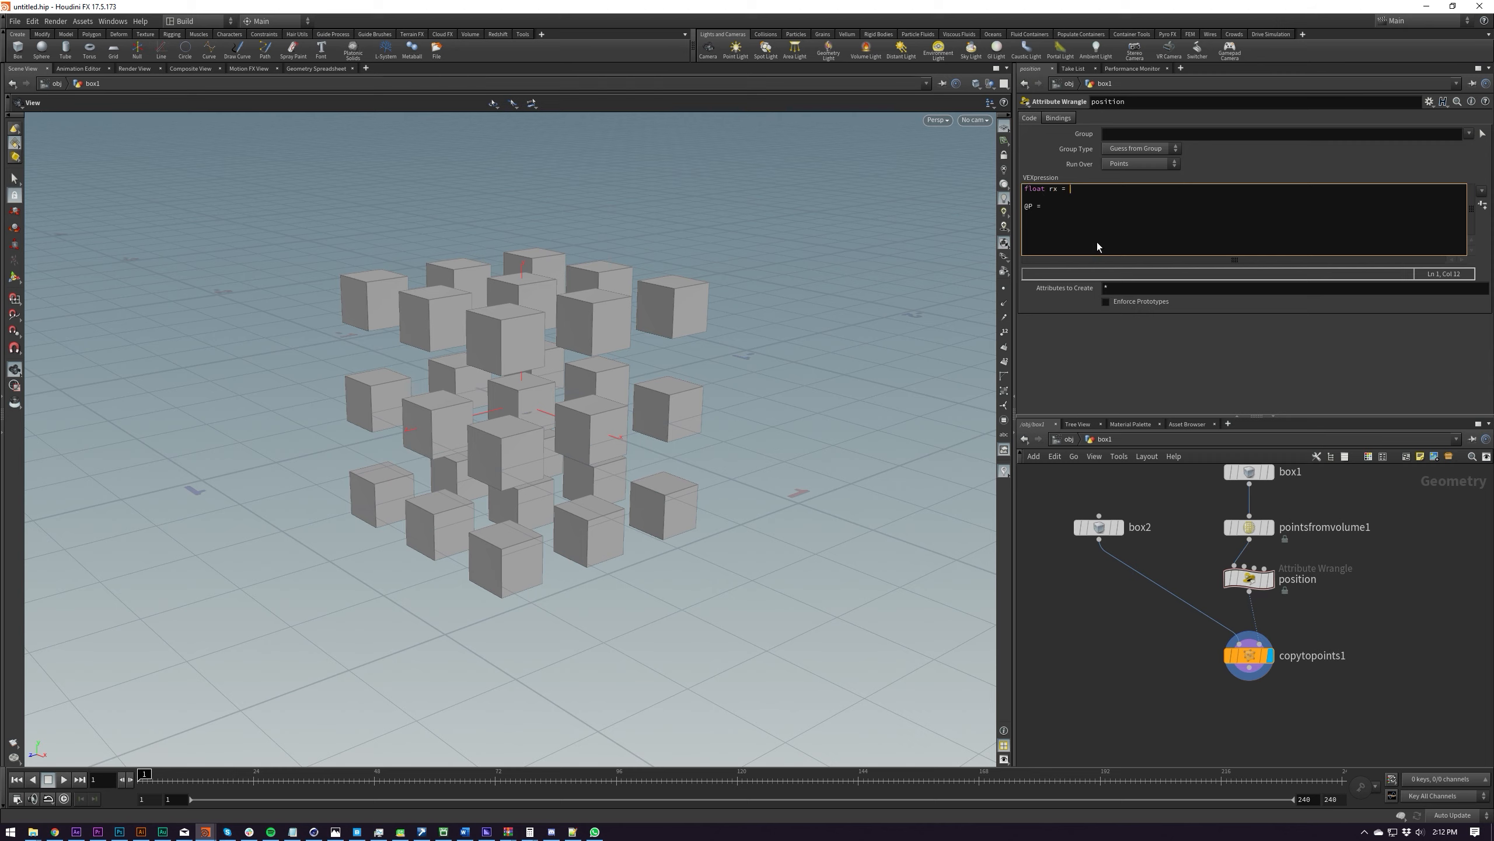
type("tx")
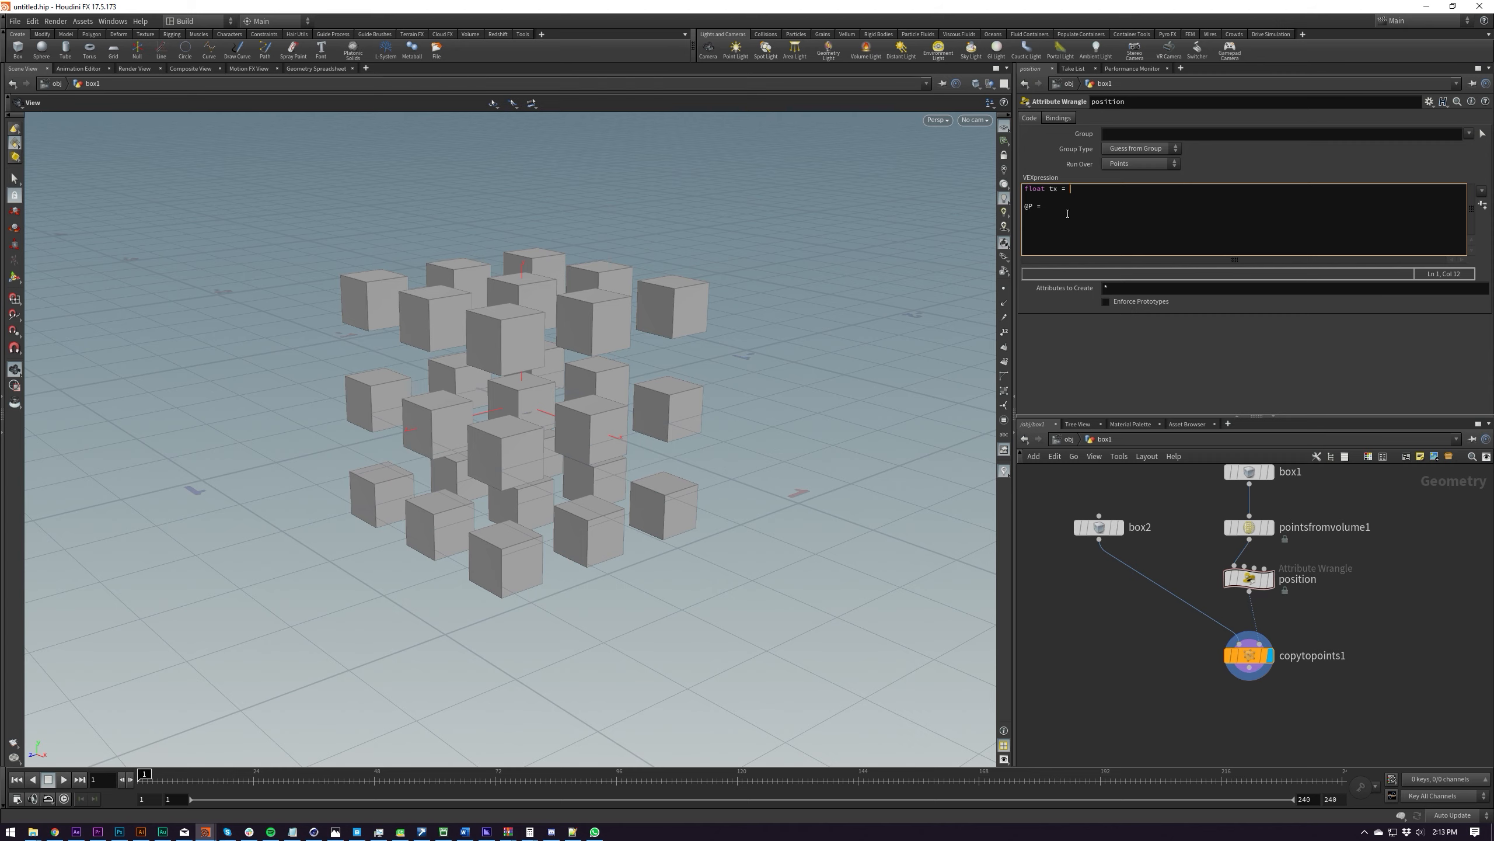
type("rand")
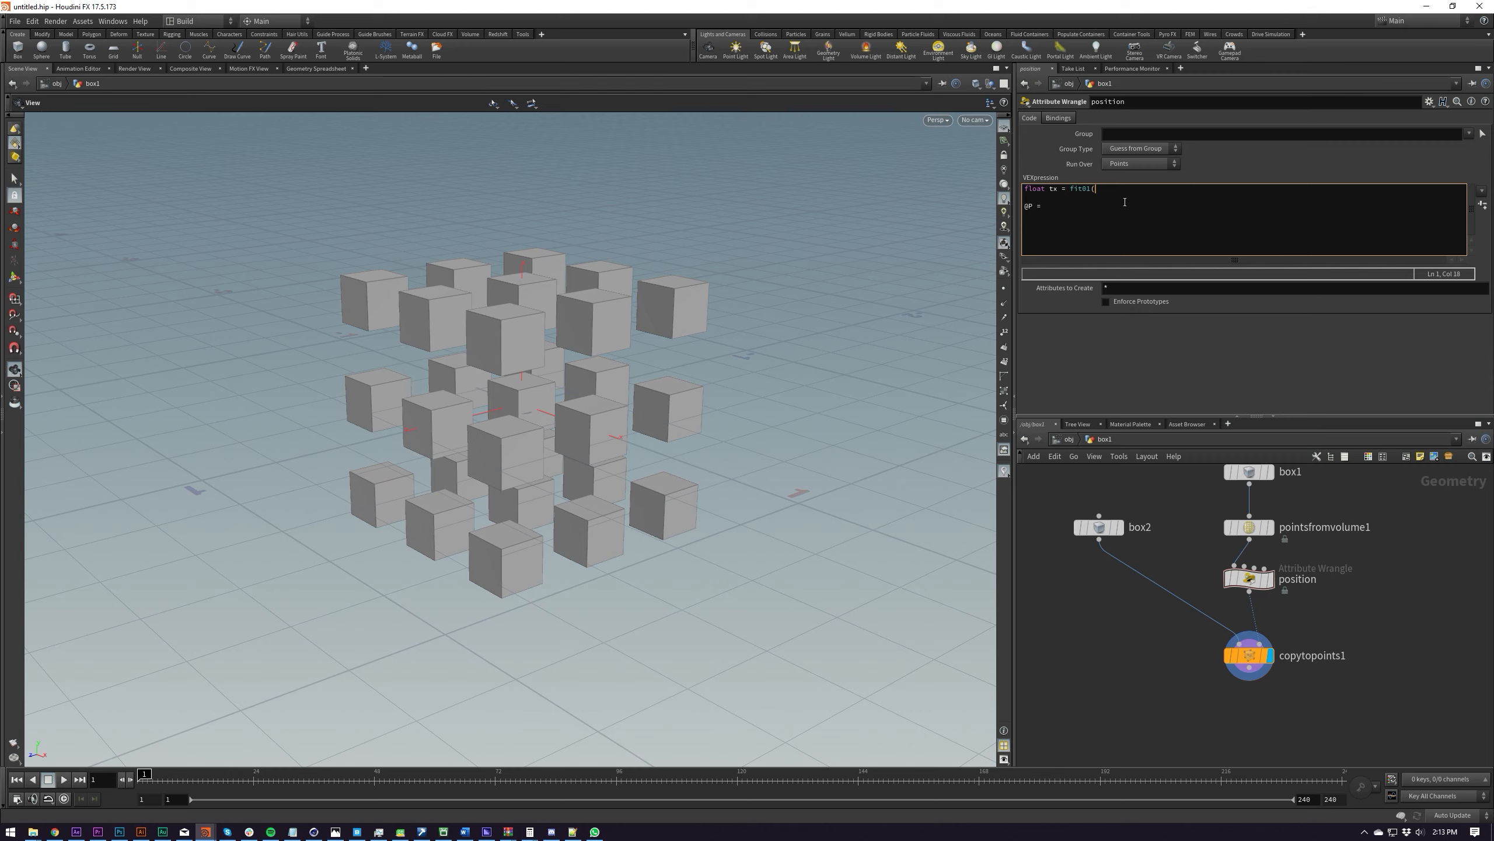
type("rand(@ptnum),")
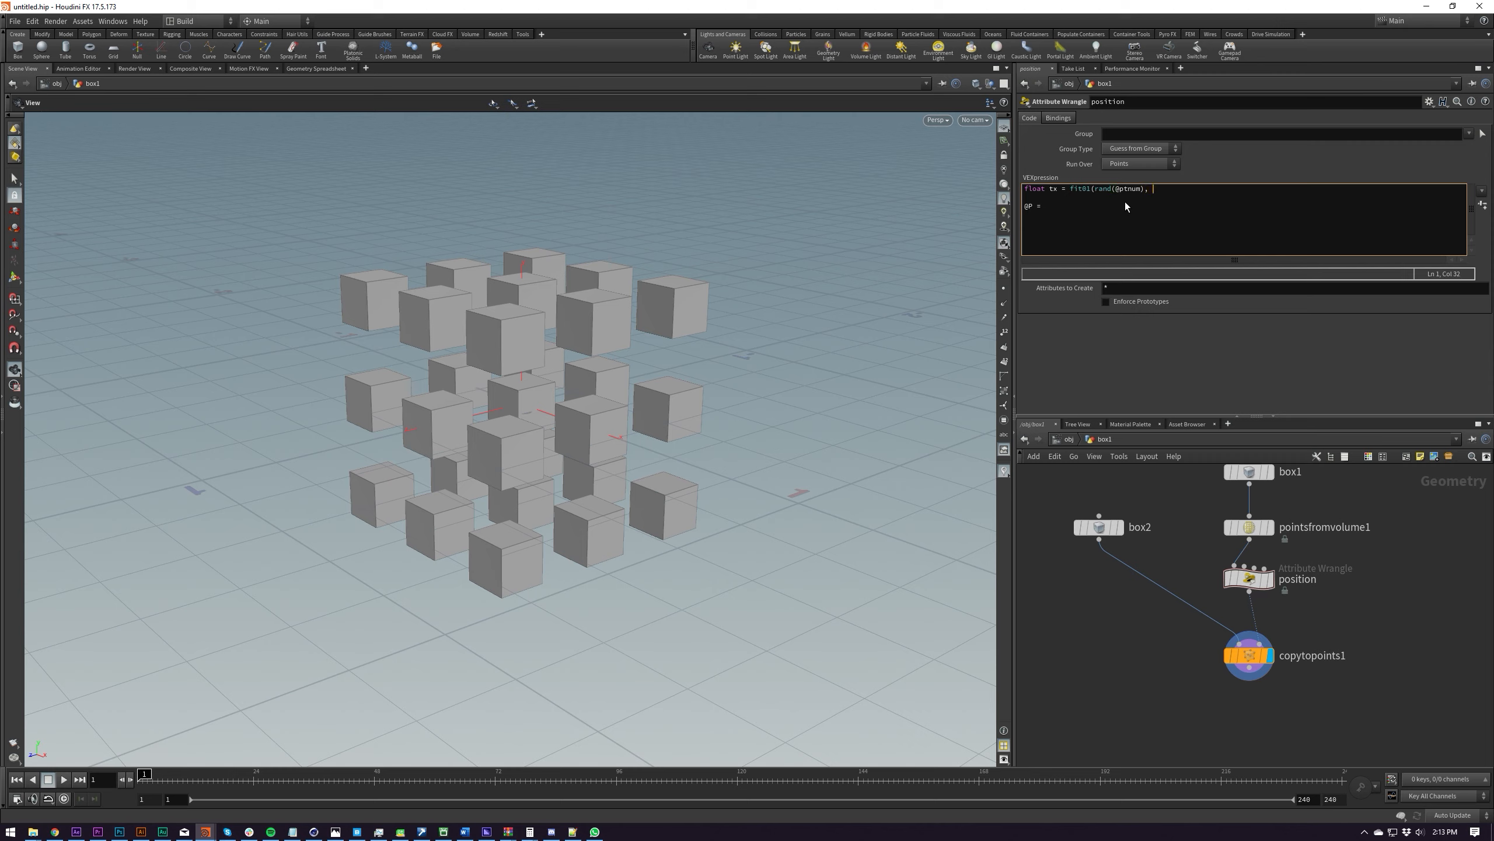
Wrap the random value in fit01 between ch('xMin') and ch('xMax') channels, repeated for ty and tz
type("ch('")
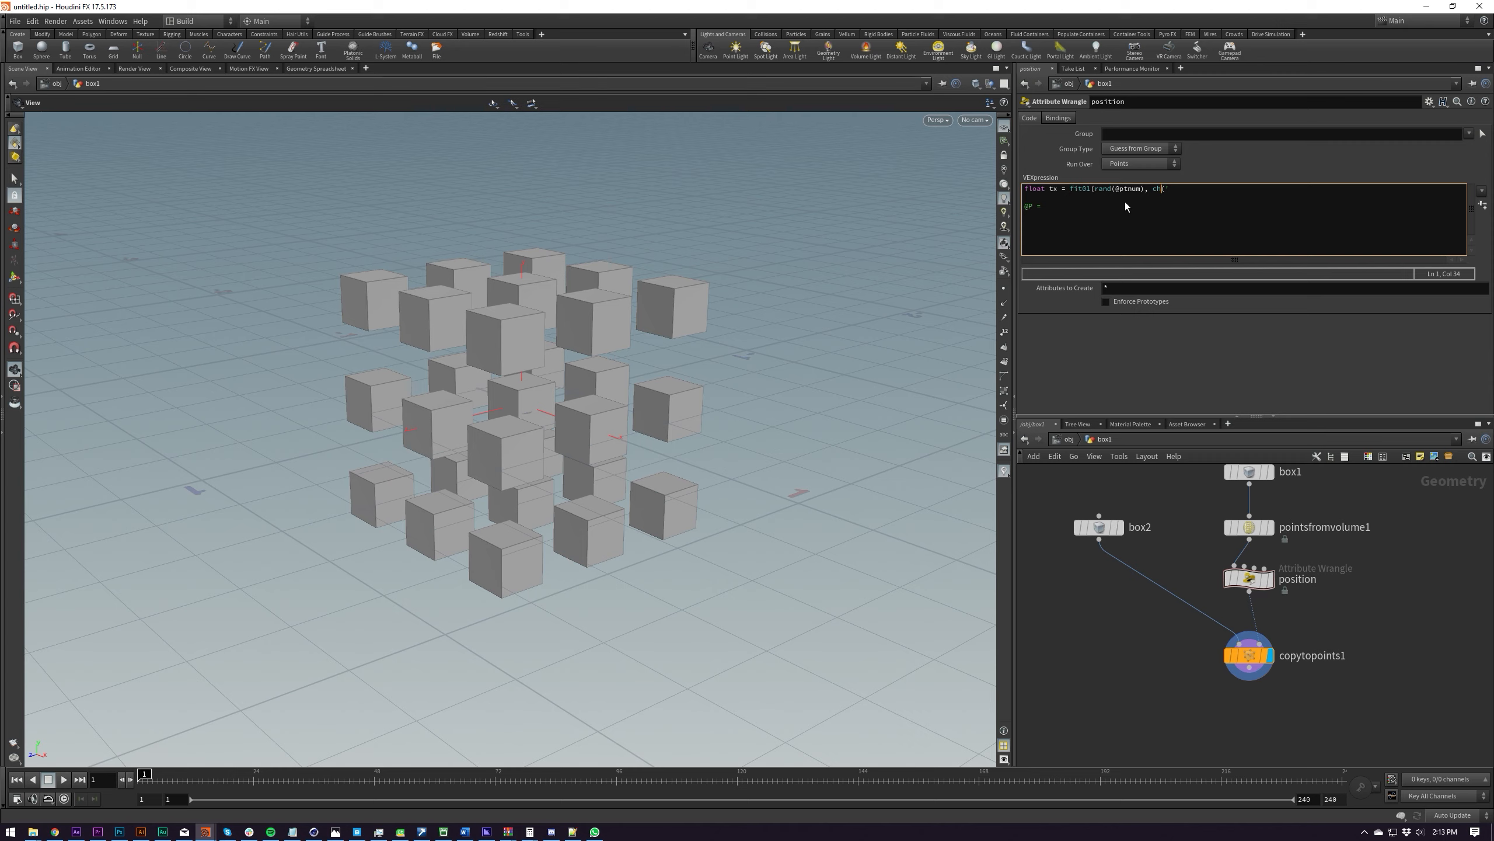
type("(")
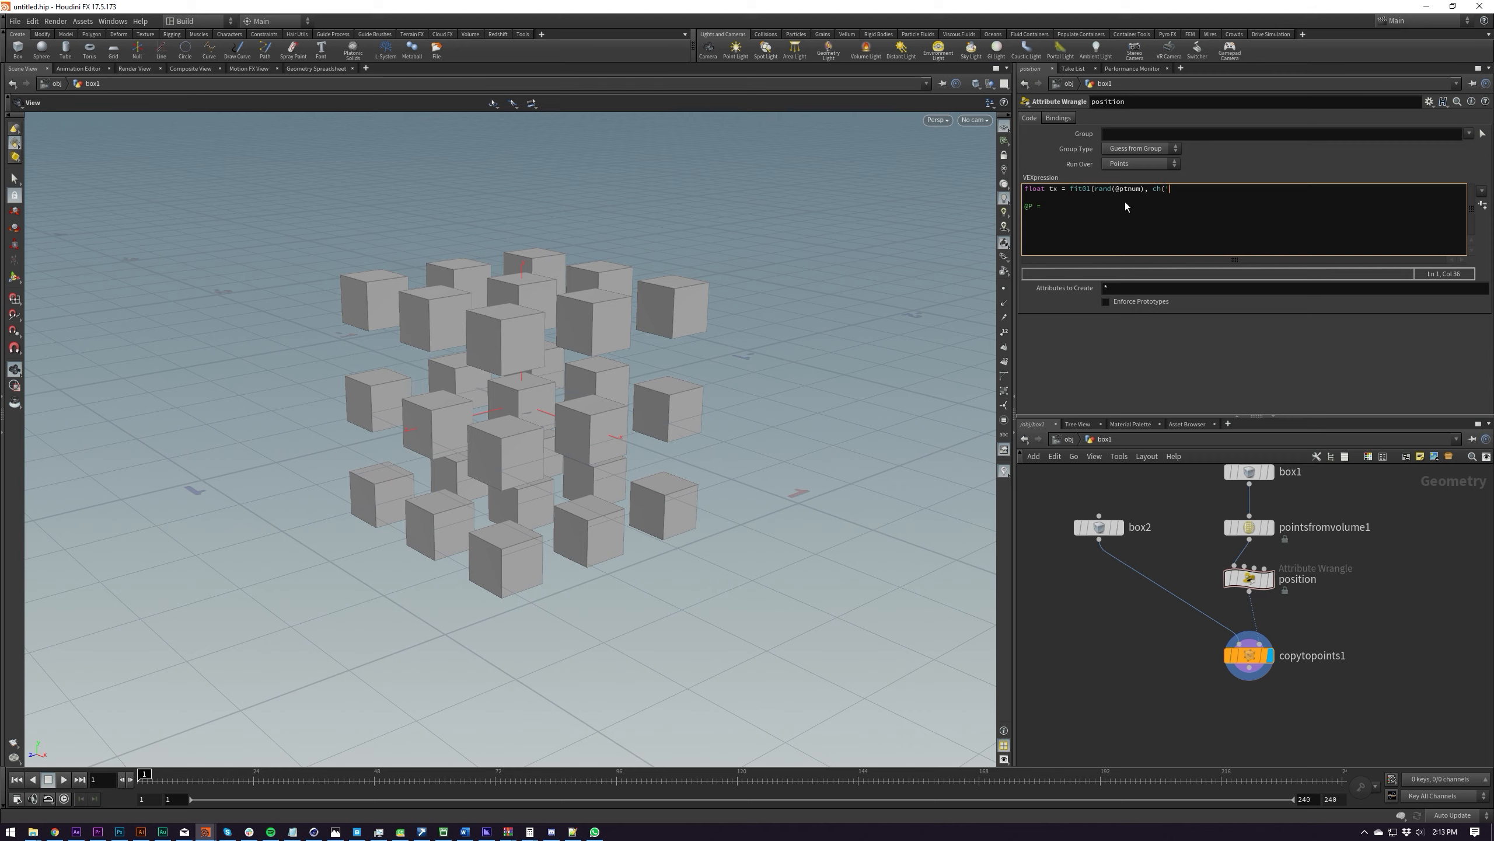
type("tx")
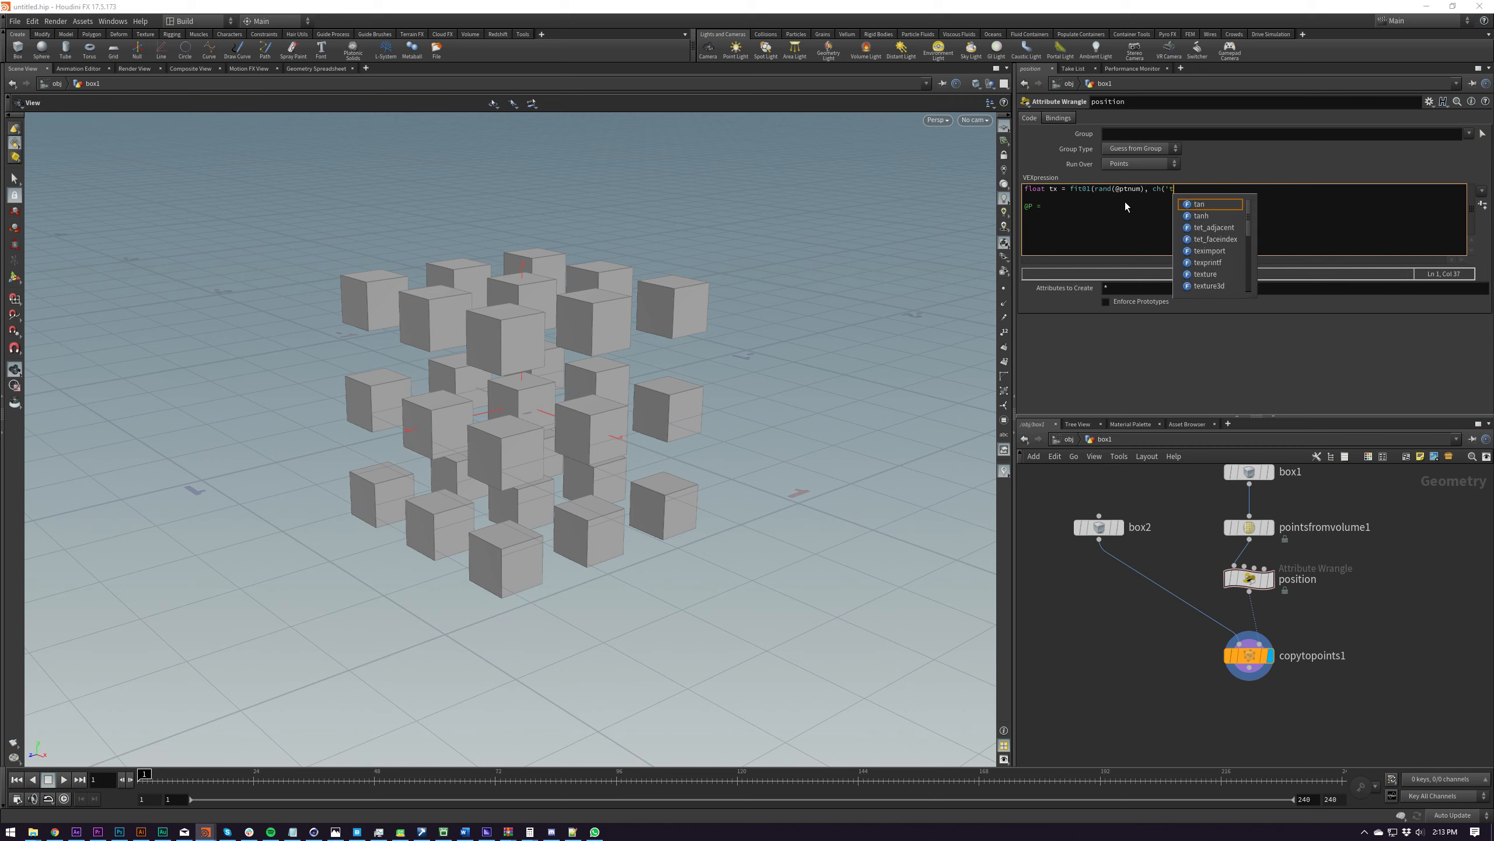
type("xMin'),ch(")
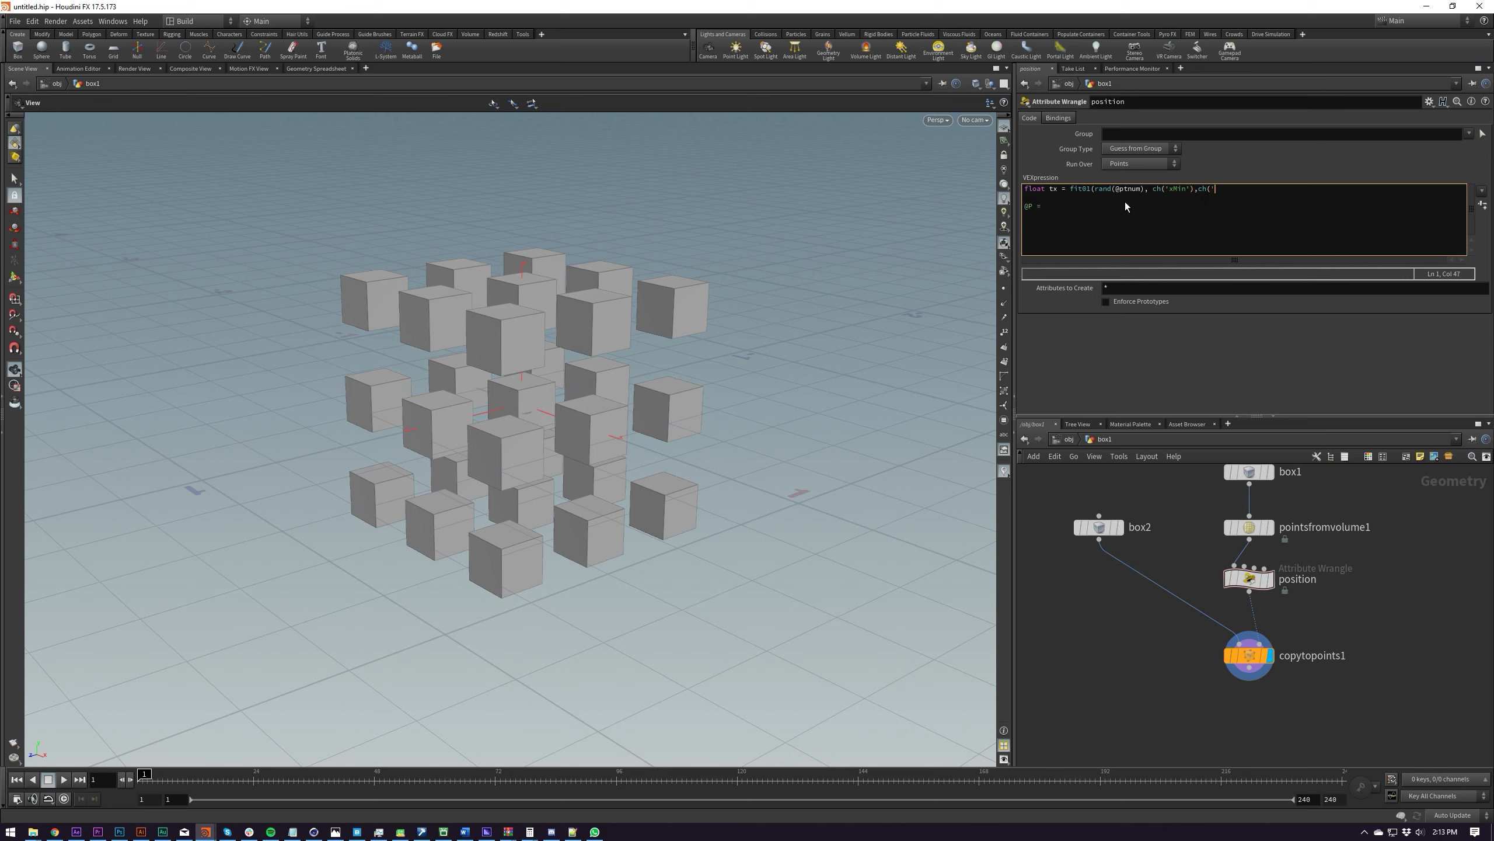
type("xMax'));")
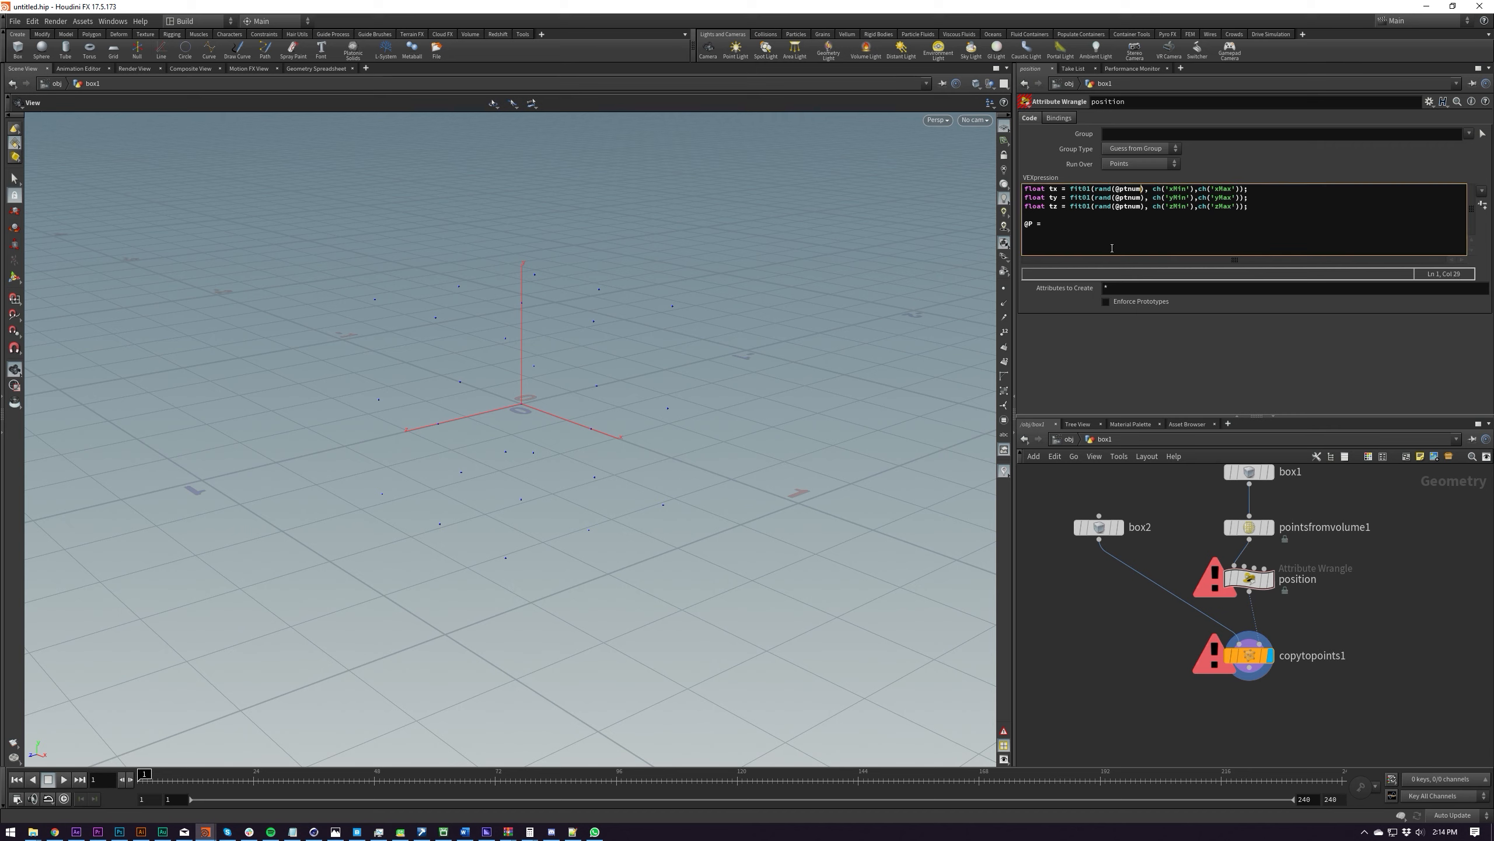
Multiply the rand seeds per axis (25, 75) and add @P = set(tx,ty,tz);
type("* 25")
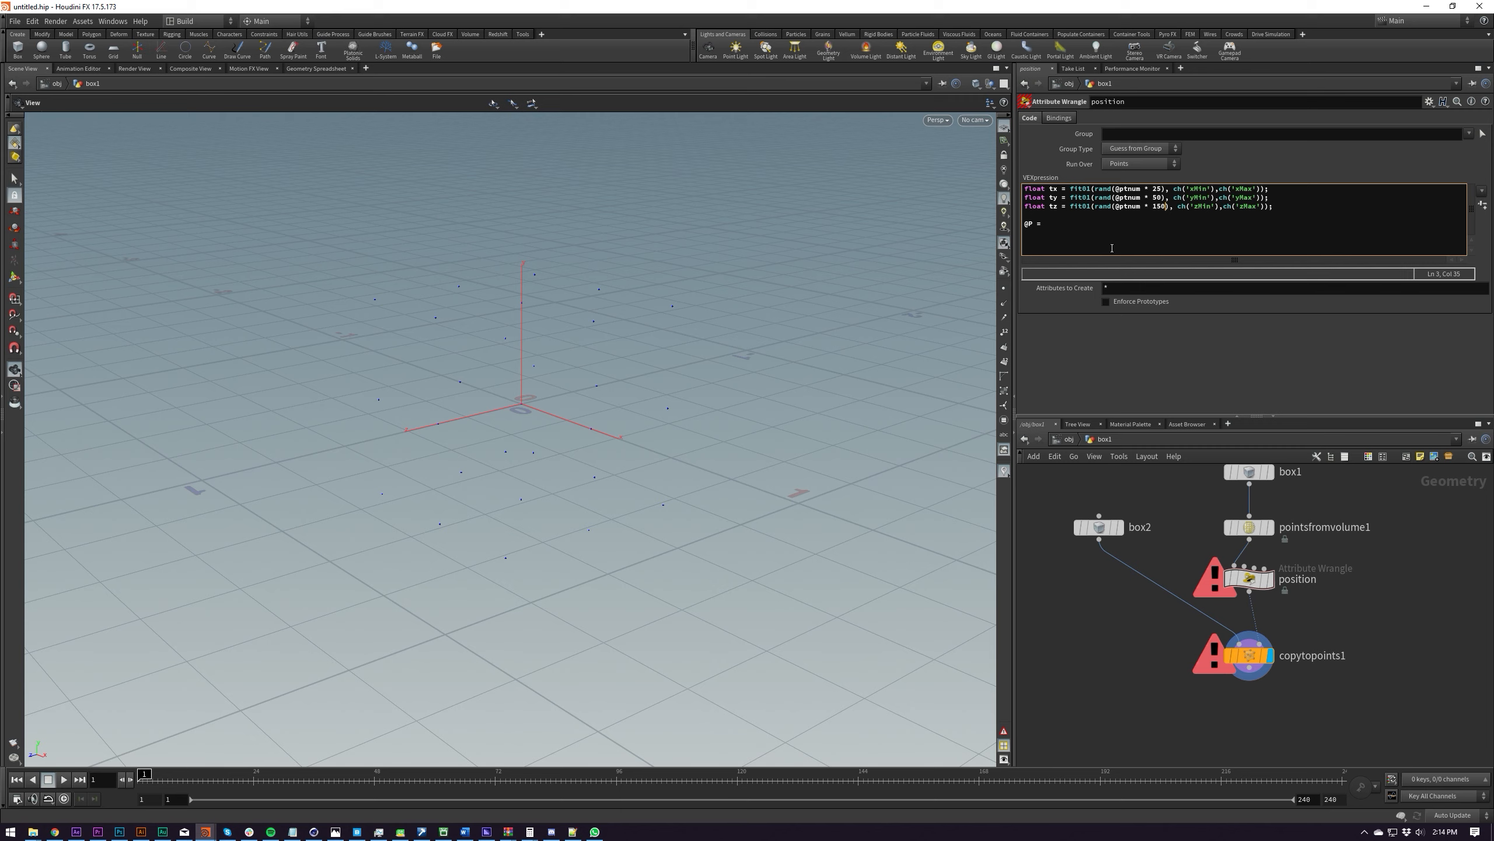
type("75")
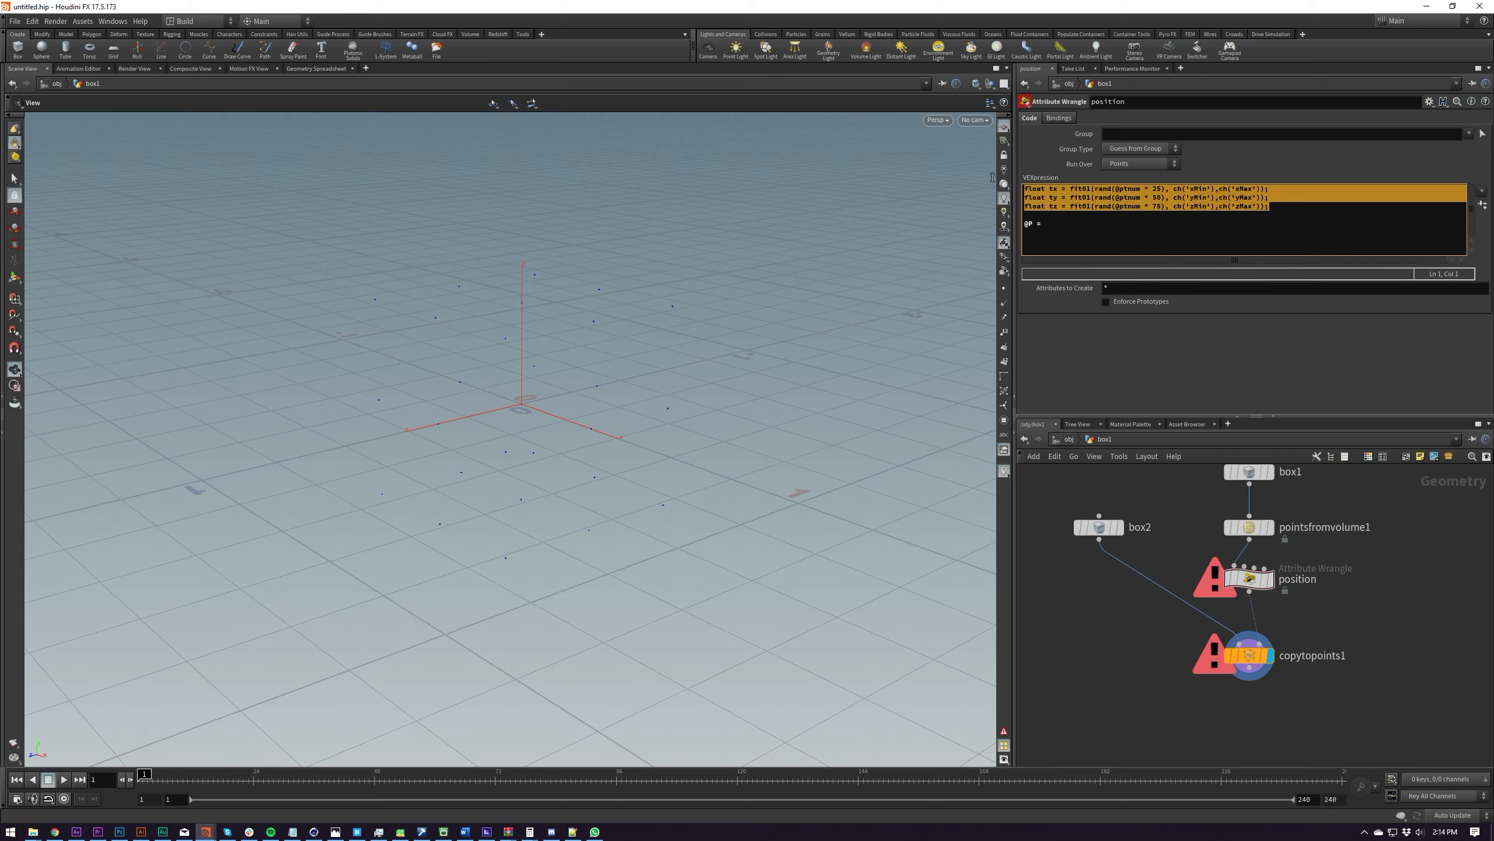
left_click(1195, 222)
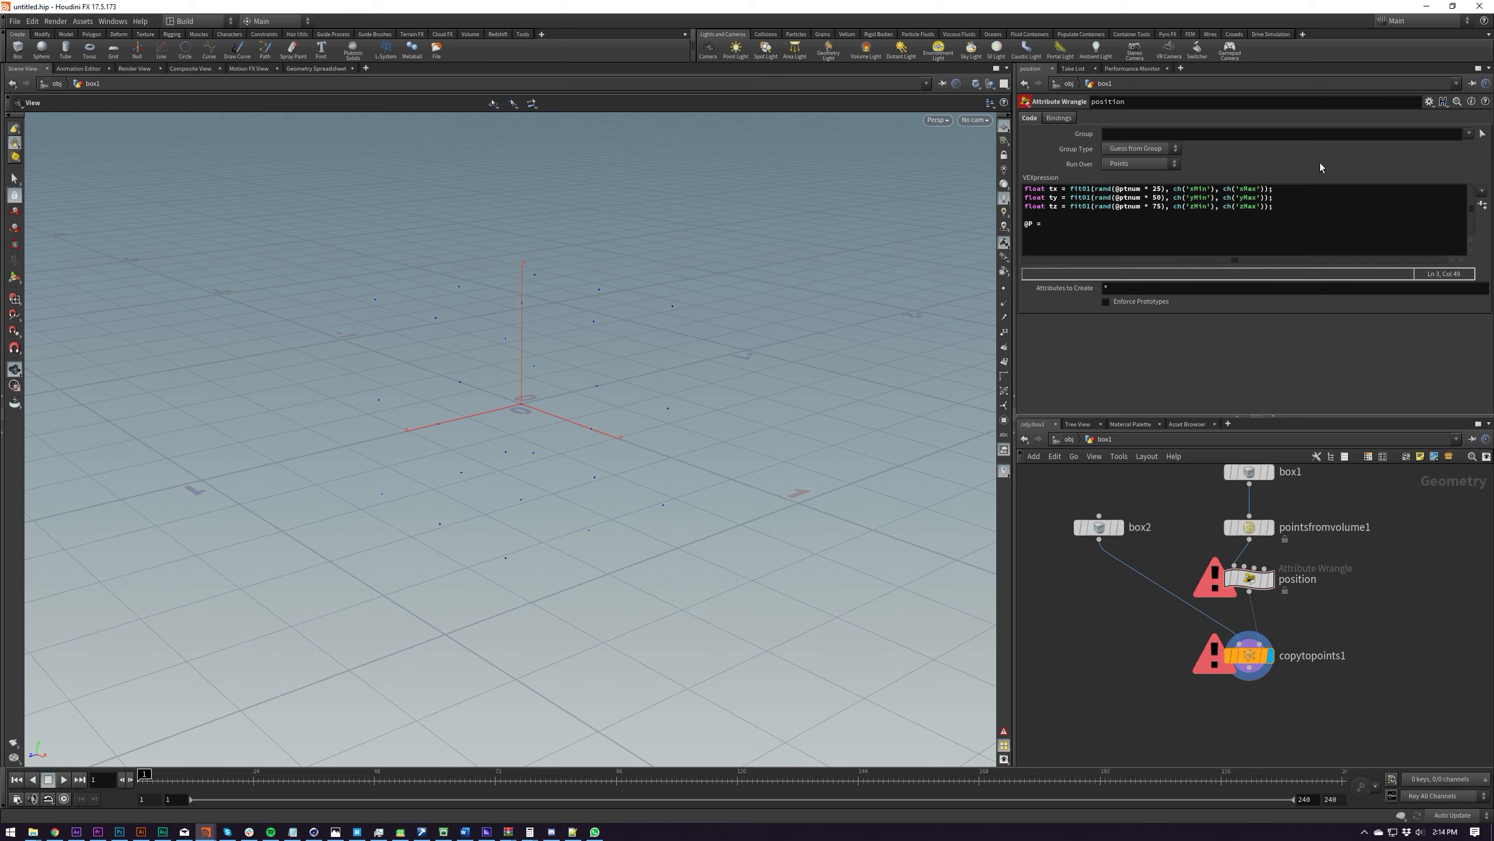
mouse_move(1116, 214)
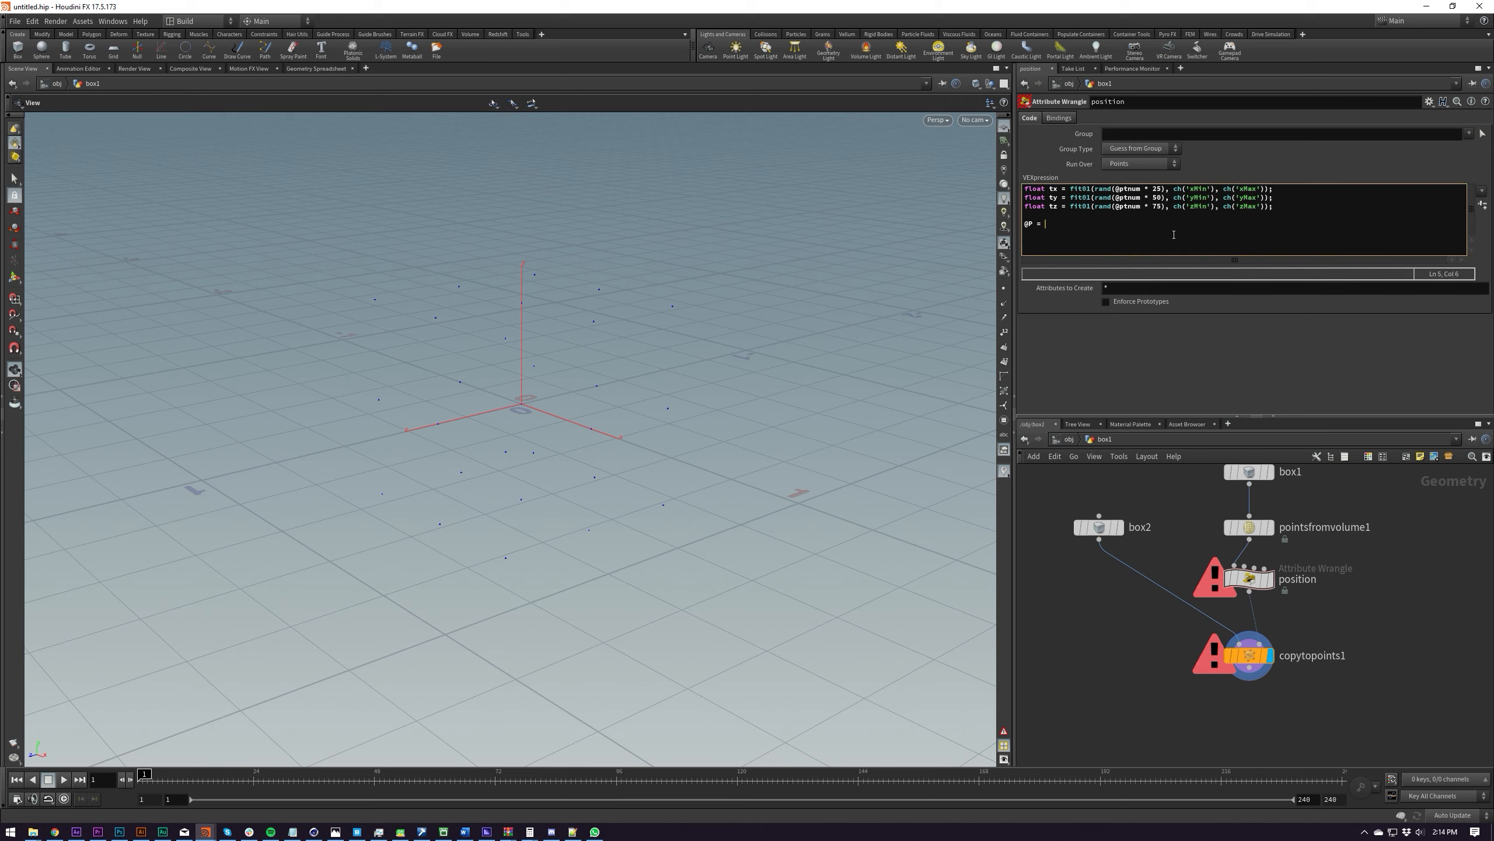
type("set(")
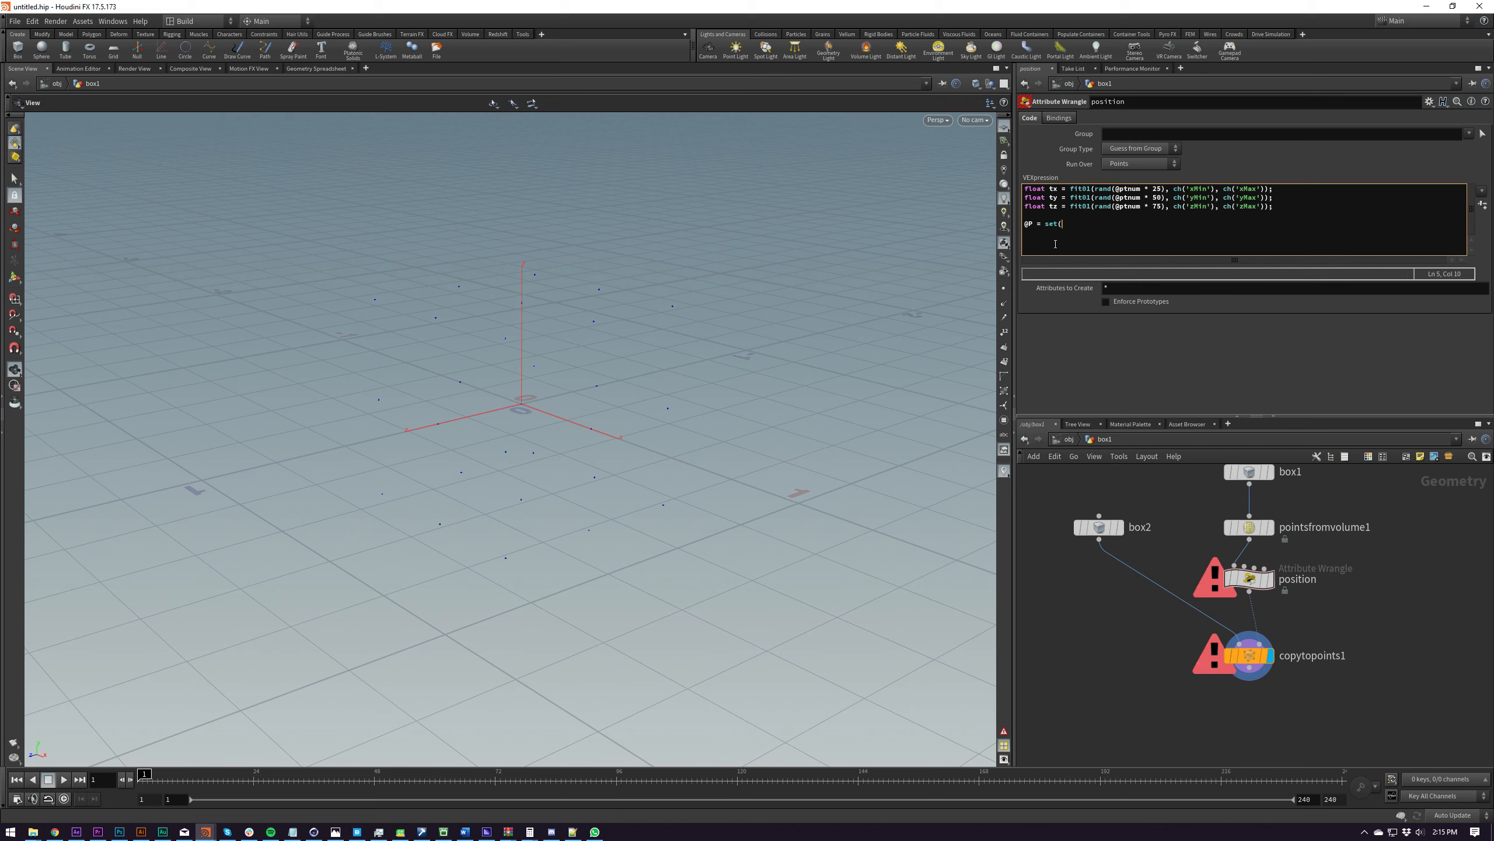
type("tx,ty,tz);")
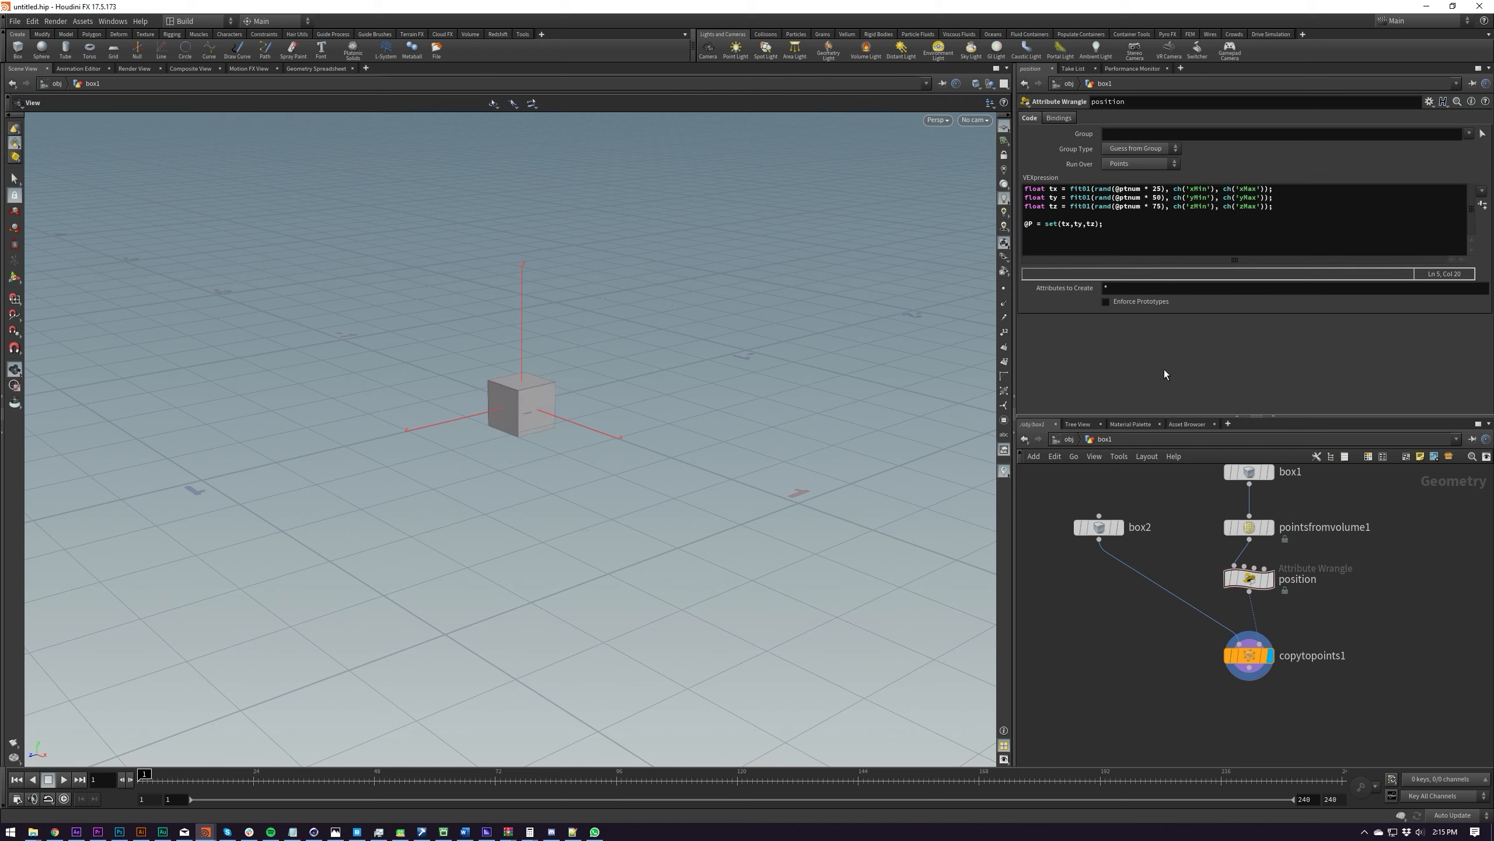
mouse_move(1397, 183)
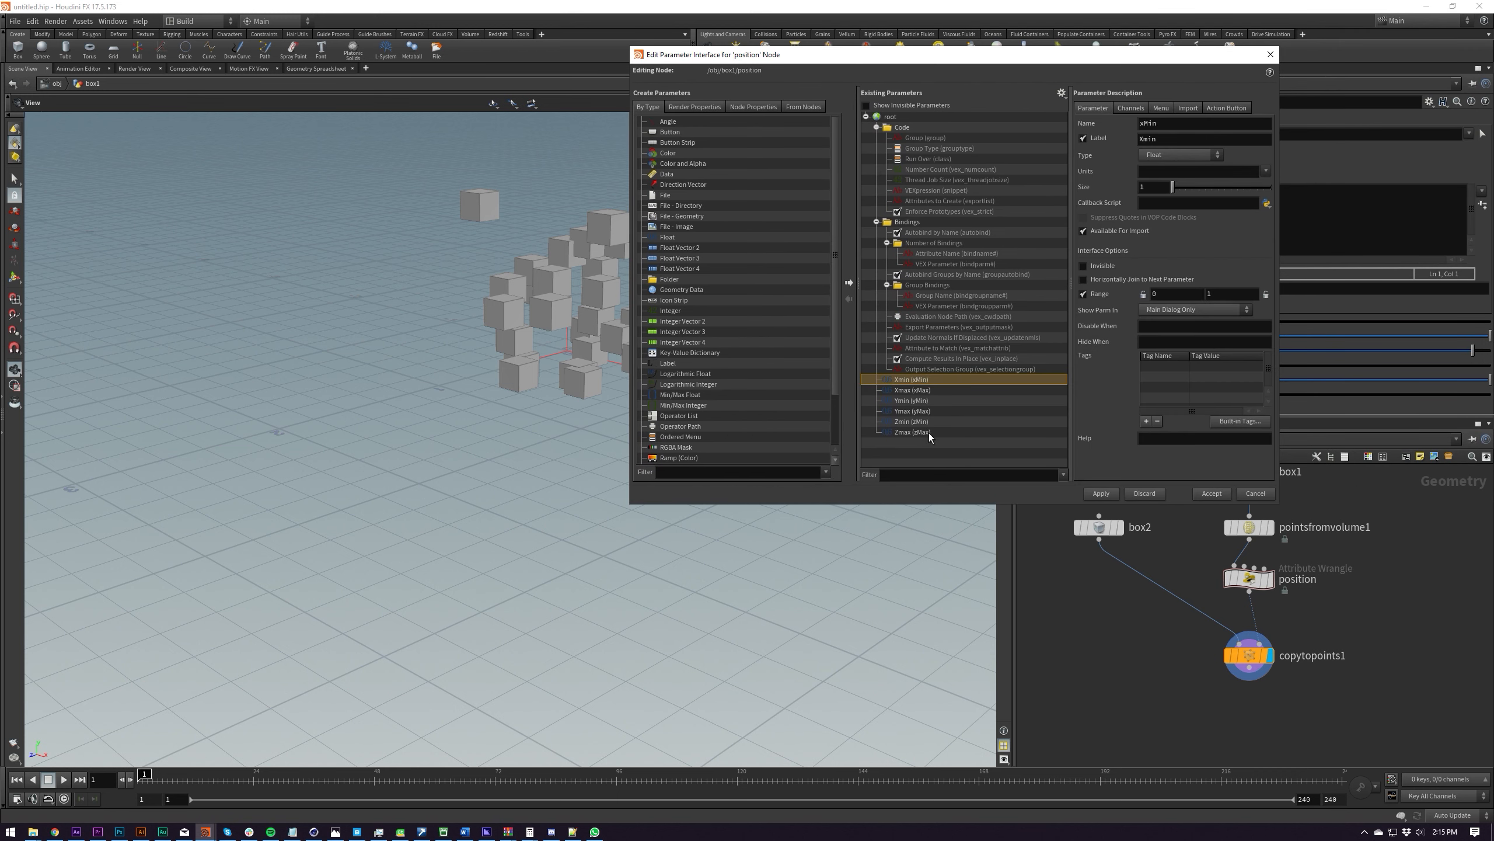
Select the Xmin, Ymin and Zmin parameters, set their range to -1–0 and accept
left_click(913, 432)
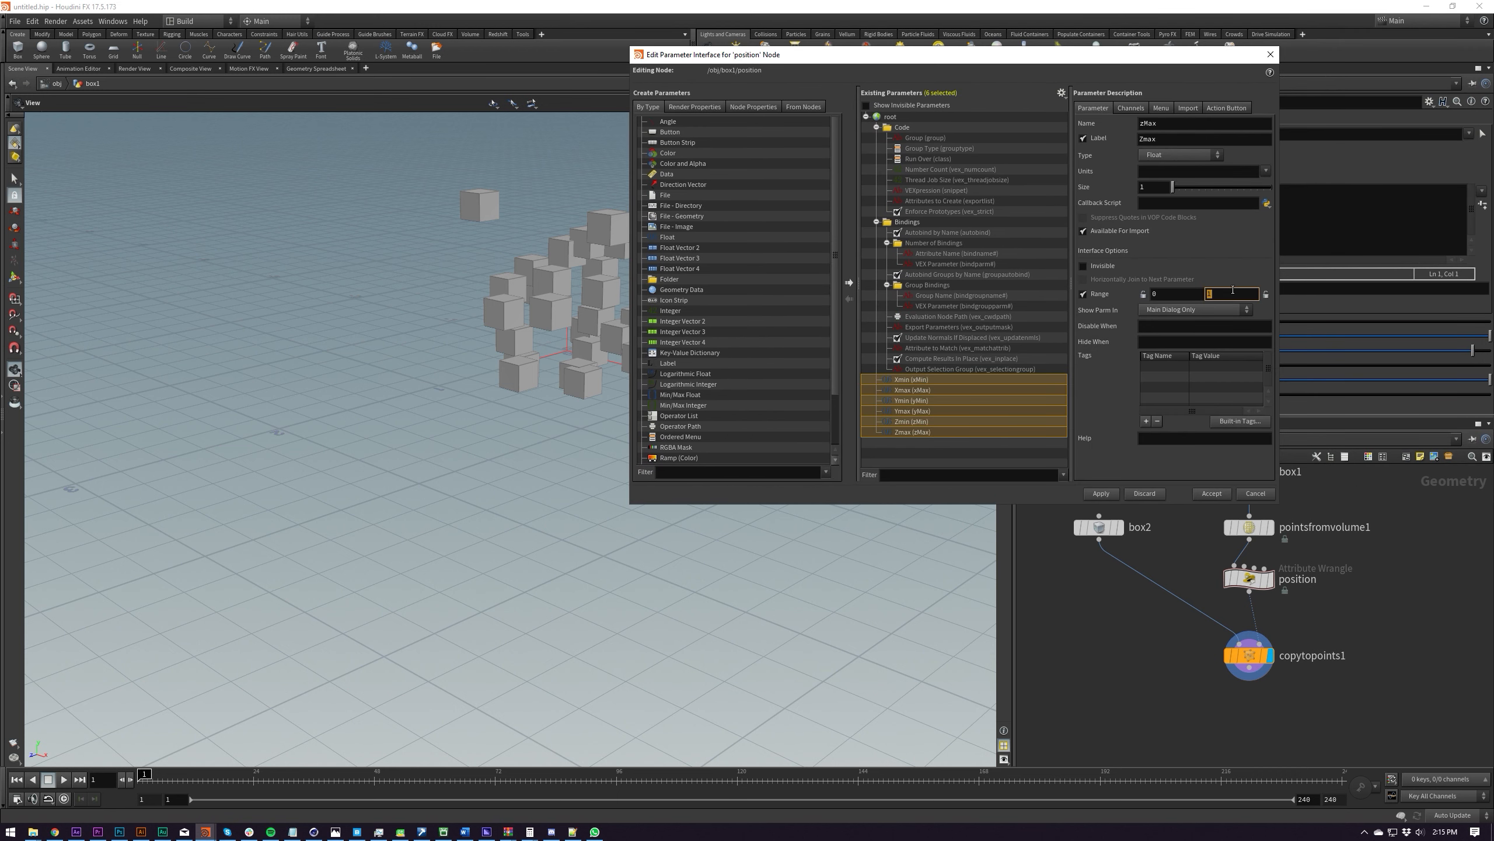
left_click(911, 422)
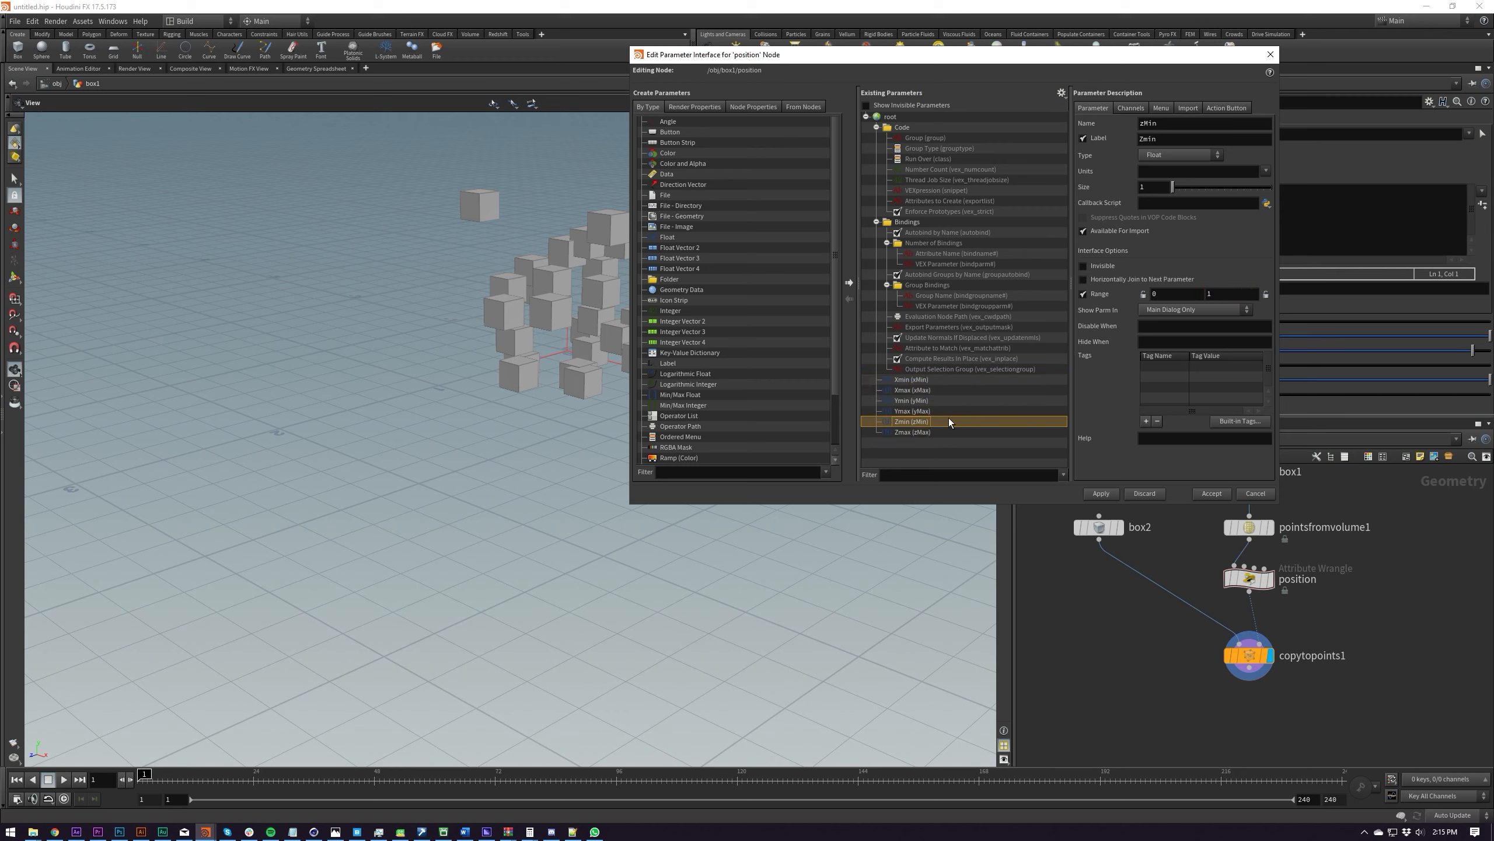
left_click(912, 378)
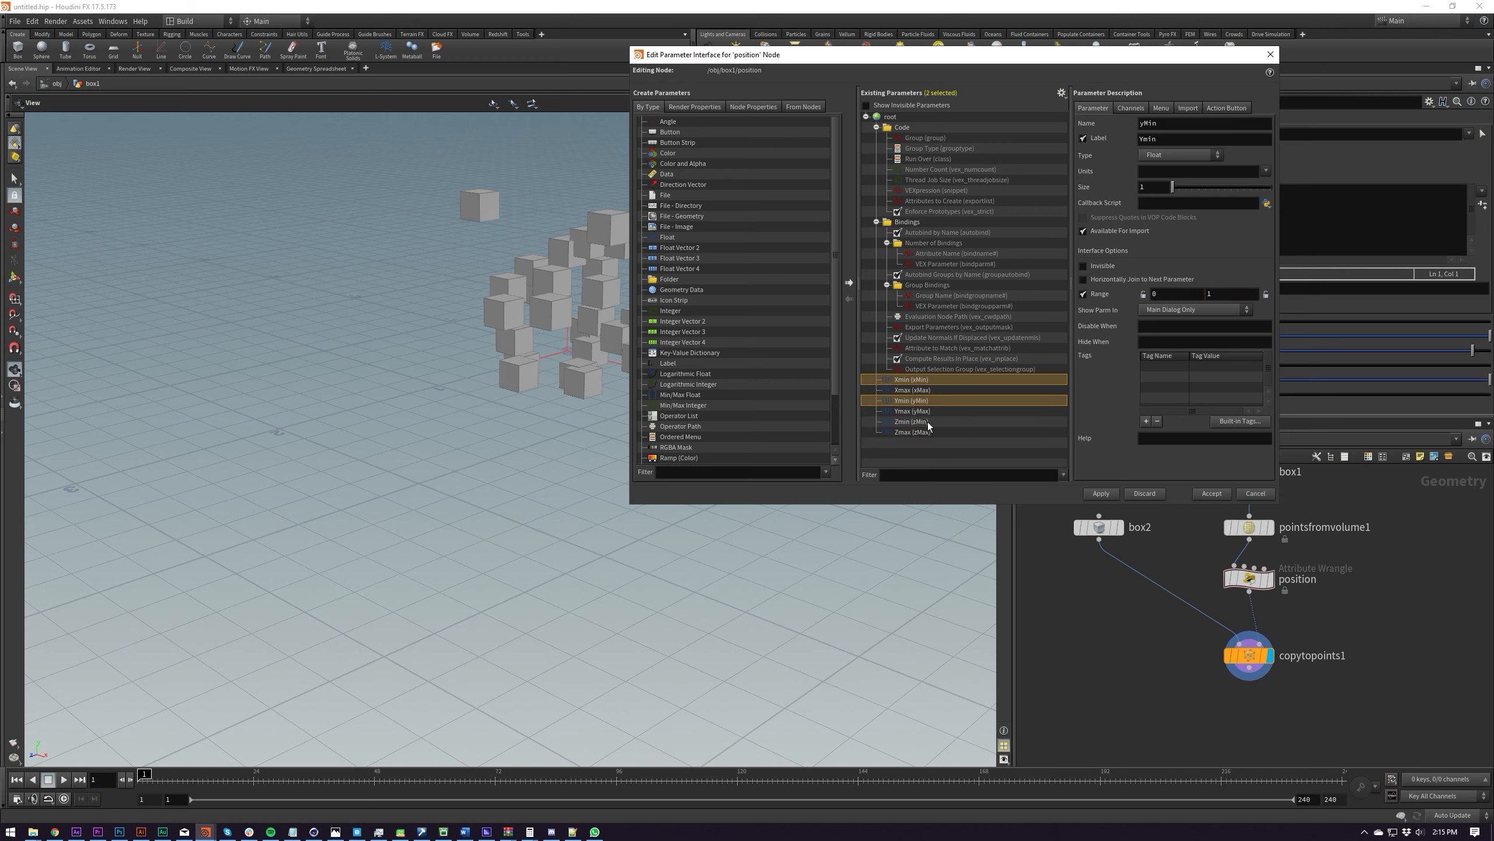
left_click(912, 422)
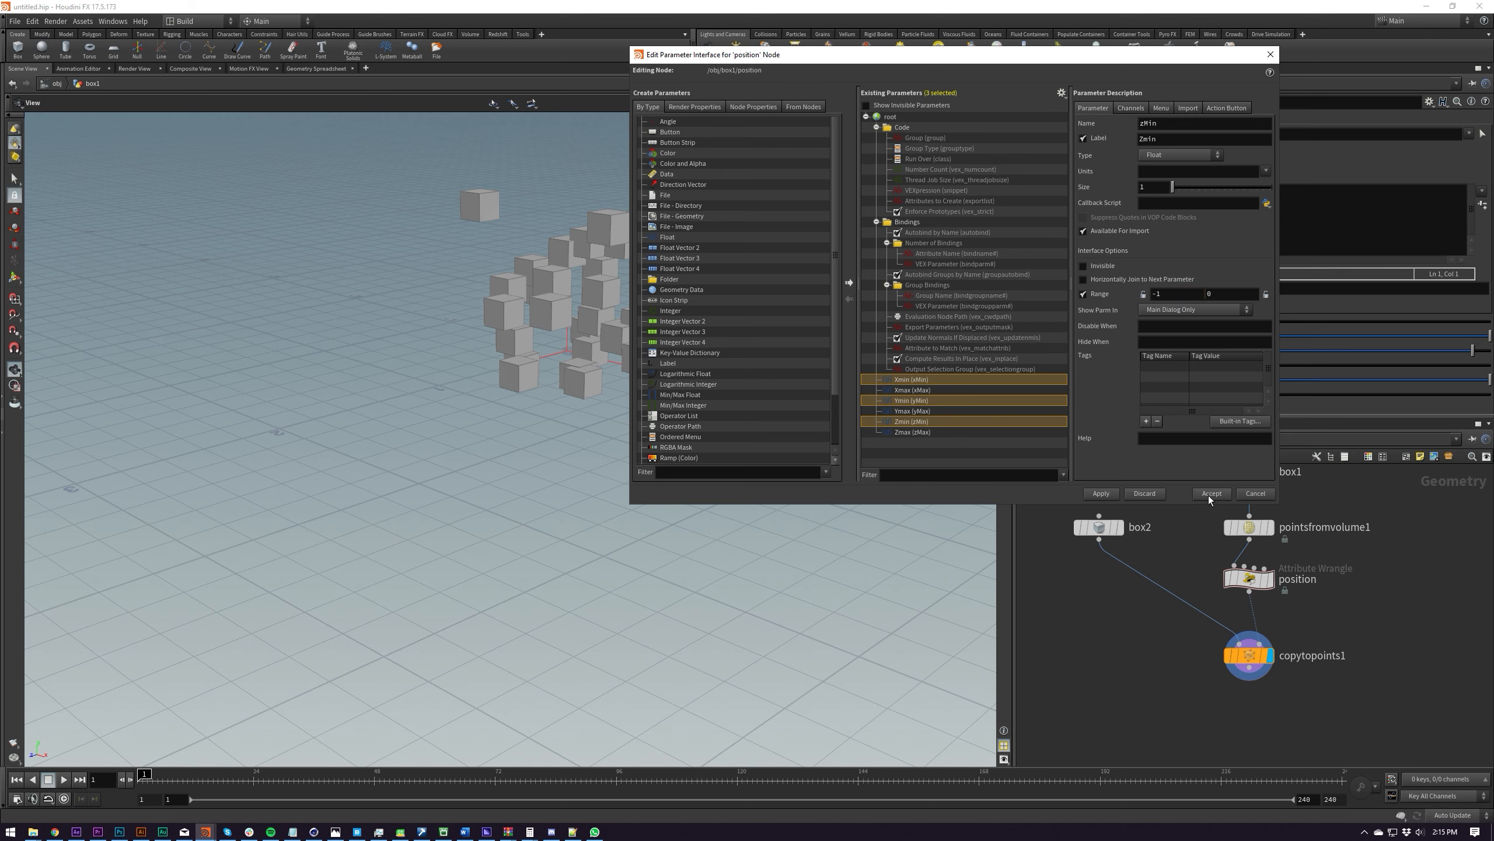
left_click(1212, 492)
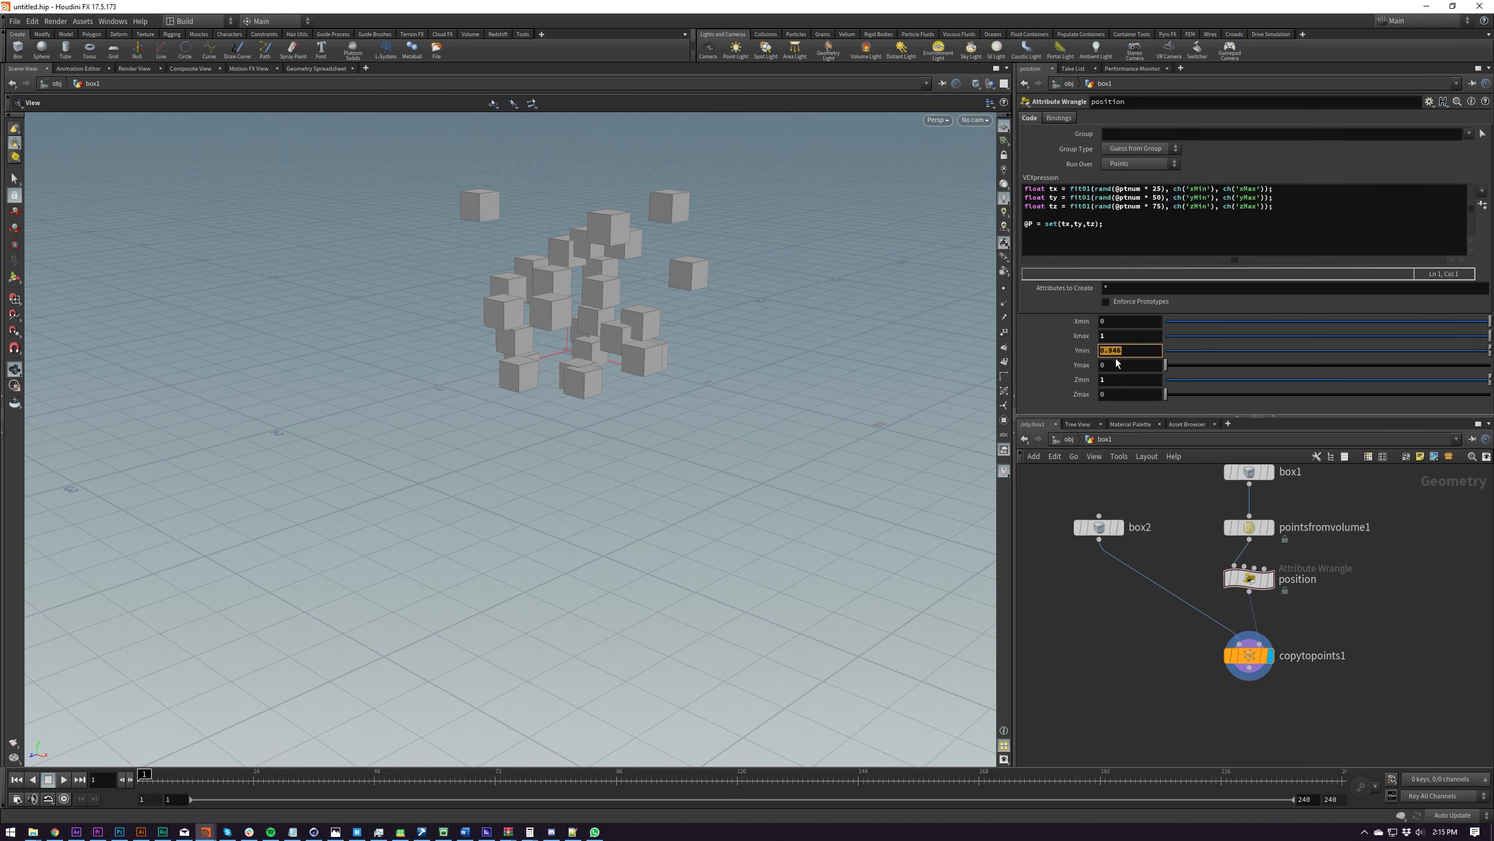
mouse_move(1102, 380)
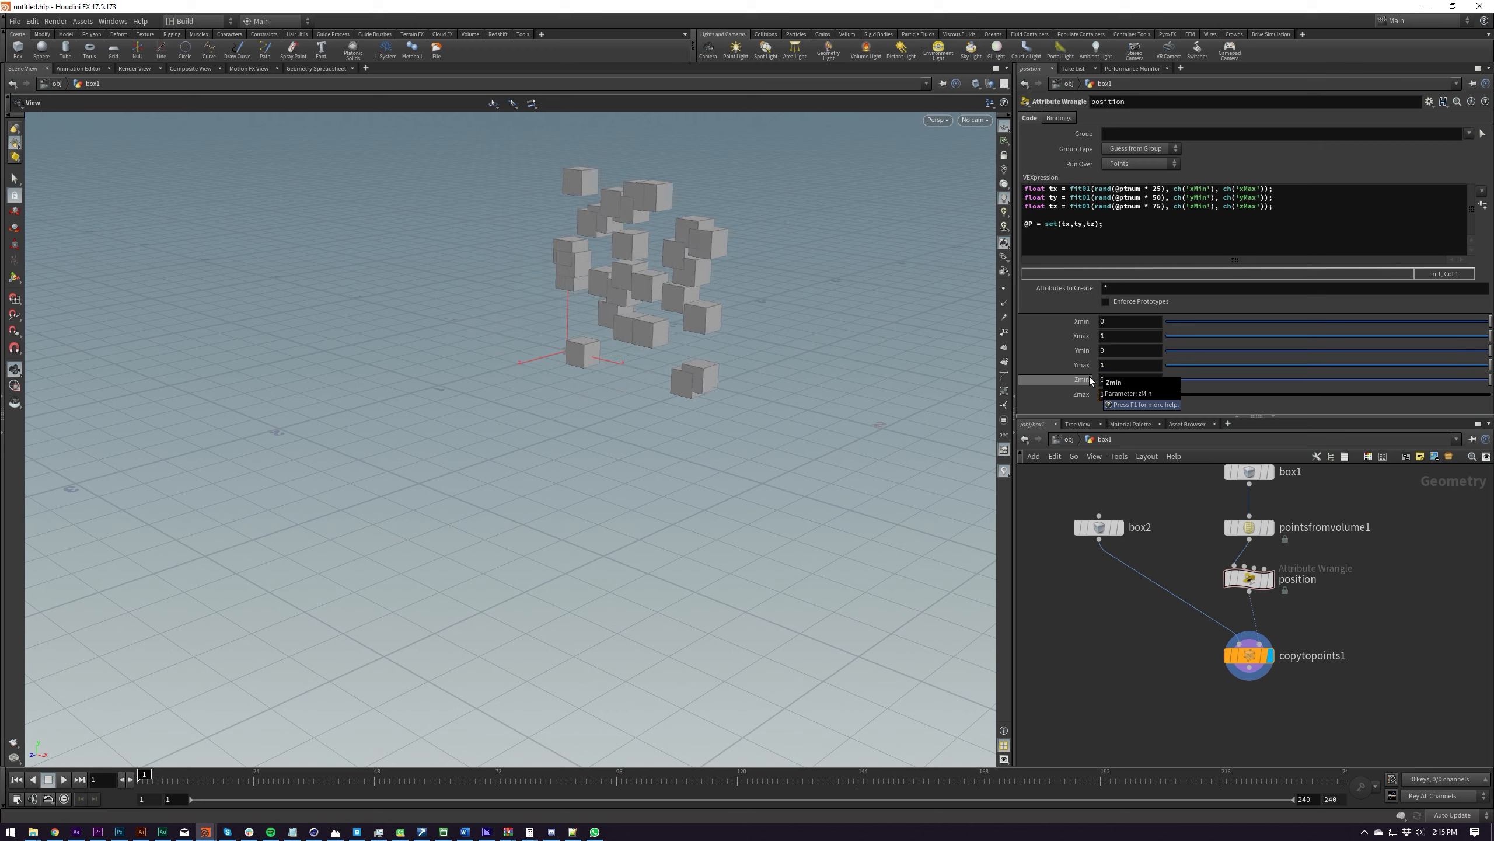
Paste relative references so Zmin, Ymin and Xmin mirror their max parameters as negatives
right_click(1129, 379)
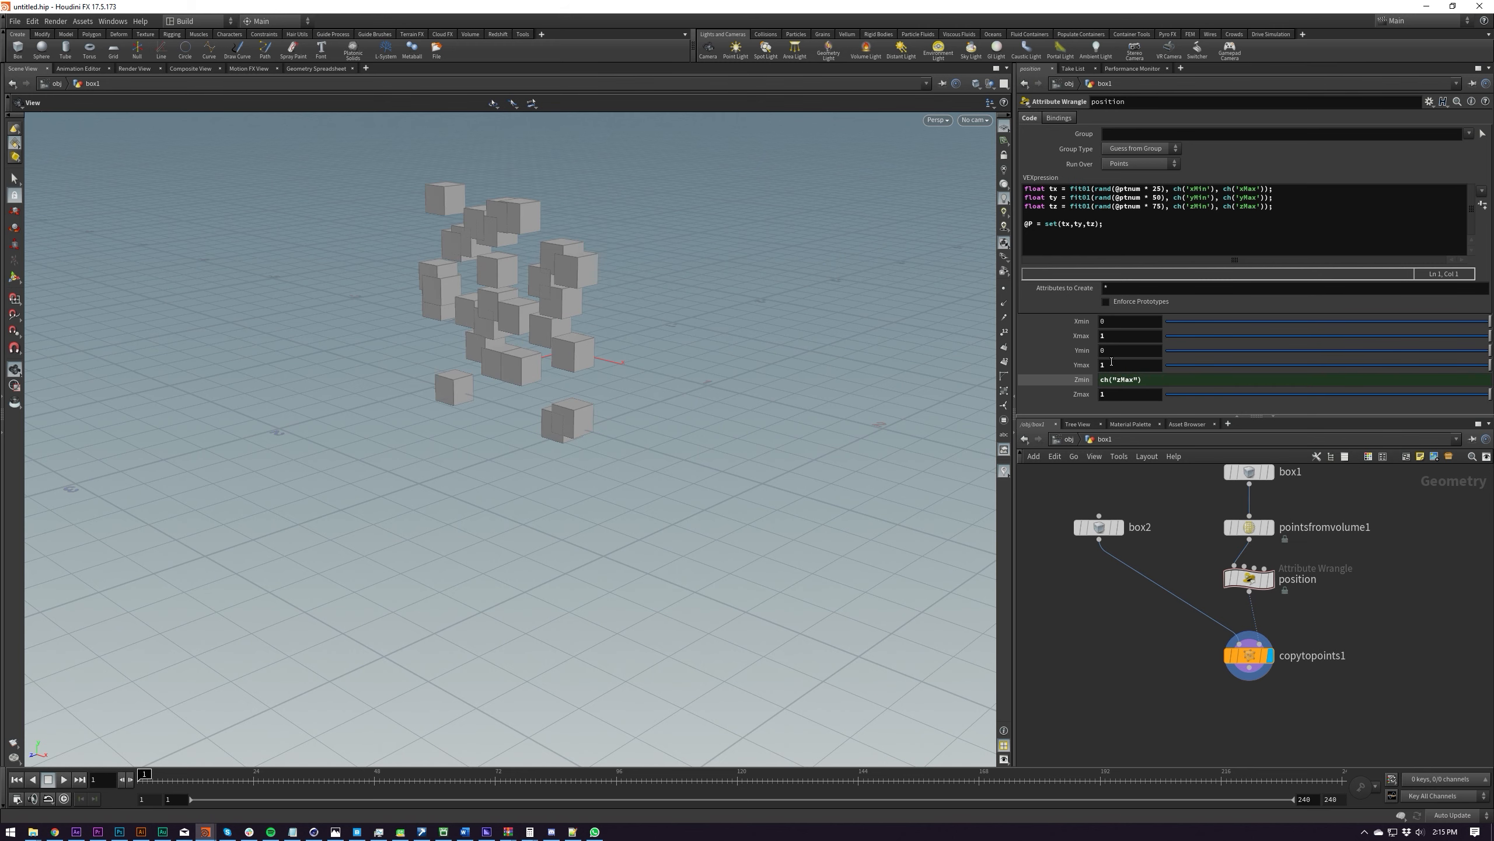
right_click(1129, 379)
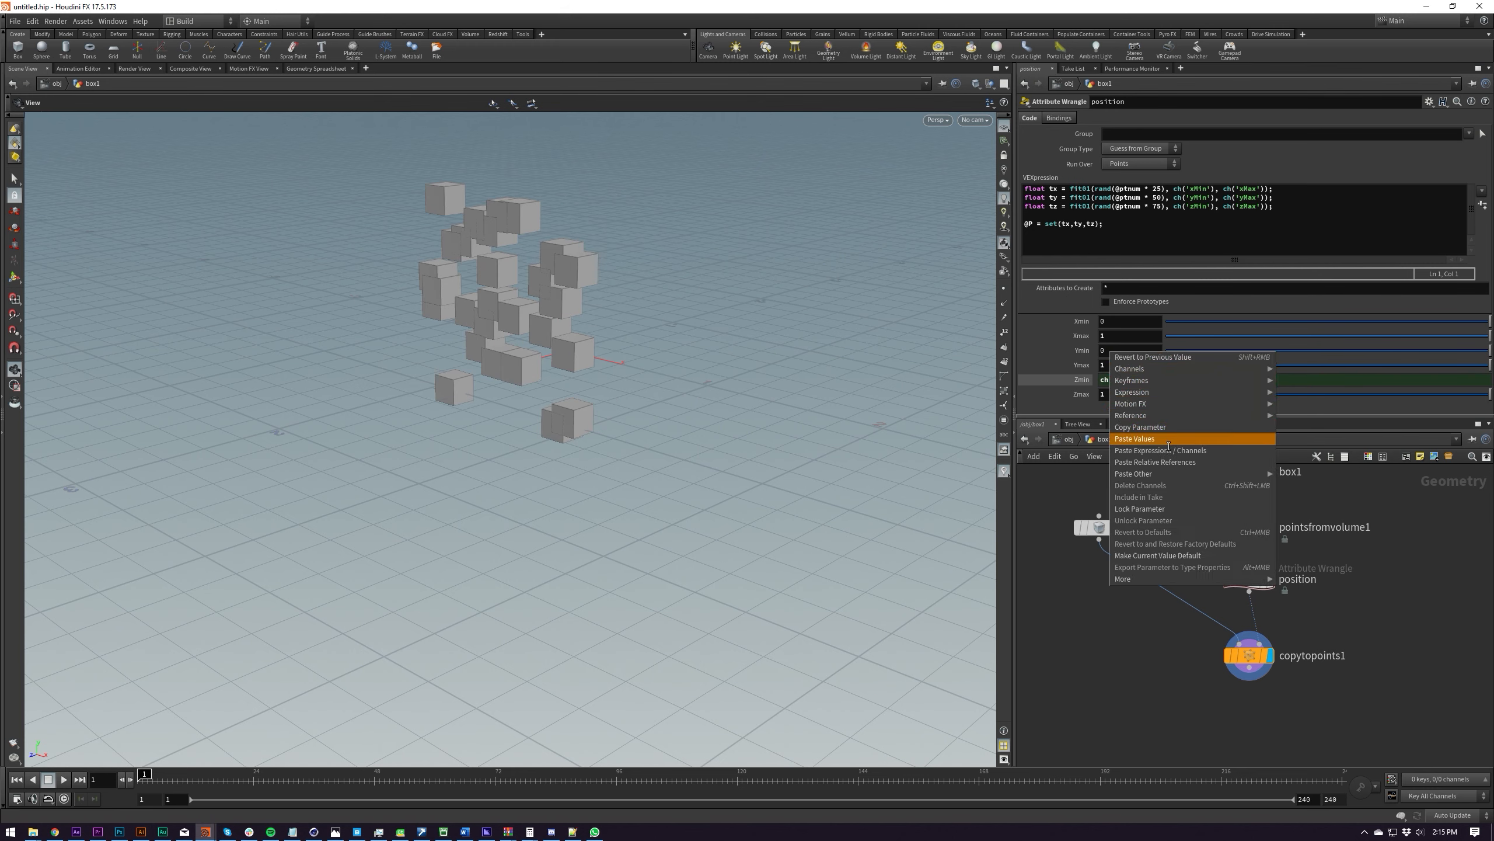
left_click(1159, 449)
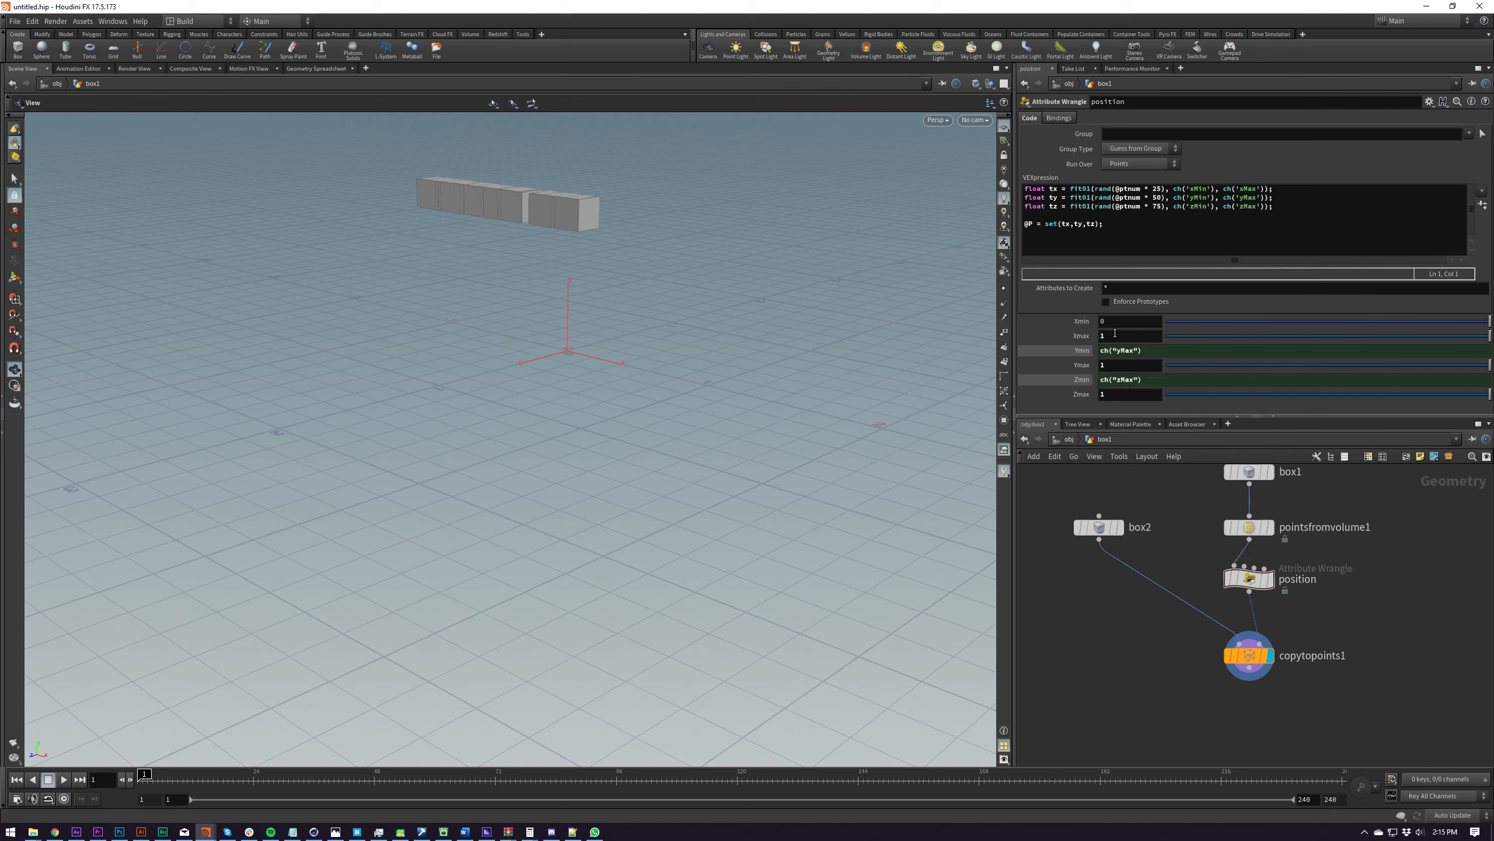
right_click(1101, 335)
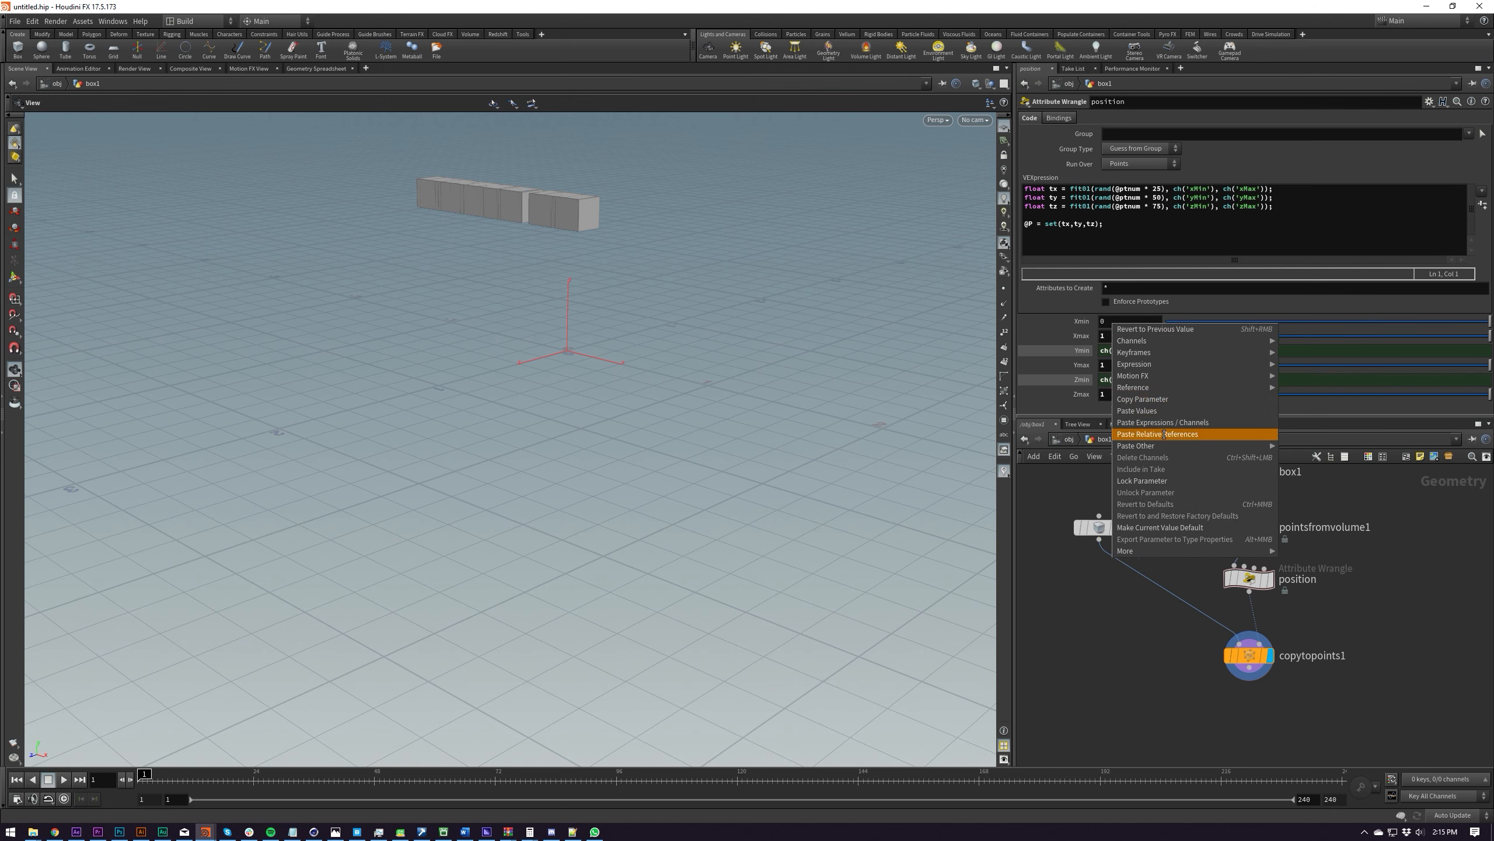
left_click(1157, 433)
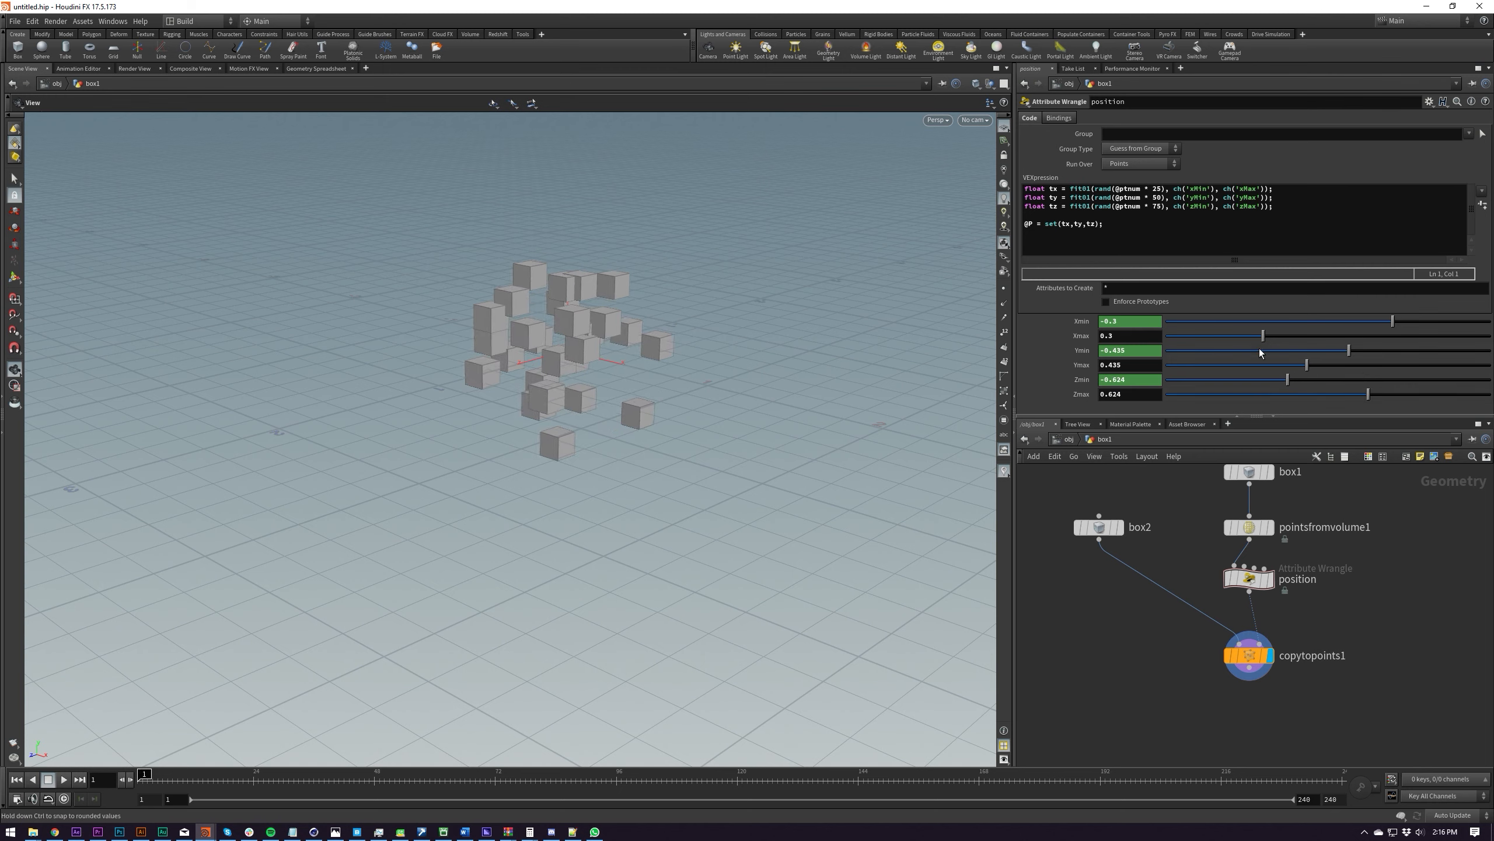
mouse_move(1324, 380)
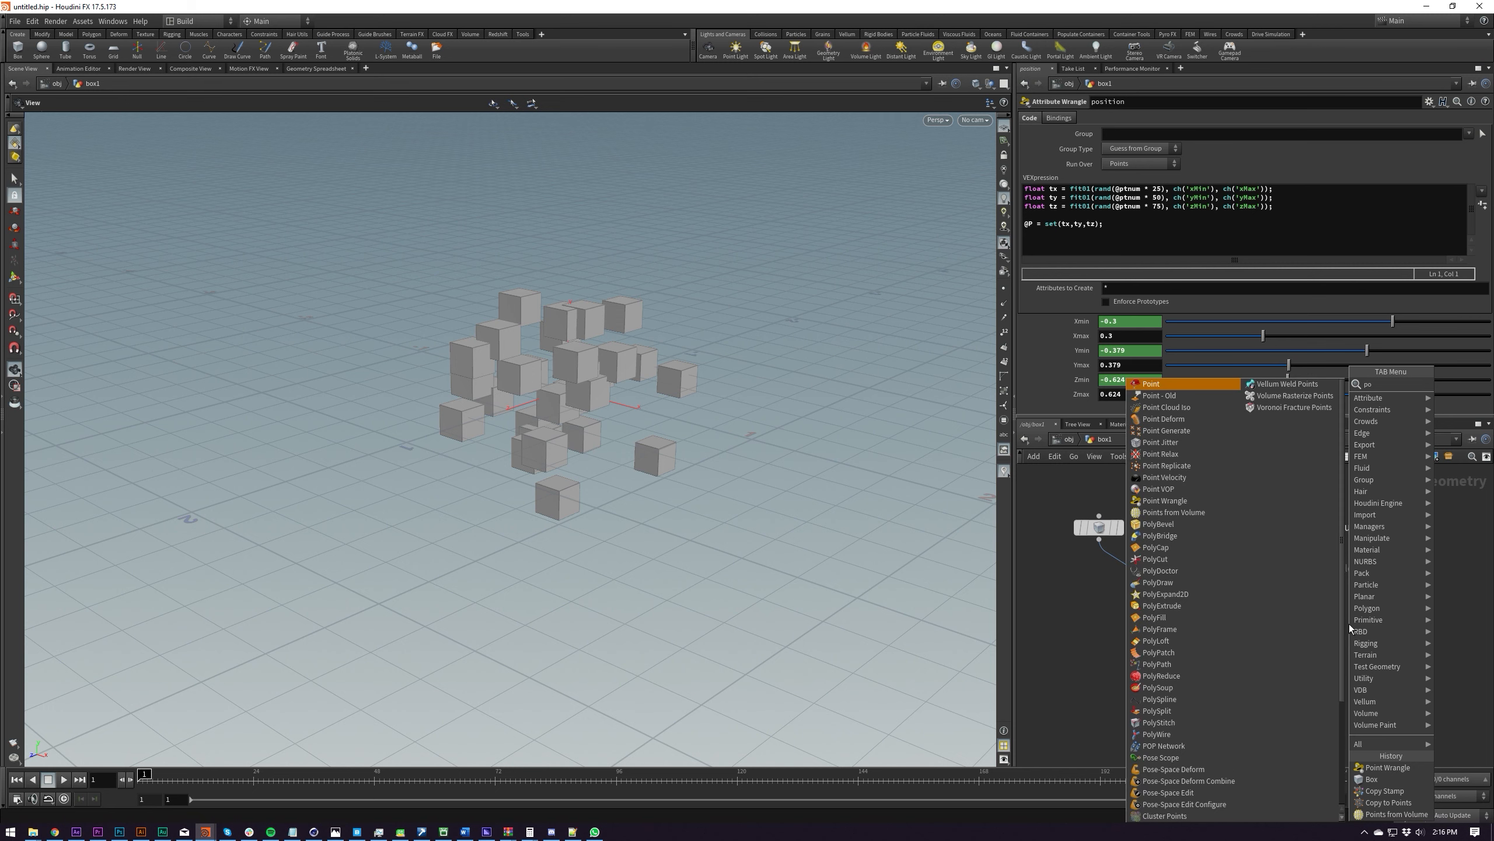
left_click(1164, 501)
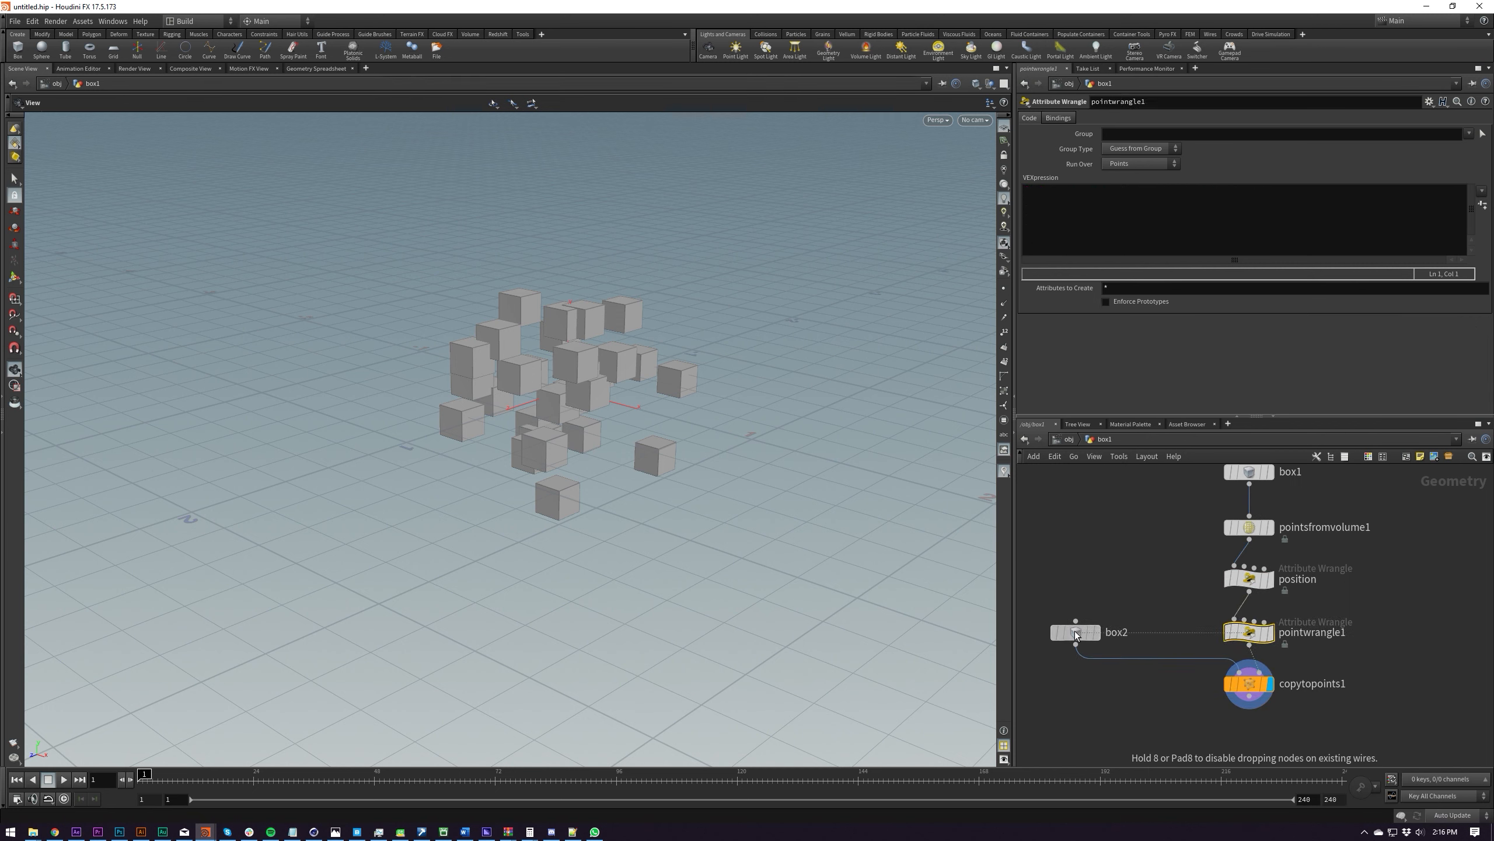
left_click(1144, 217)
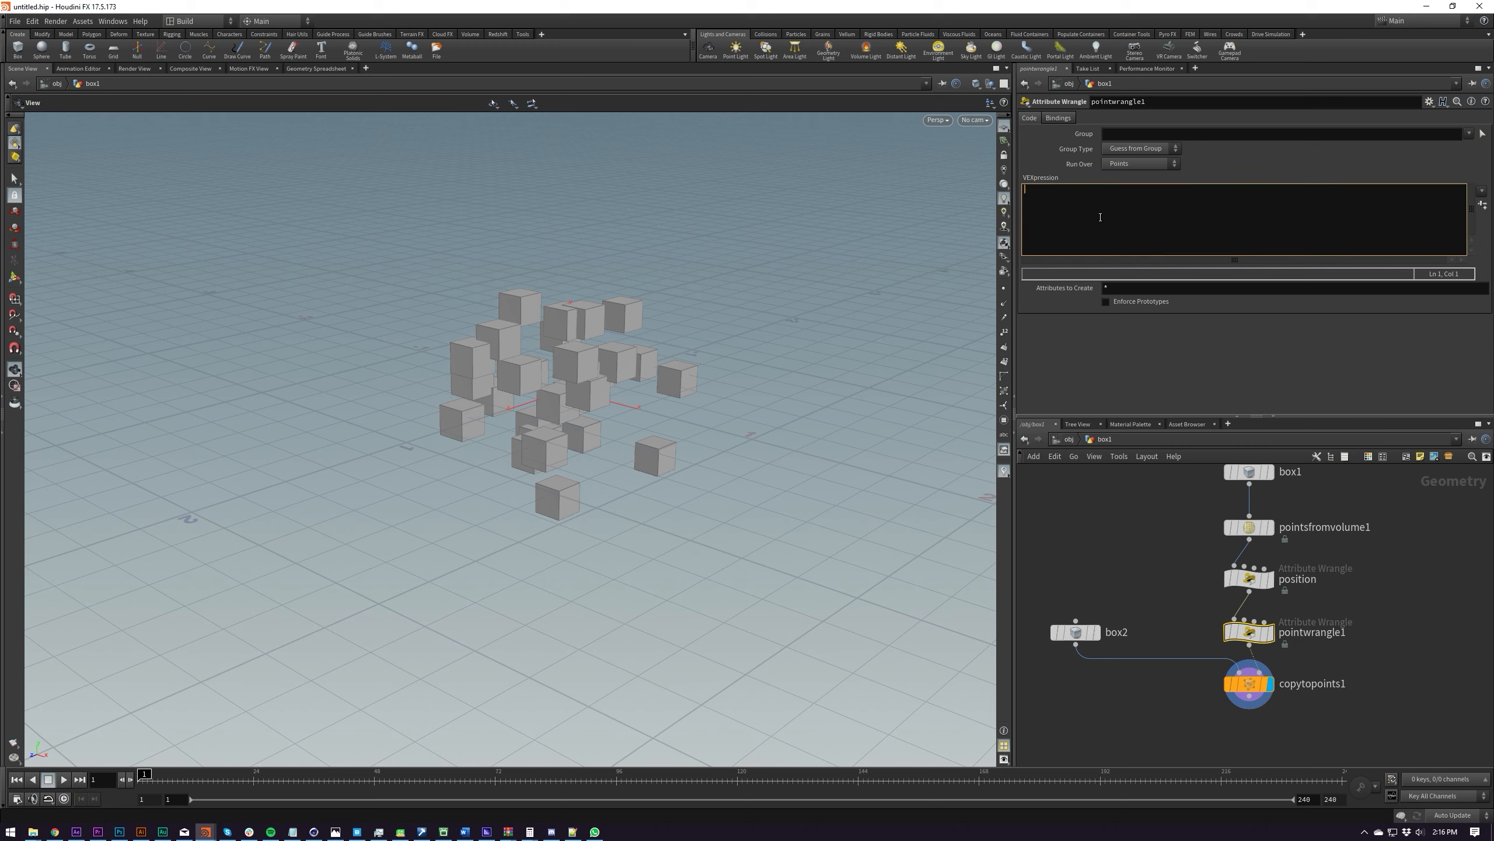
type("@pscale =")
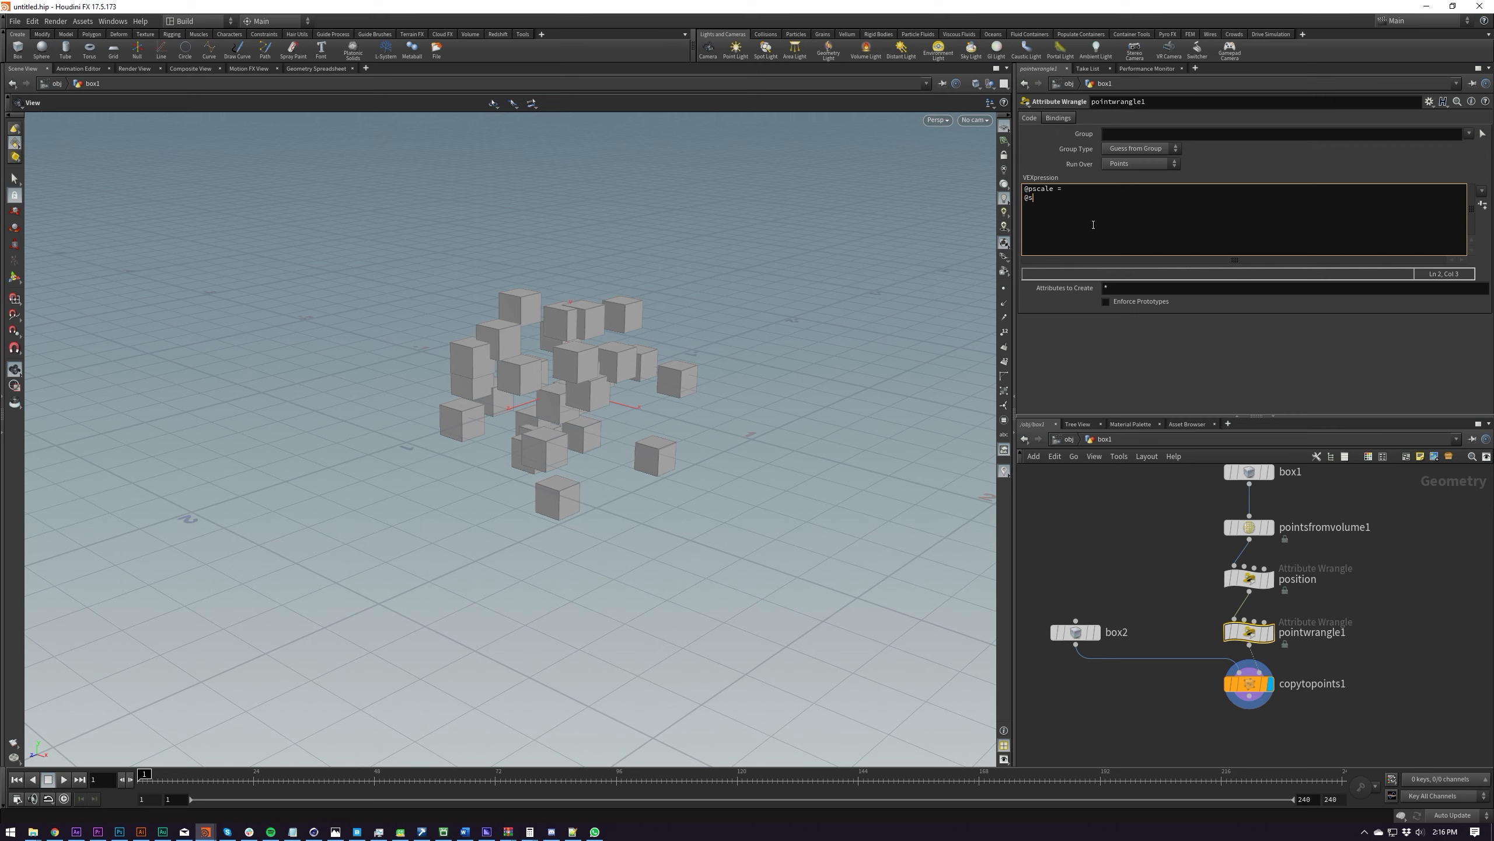
type("@scale =")
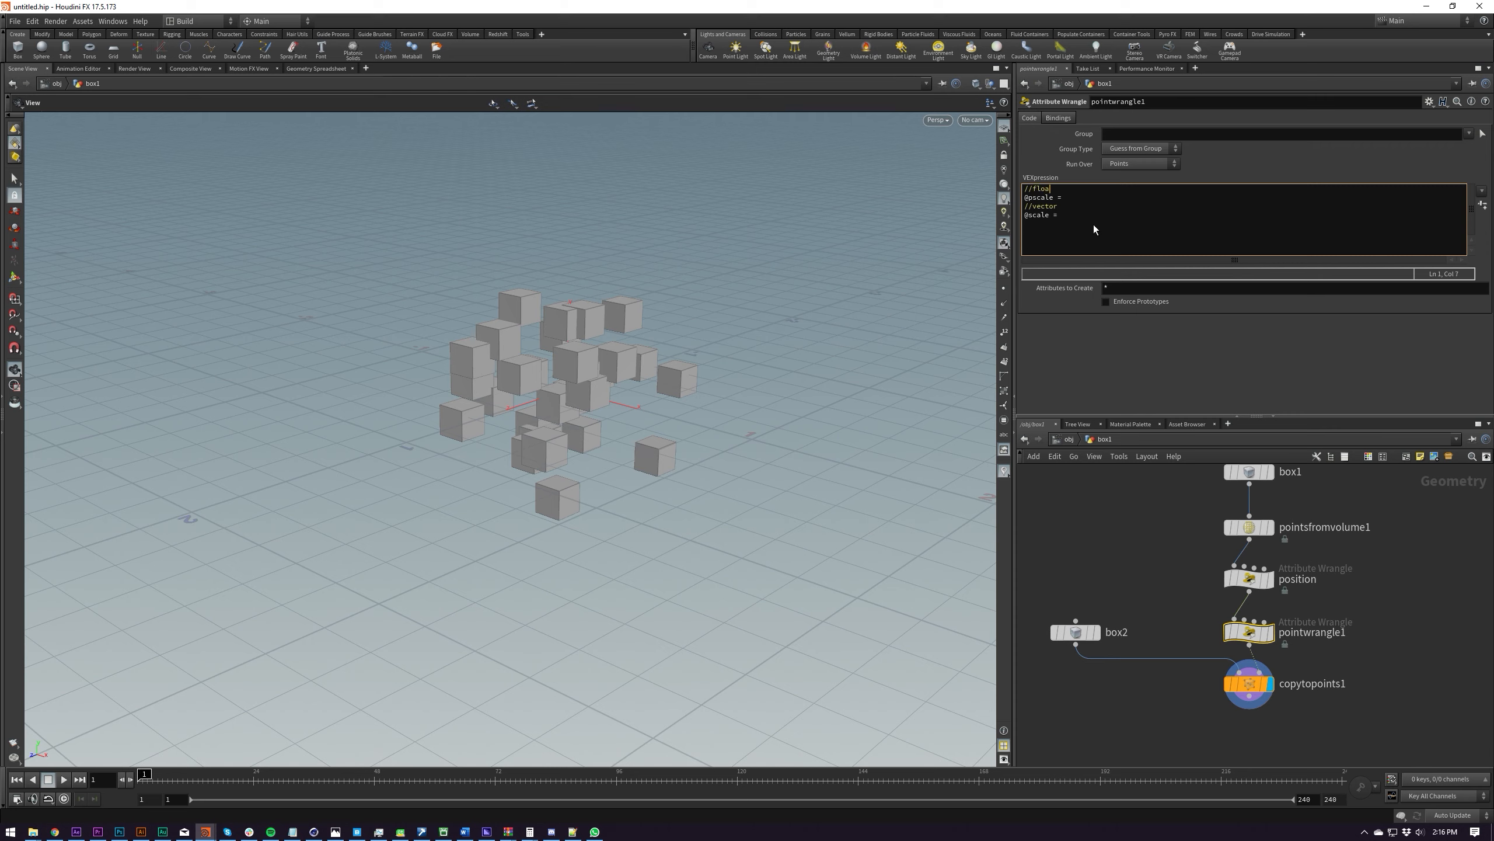
Comment the lines and write the vector scale as chv('scale')
left_click(1067, 197)
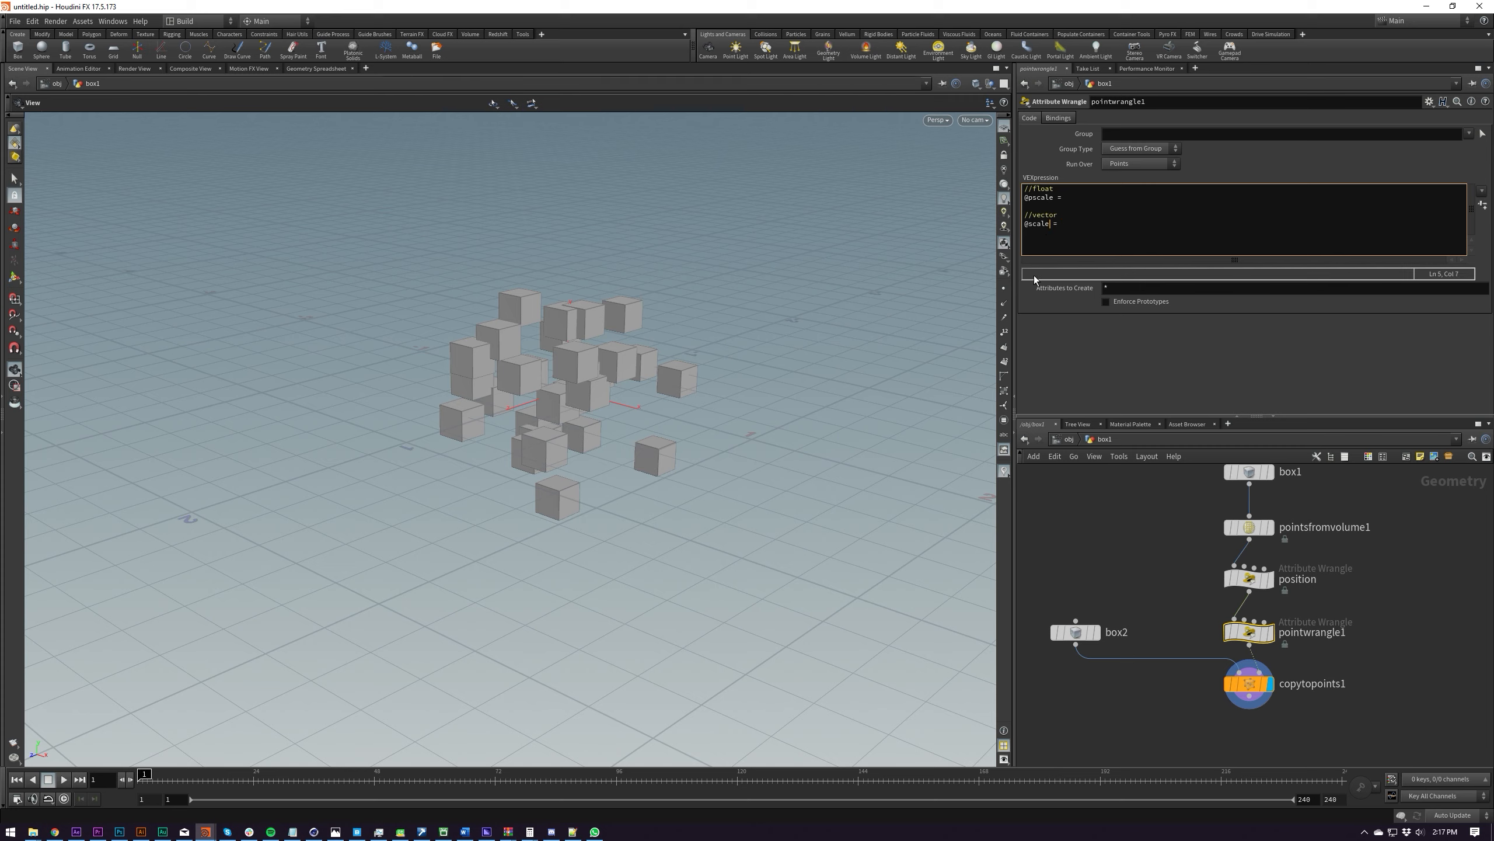
type("..")
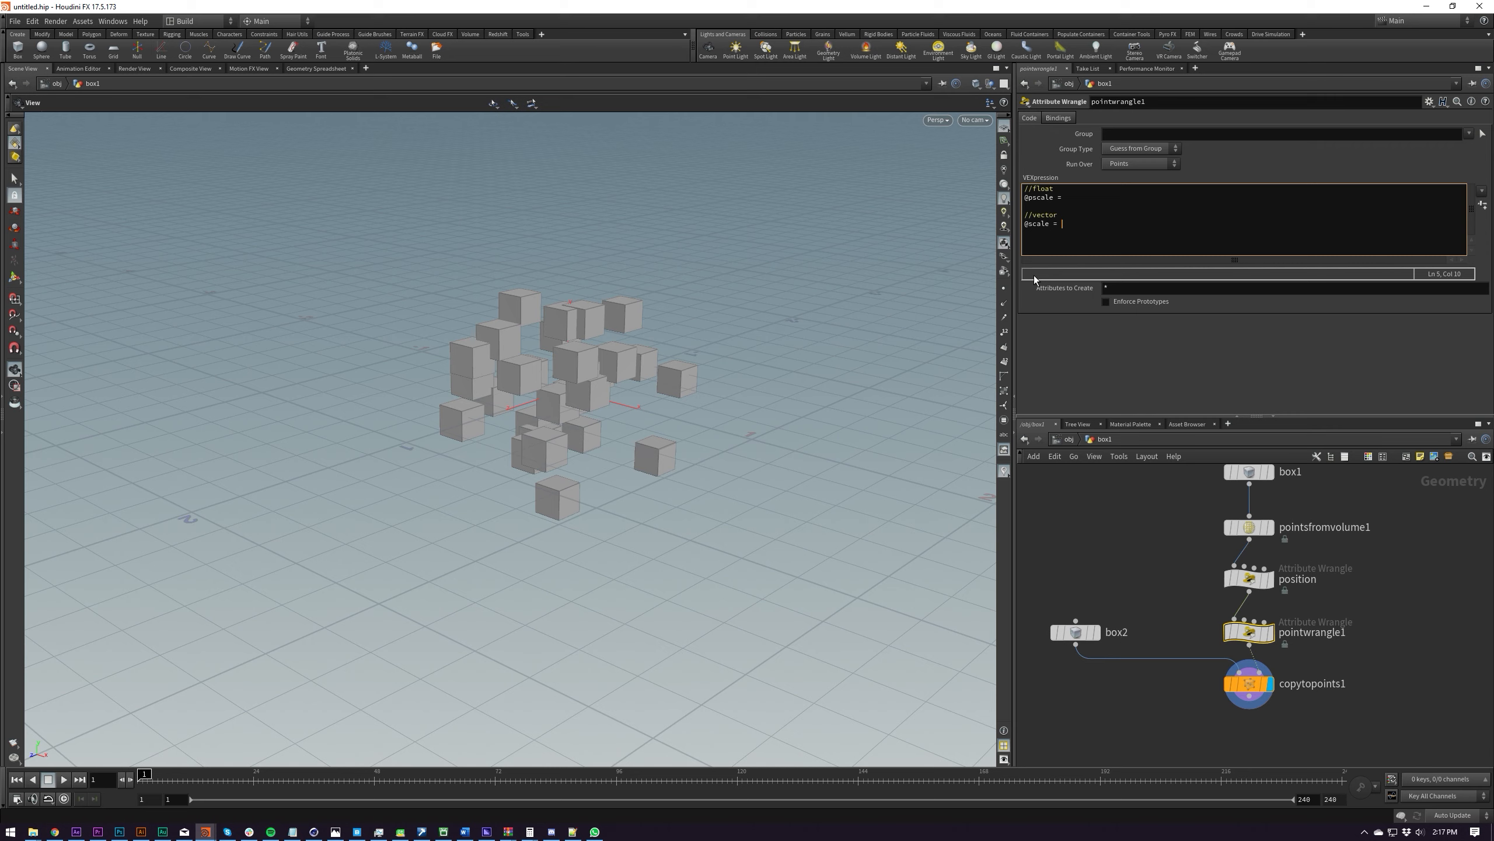
type("chv(")
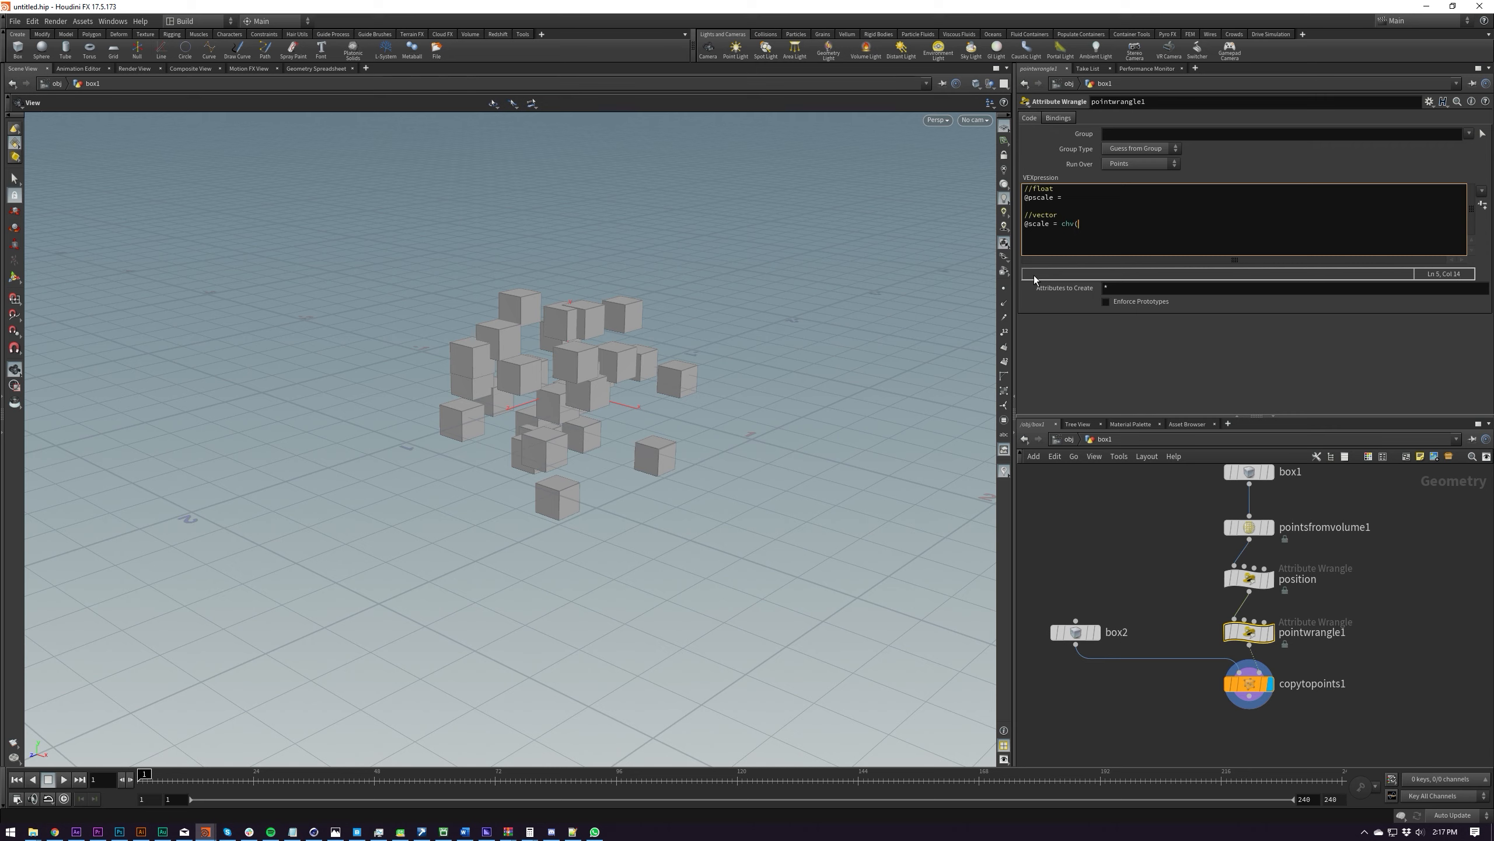
type("'scal")
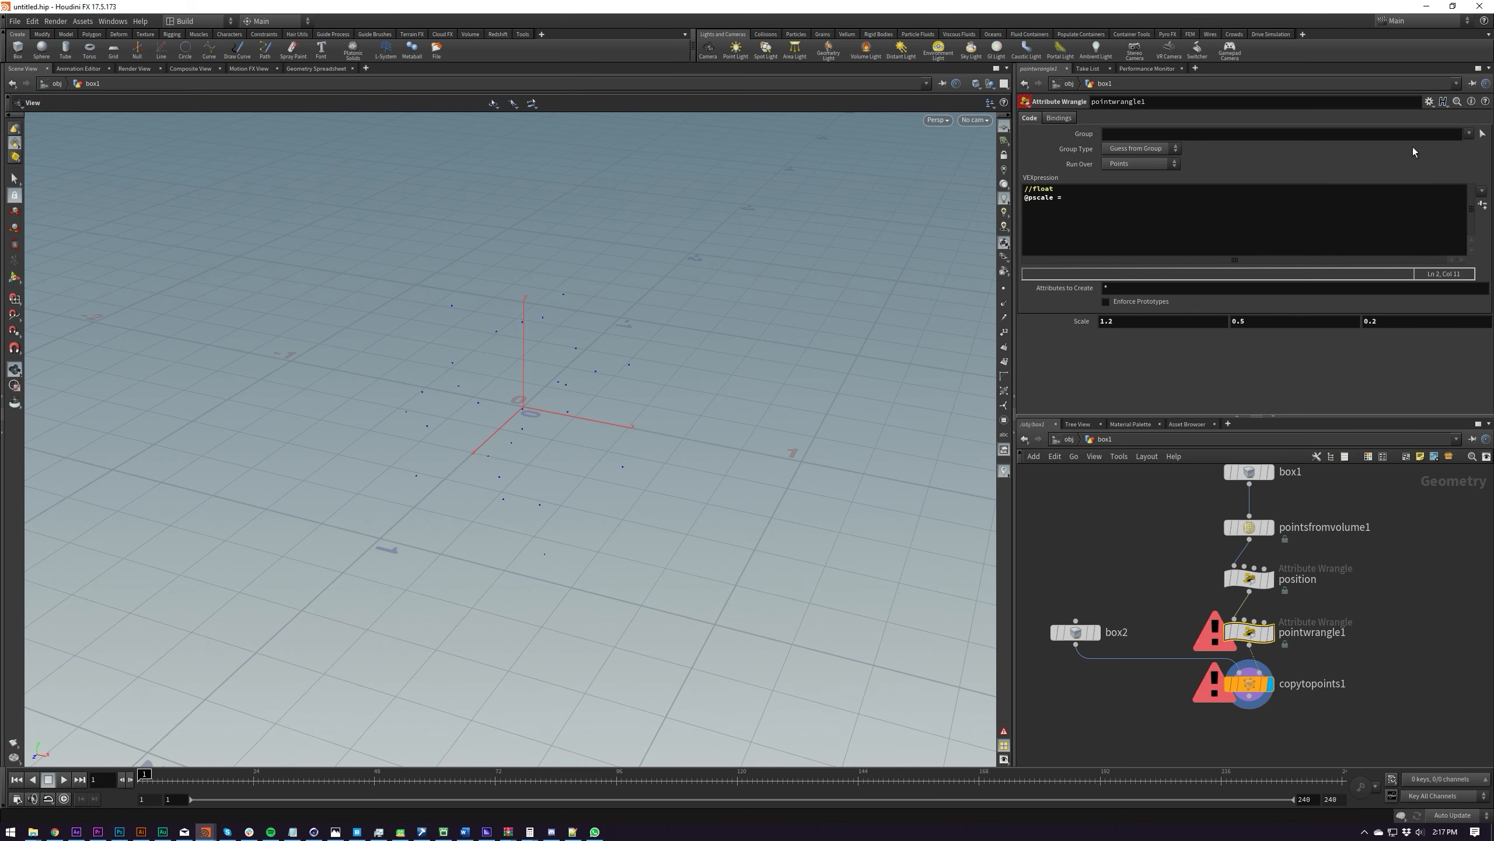
mouse_move(1041, 251)
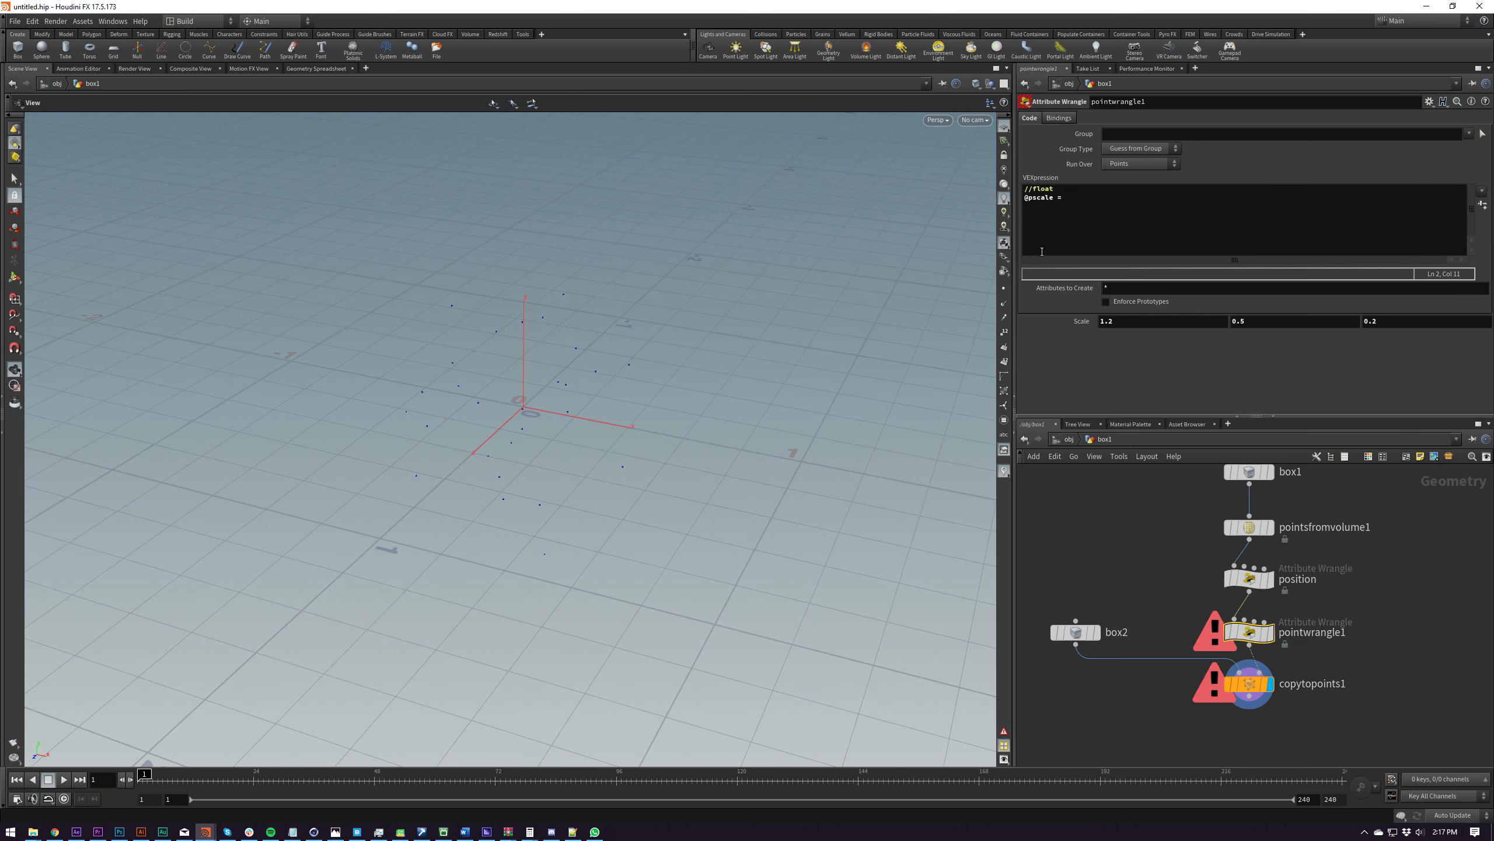
left_click(1067, 197)
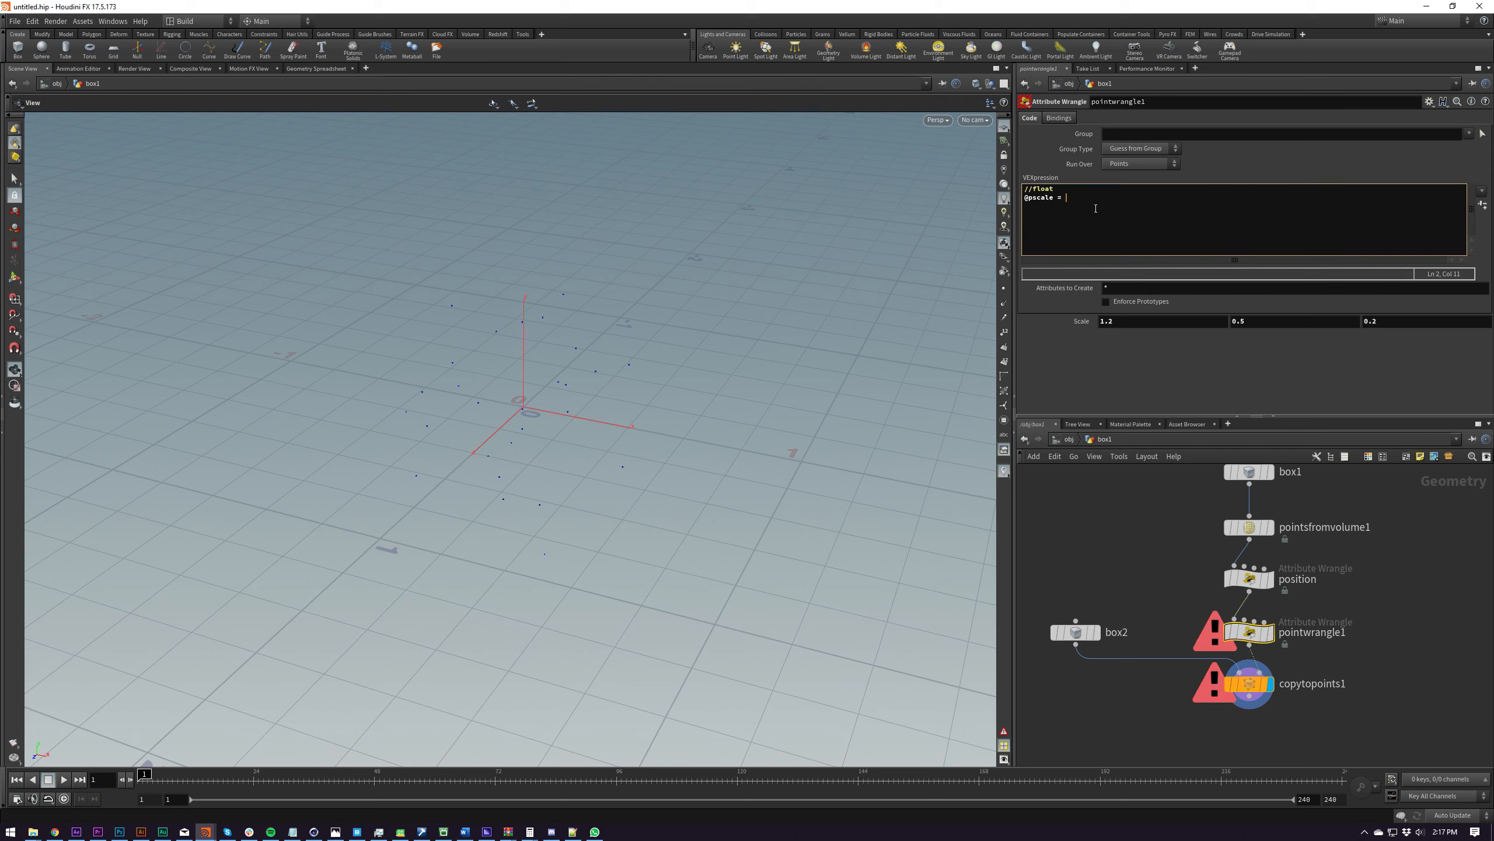
mouse_move(1421, 173)
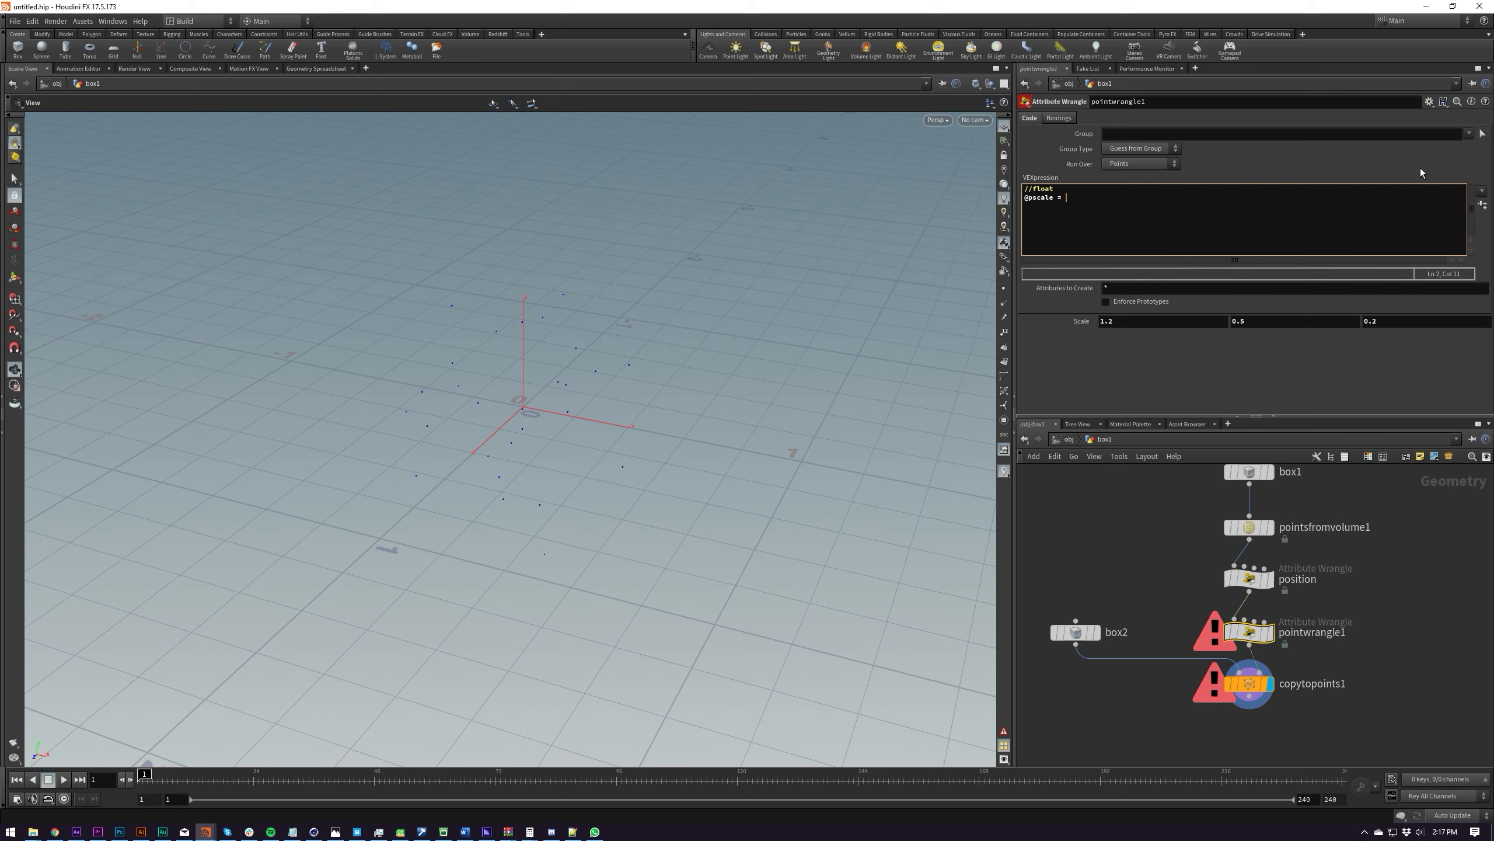
left_click(1429, 102)
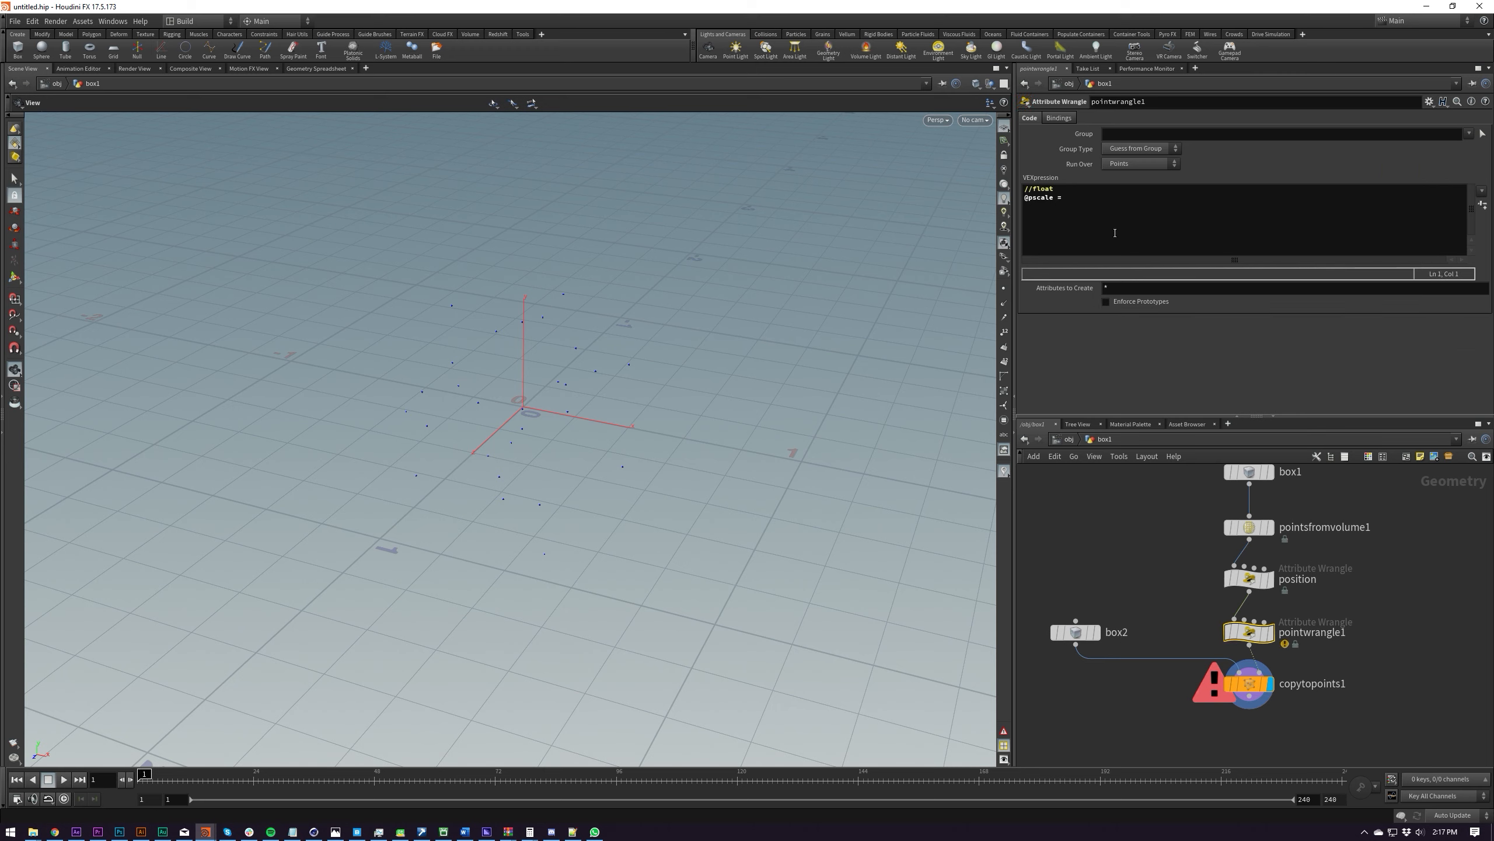
type("rand(@ptnum")
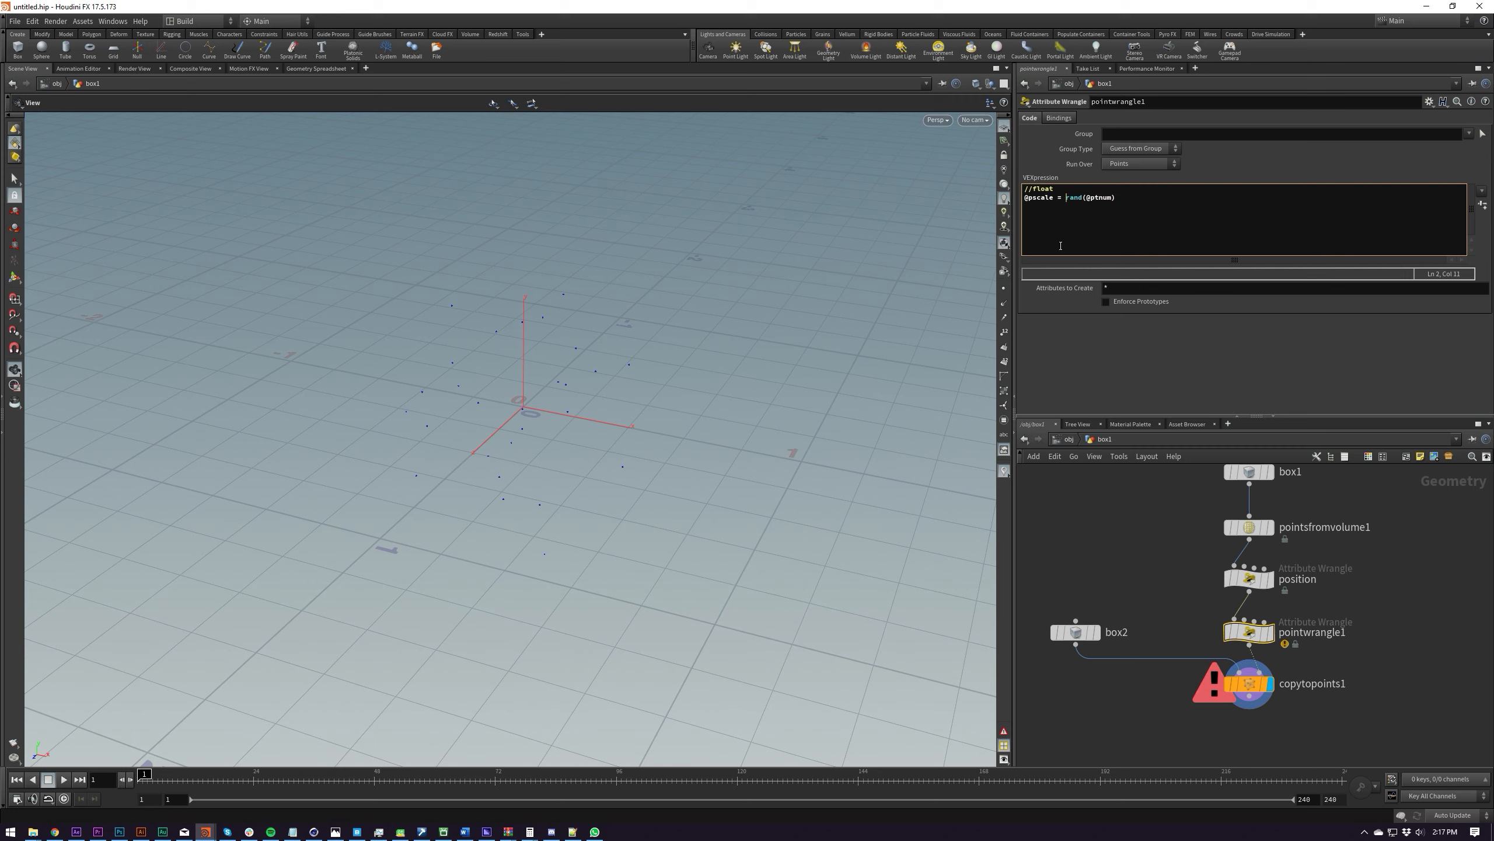
key("BackSpace")
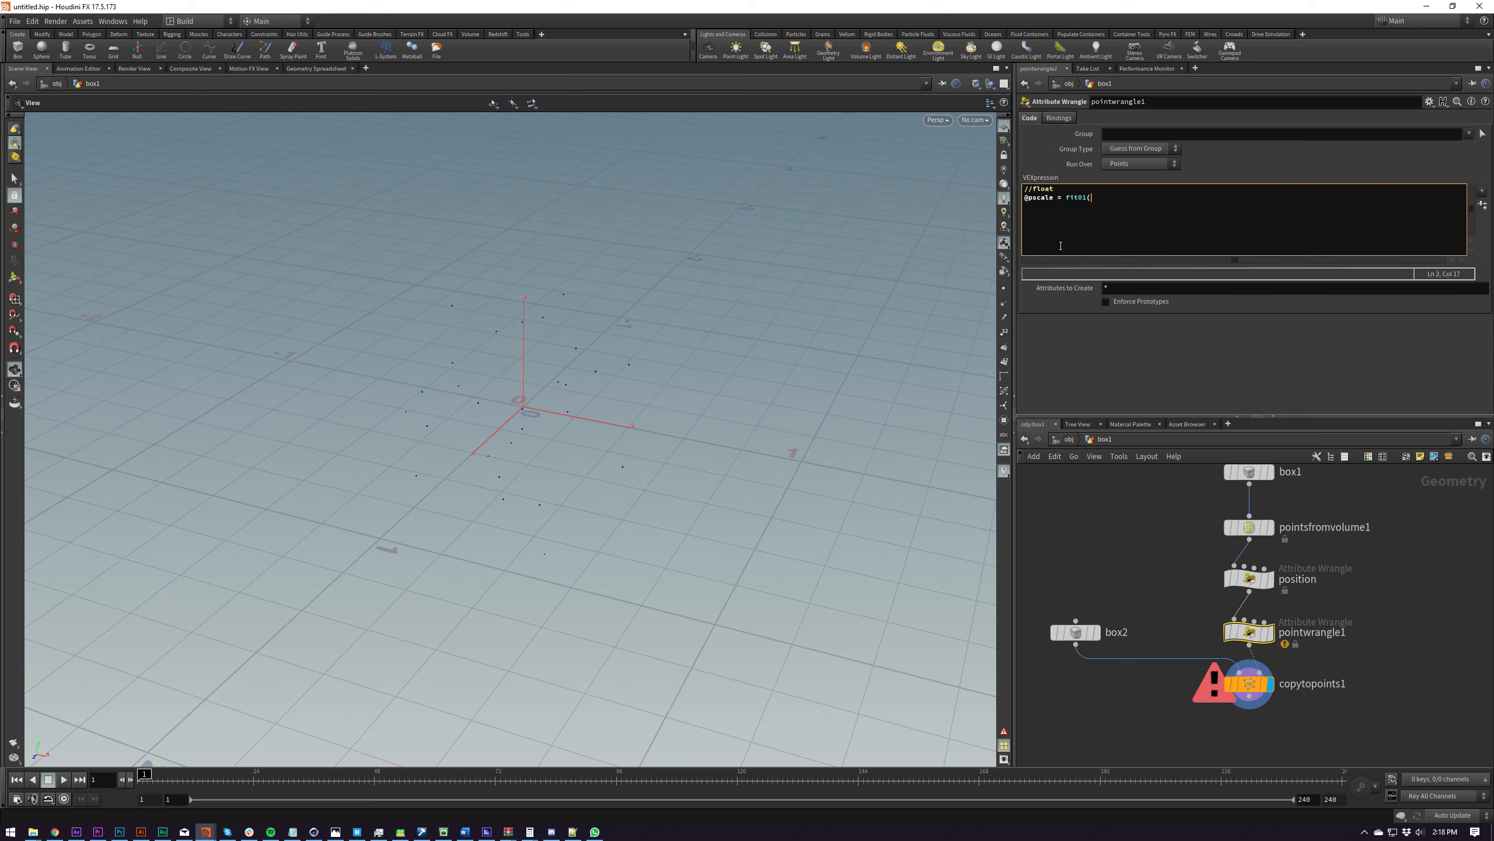
type("rand(@ptnum)")
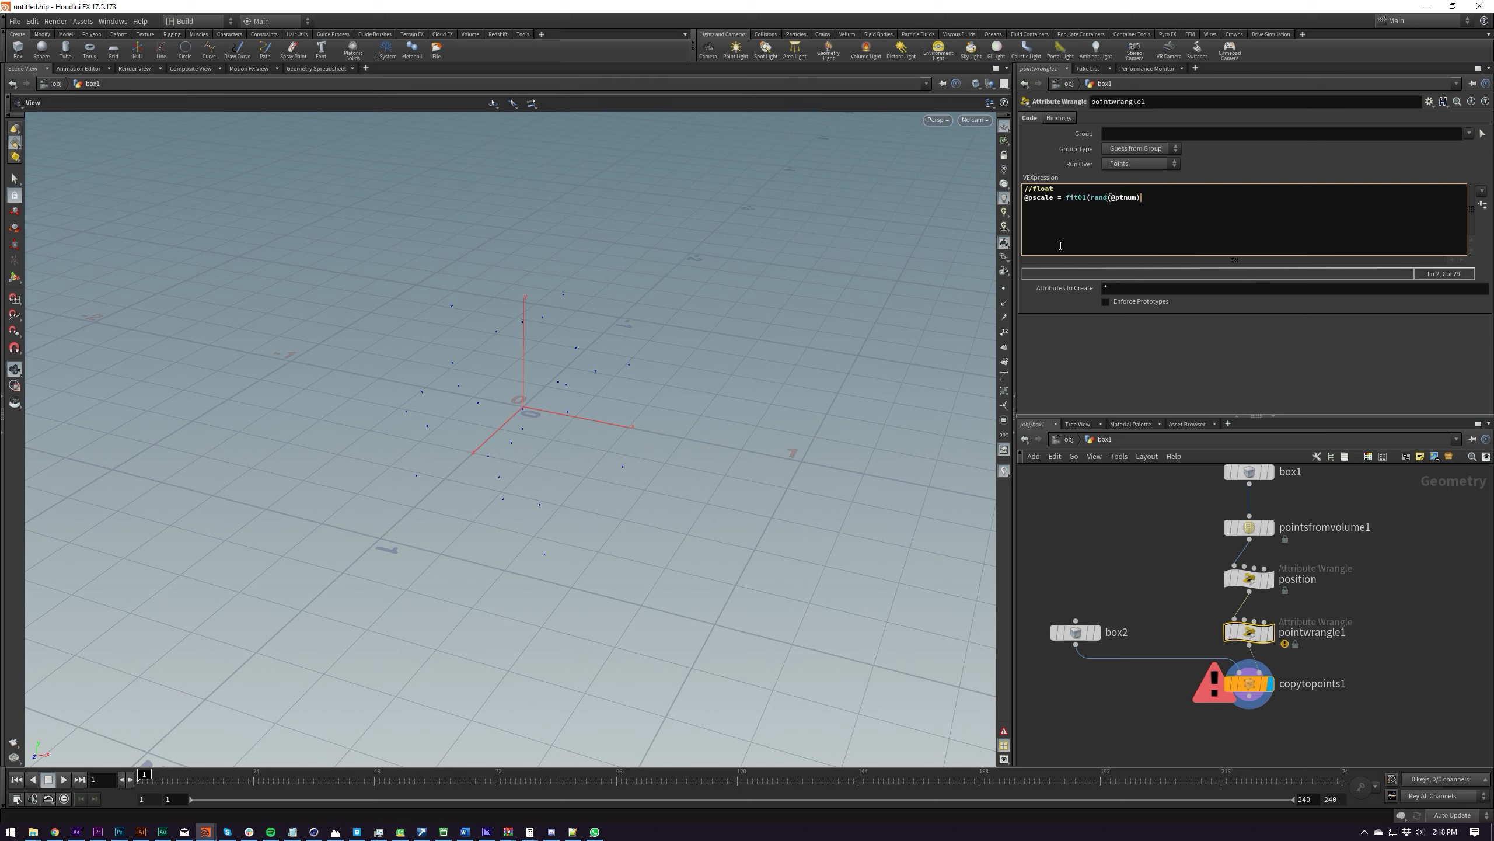
Fit the random value between ch('scale_min') and ch('scale_max') and close the statement
type("h")
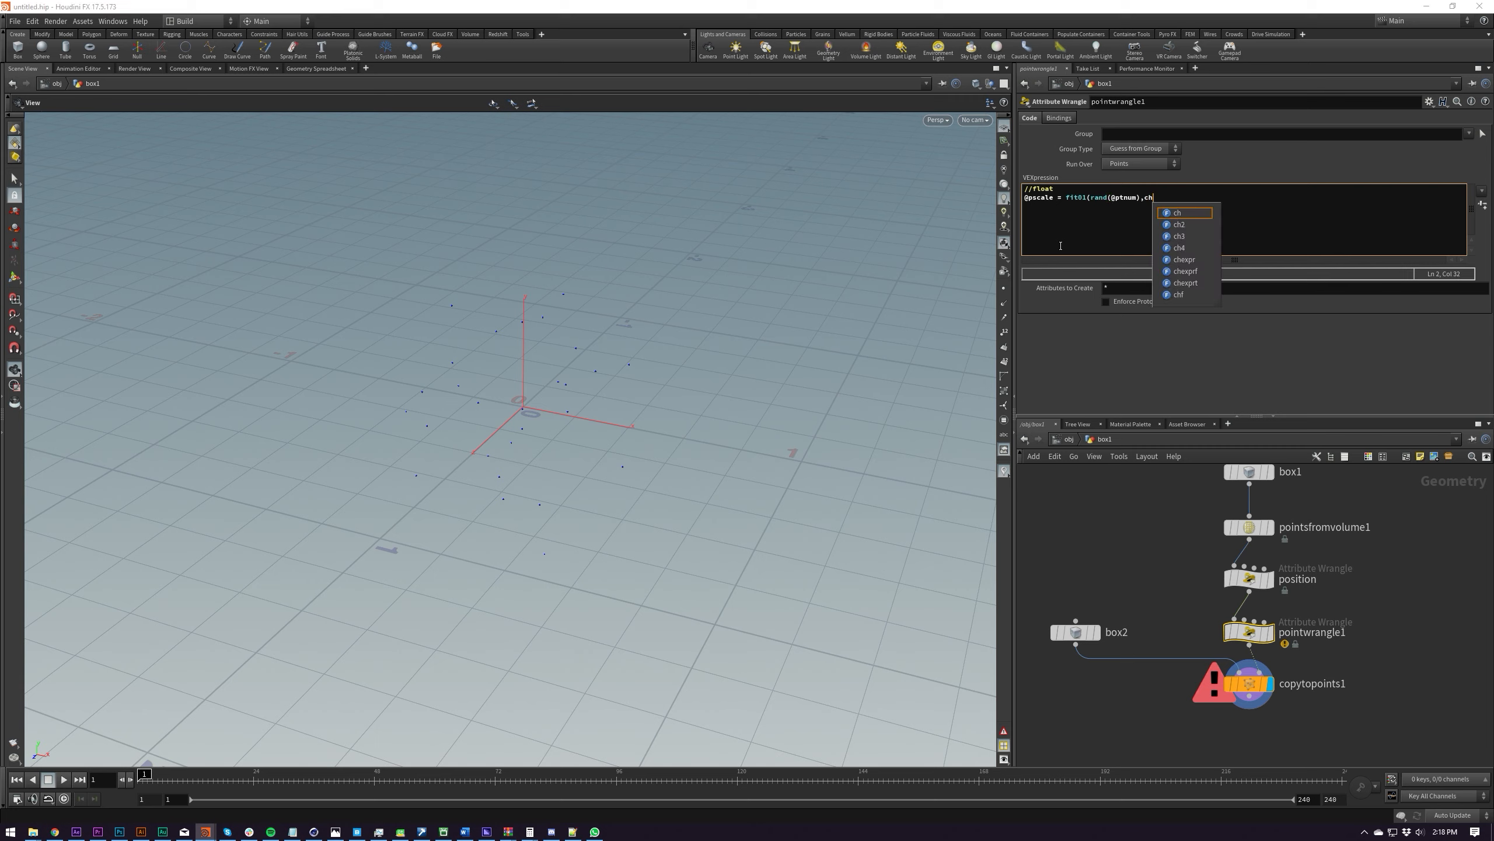
type("('scale_min")
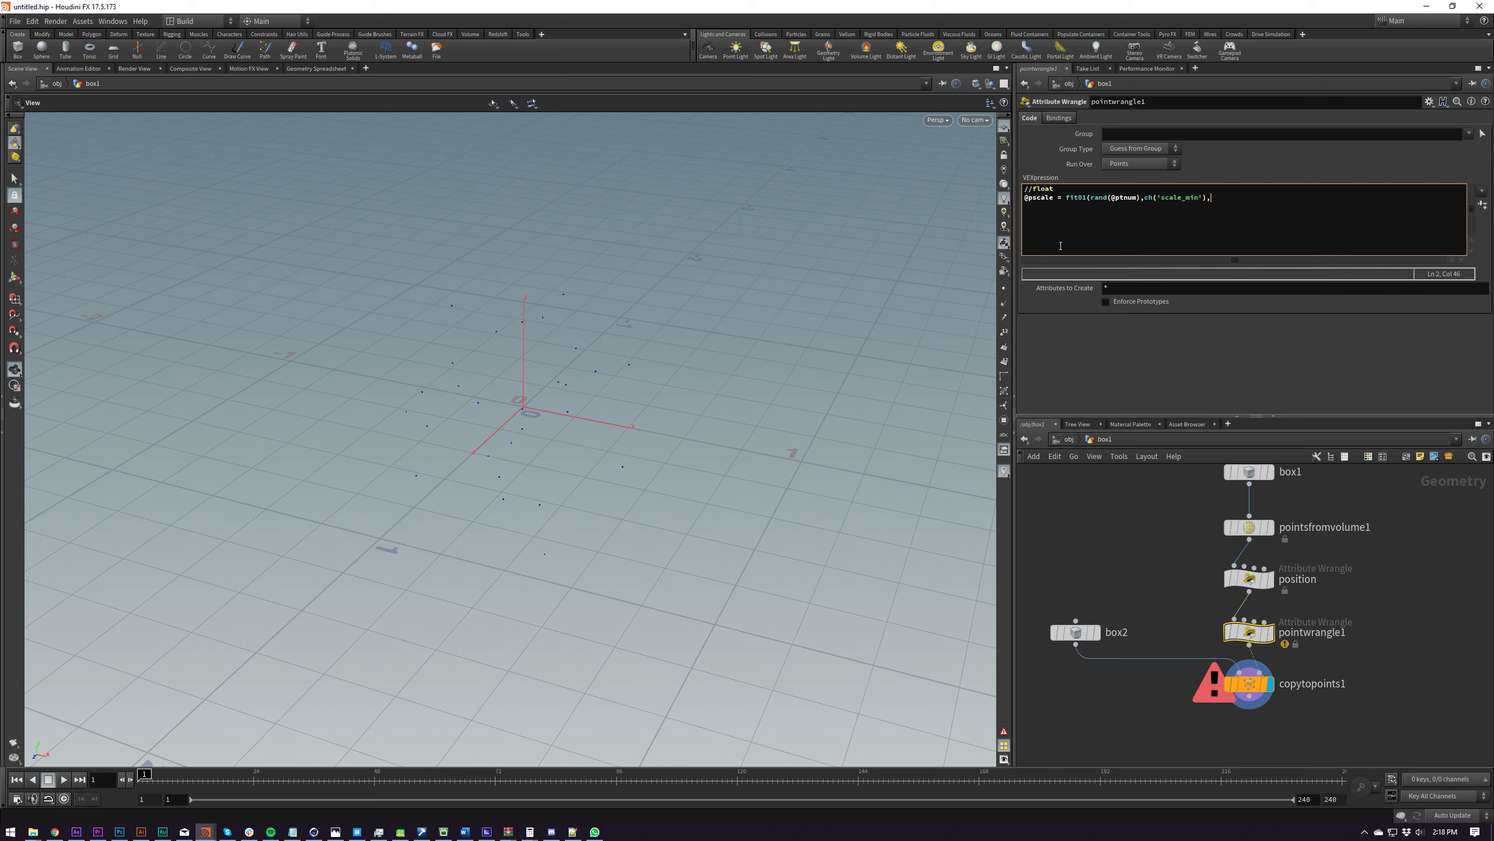
type(",ch('ma")
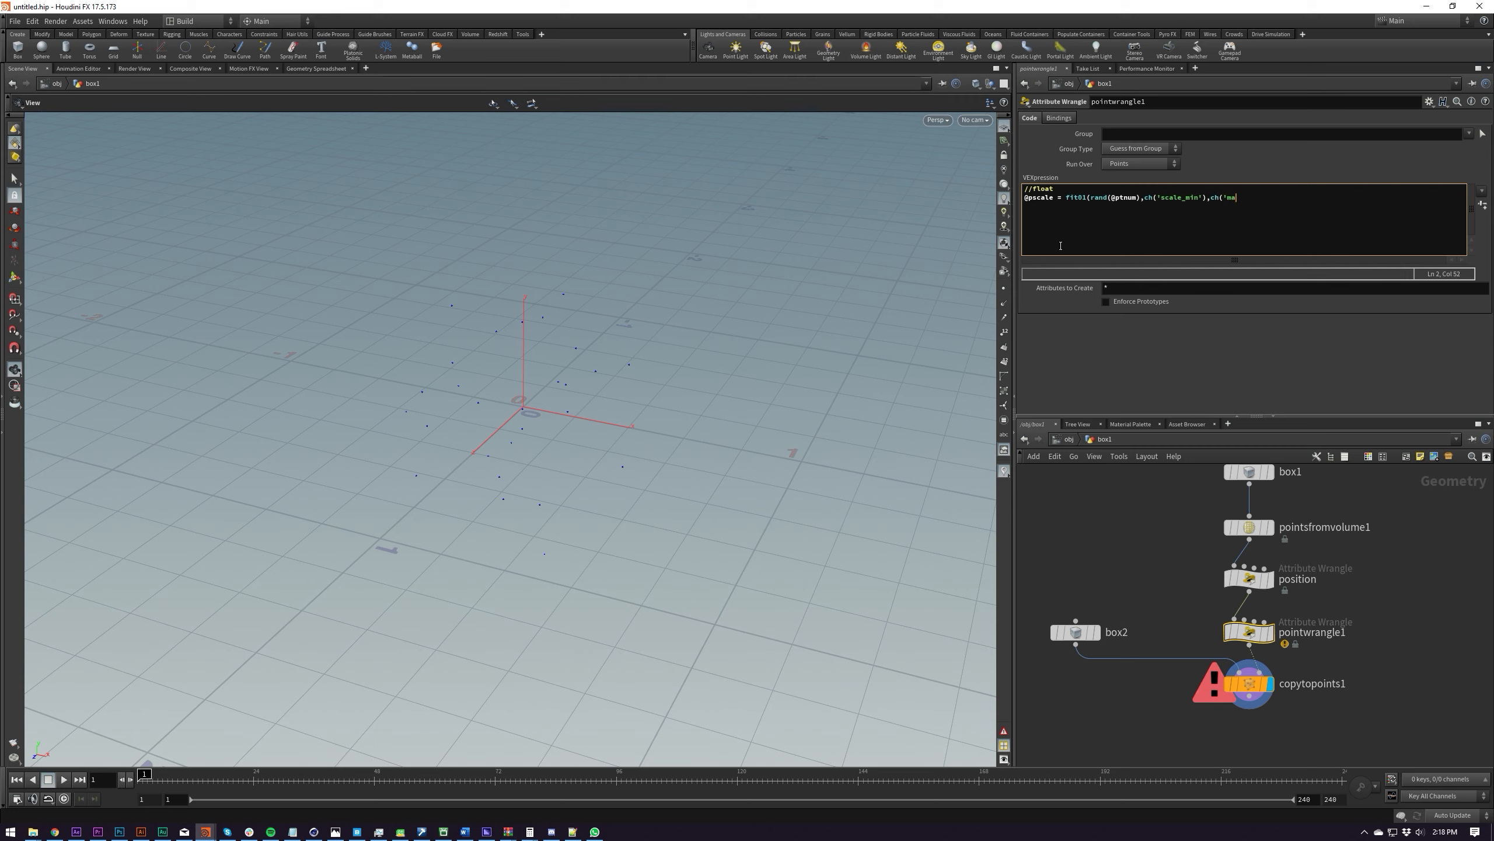
type("scale_max'")
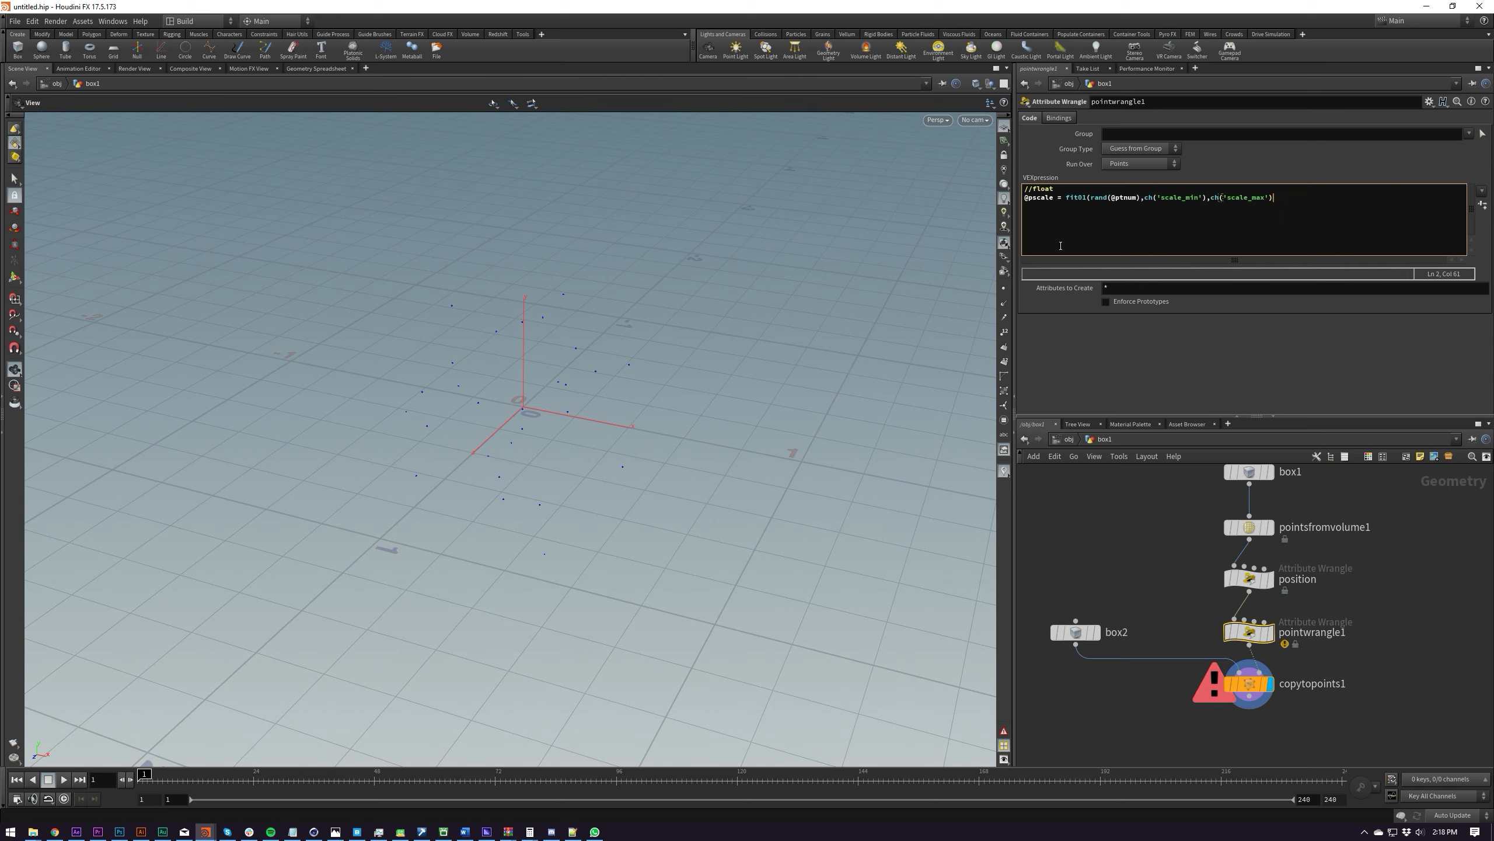
type(");")
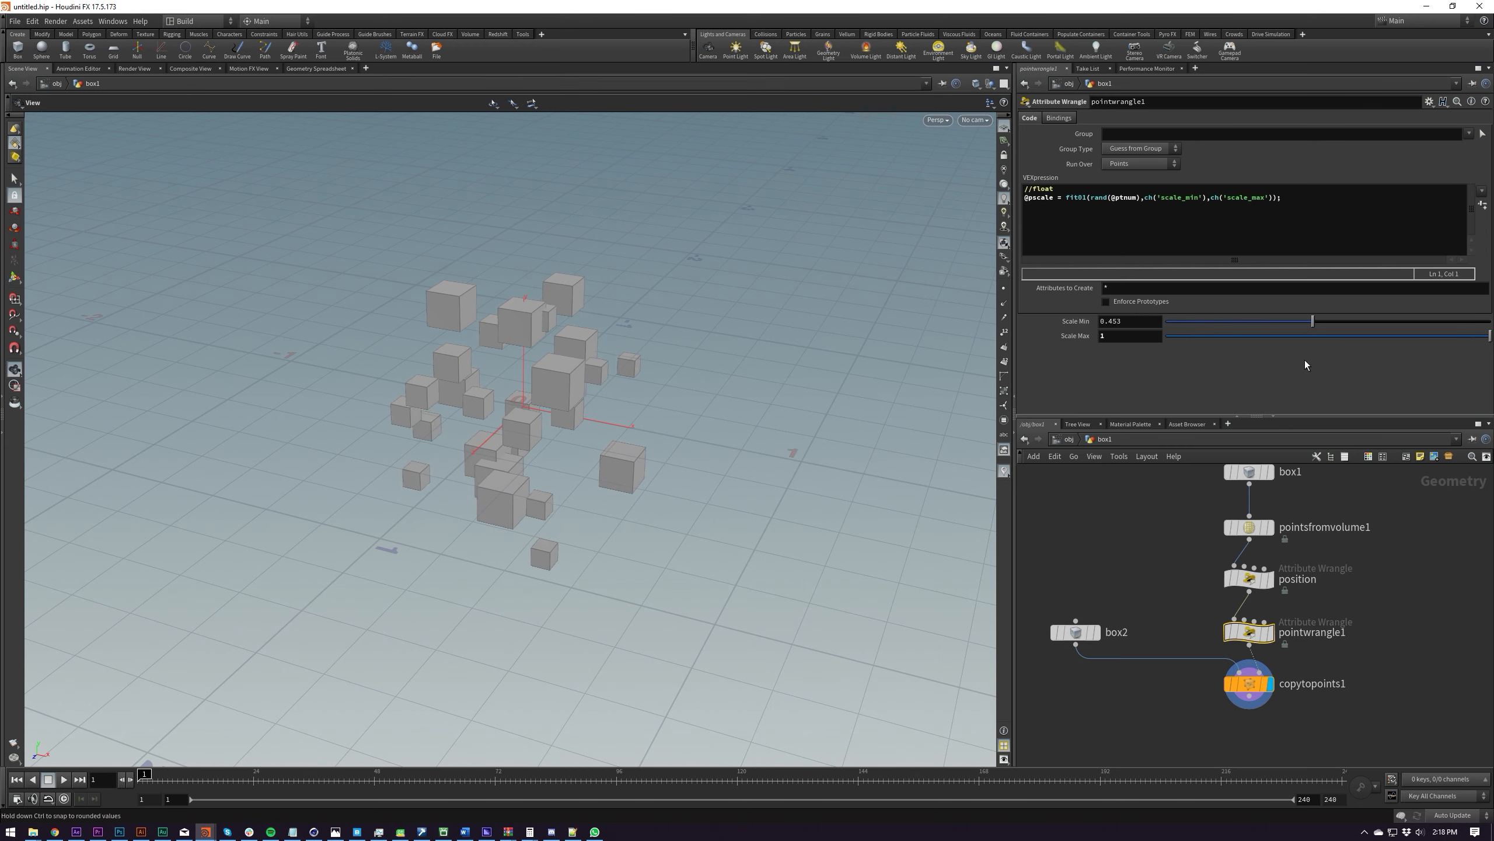
left_click(1123, 245)
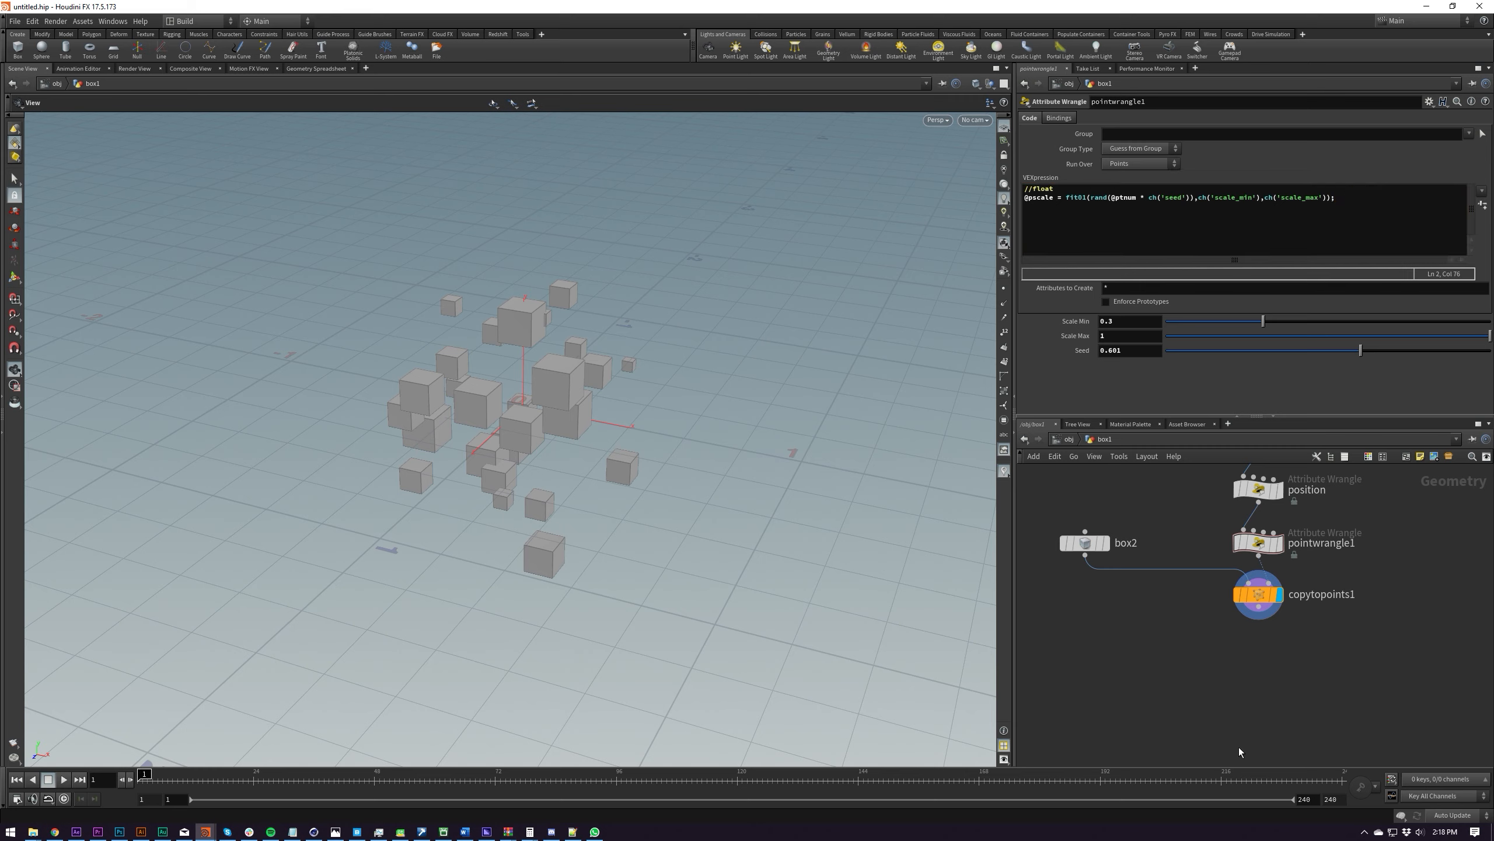
mouse_move(1244, 703)
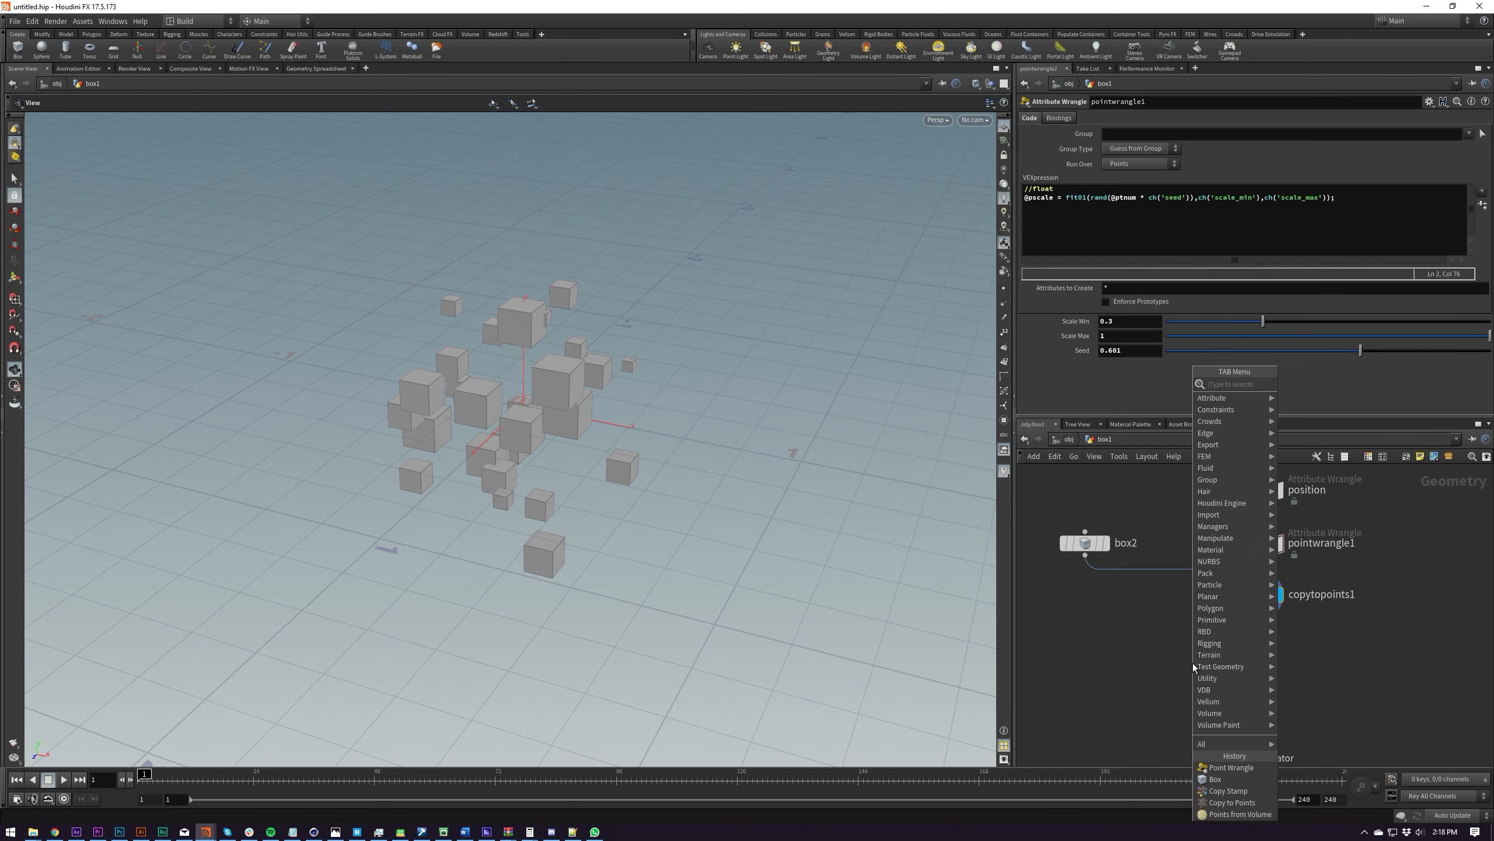
Add an empty Point Wrangle between the scale wrangle and Copy to Points
left_click(1233, 767)
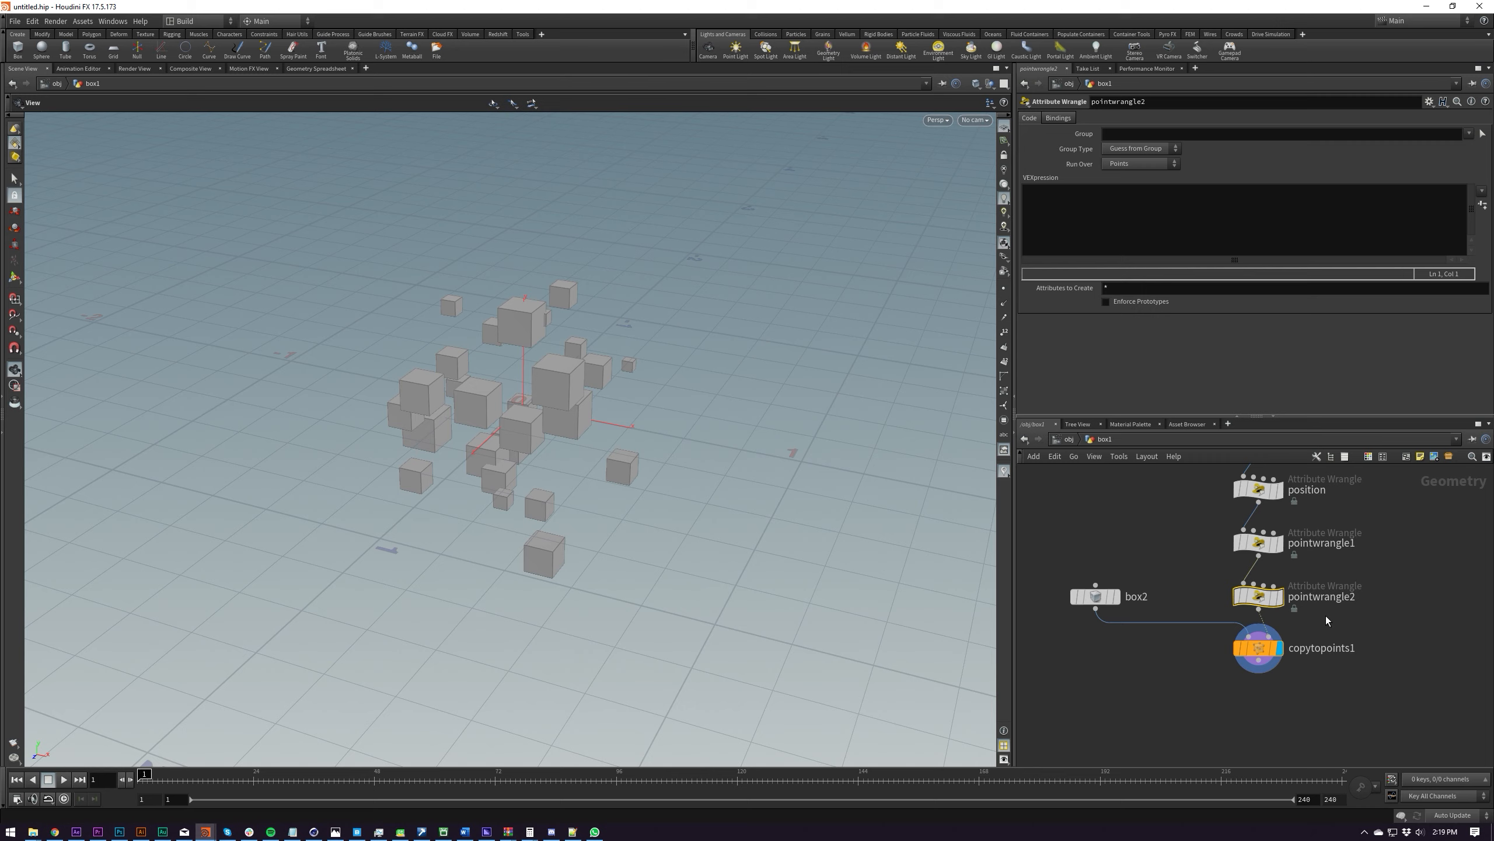
left_click(1130, 219)
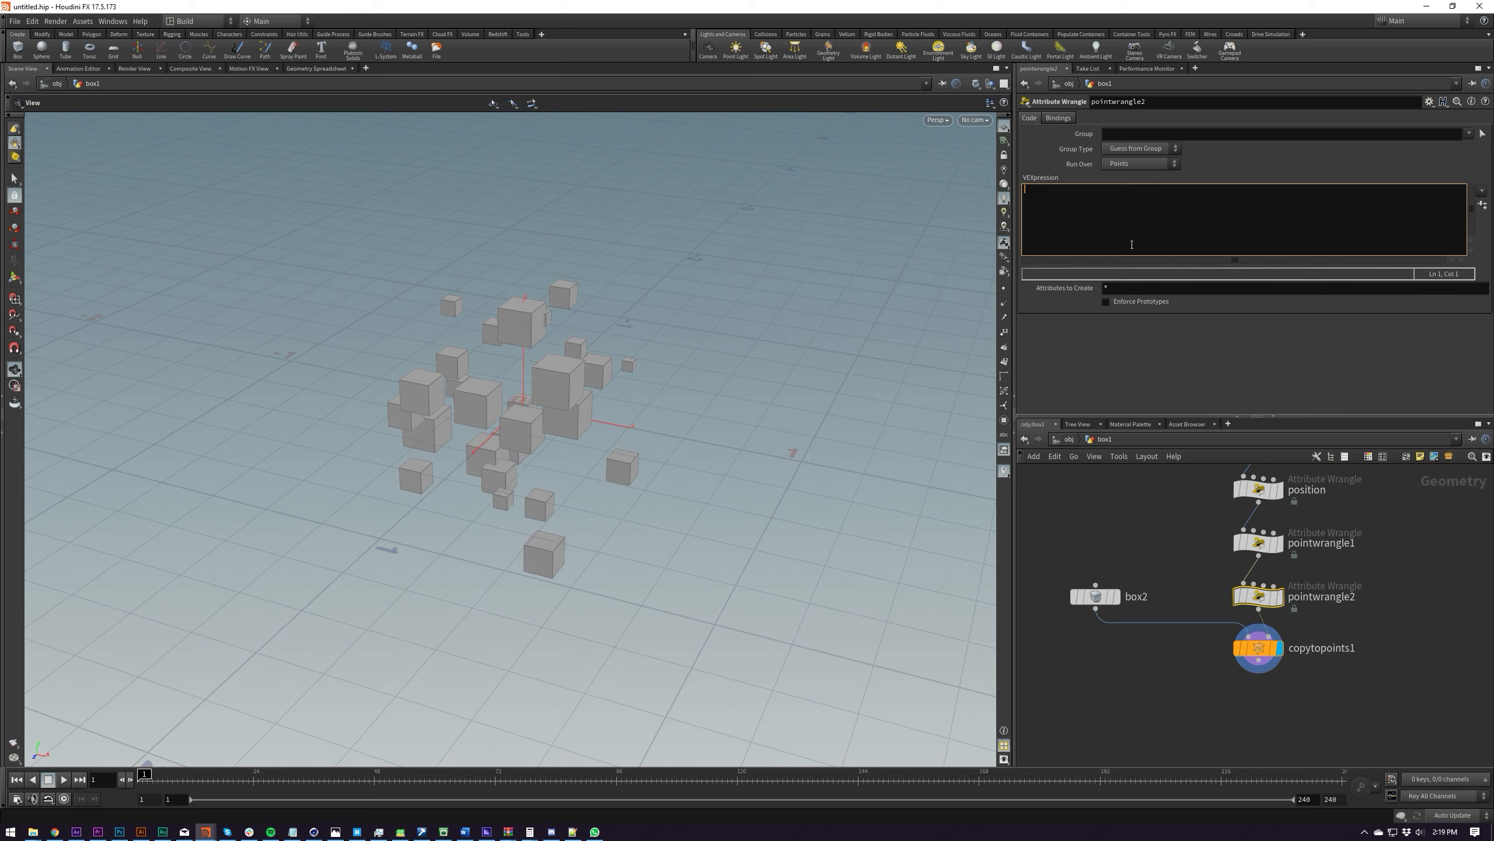
Save the new wrangle's settings as a preset named rotate
left_click(1429, 102)
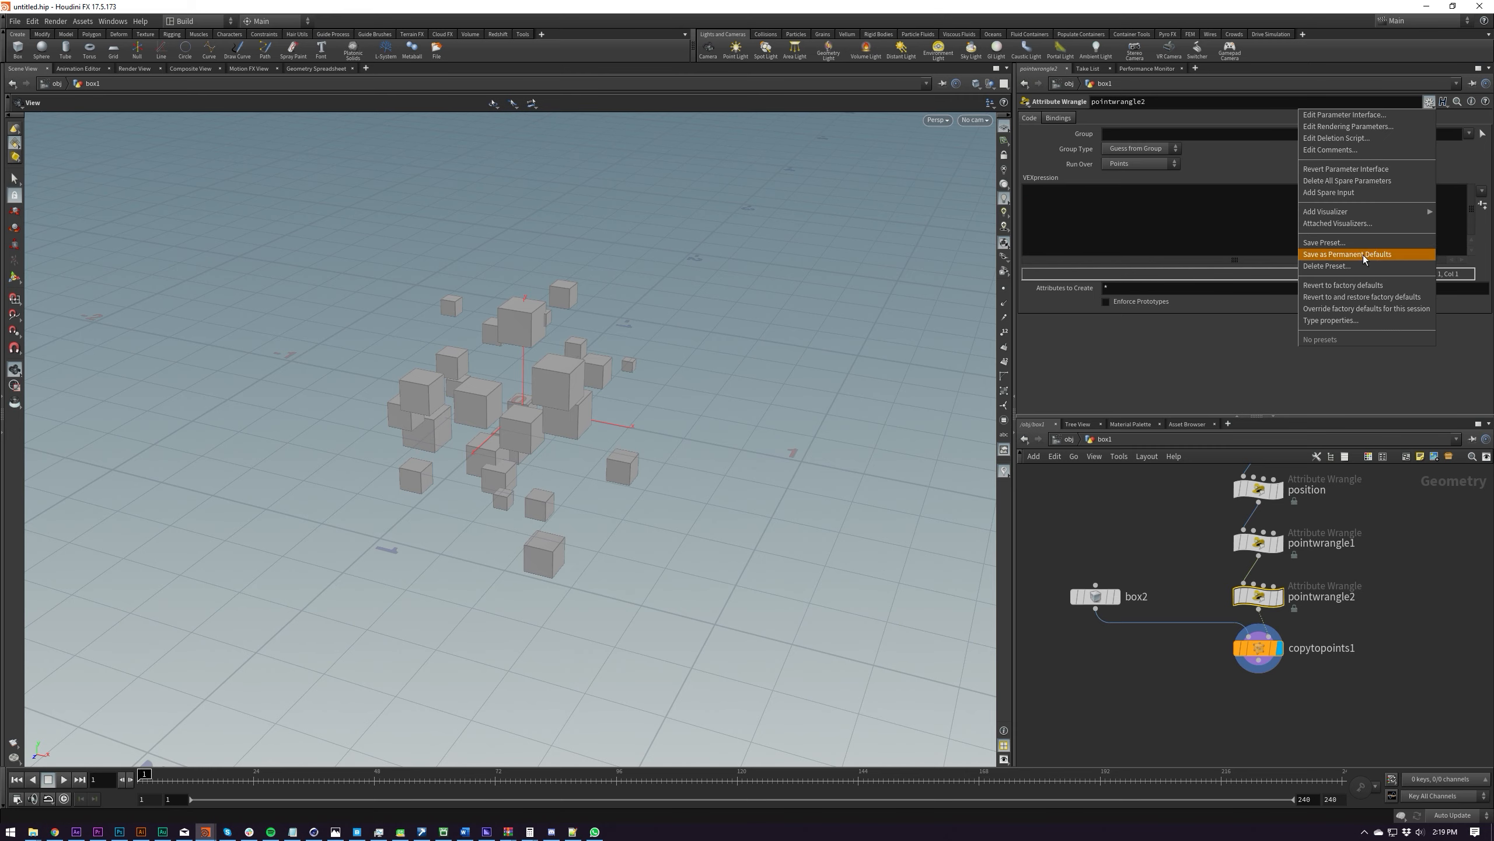
left_click(1325, 241)
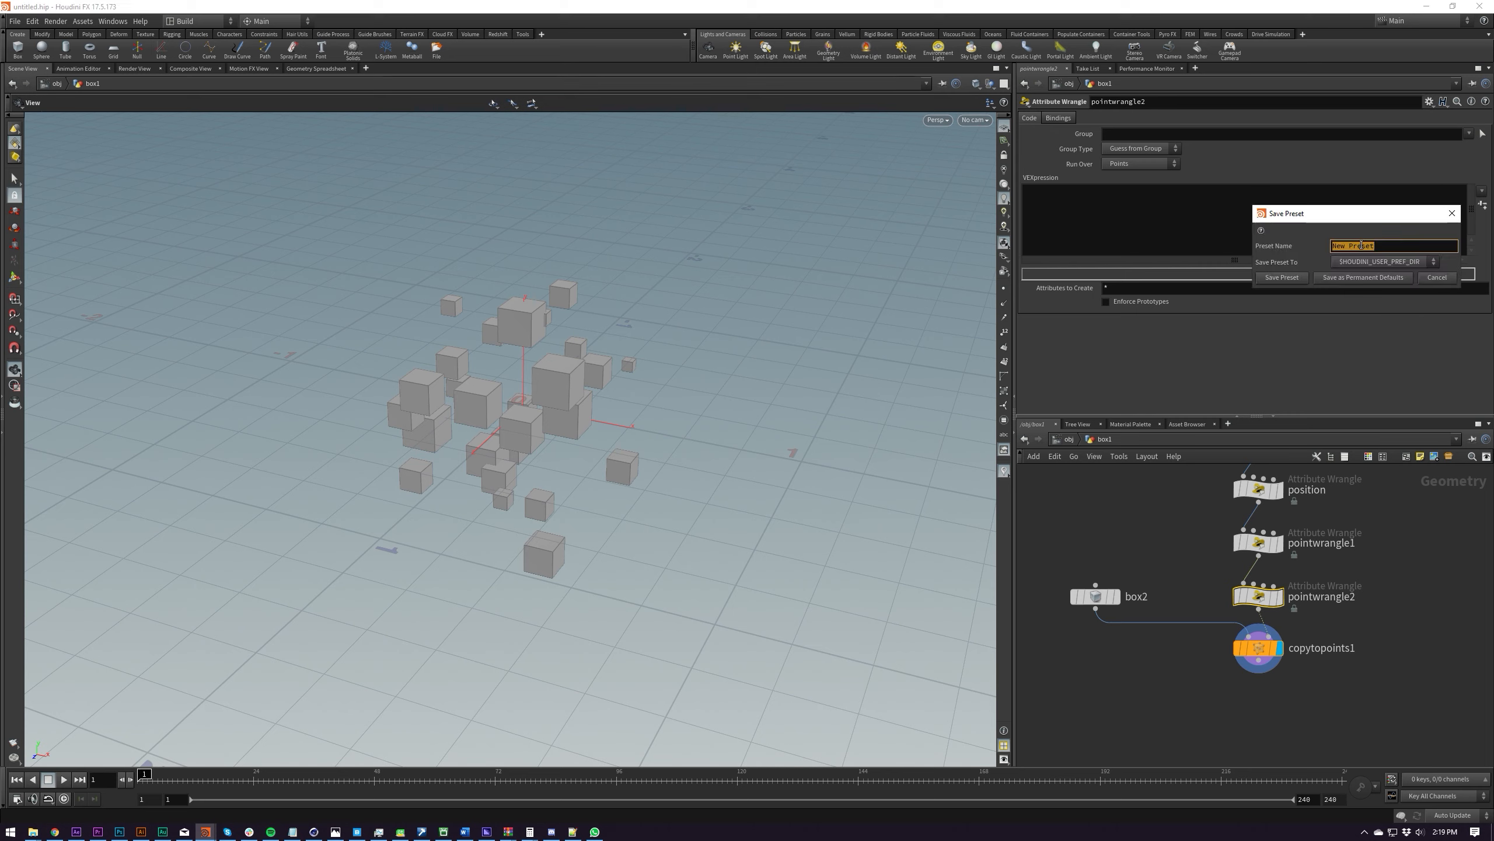
type("rotate")
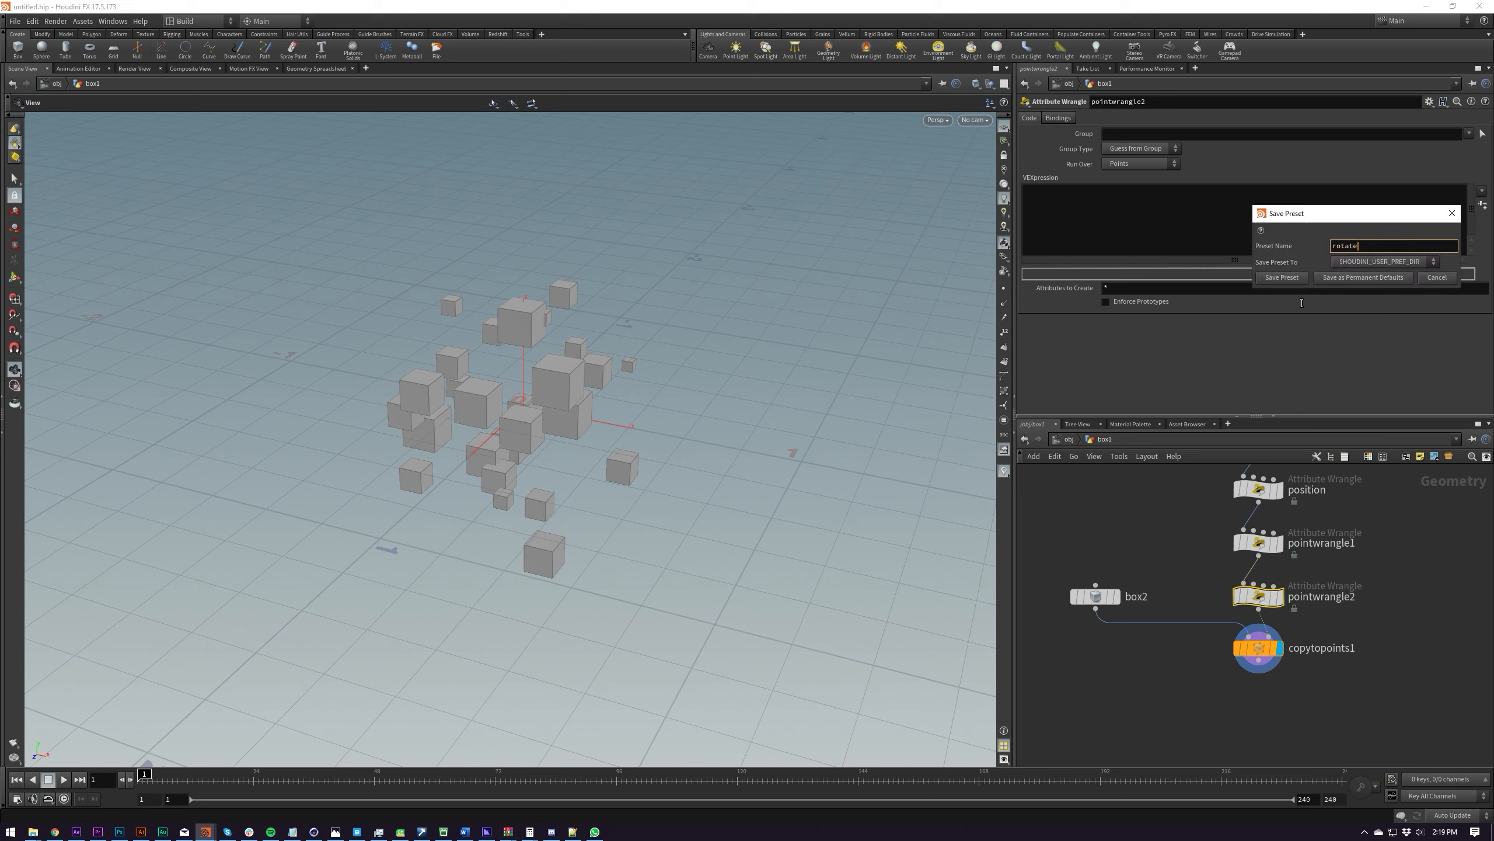
left_click(1436, 278)
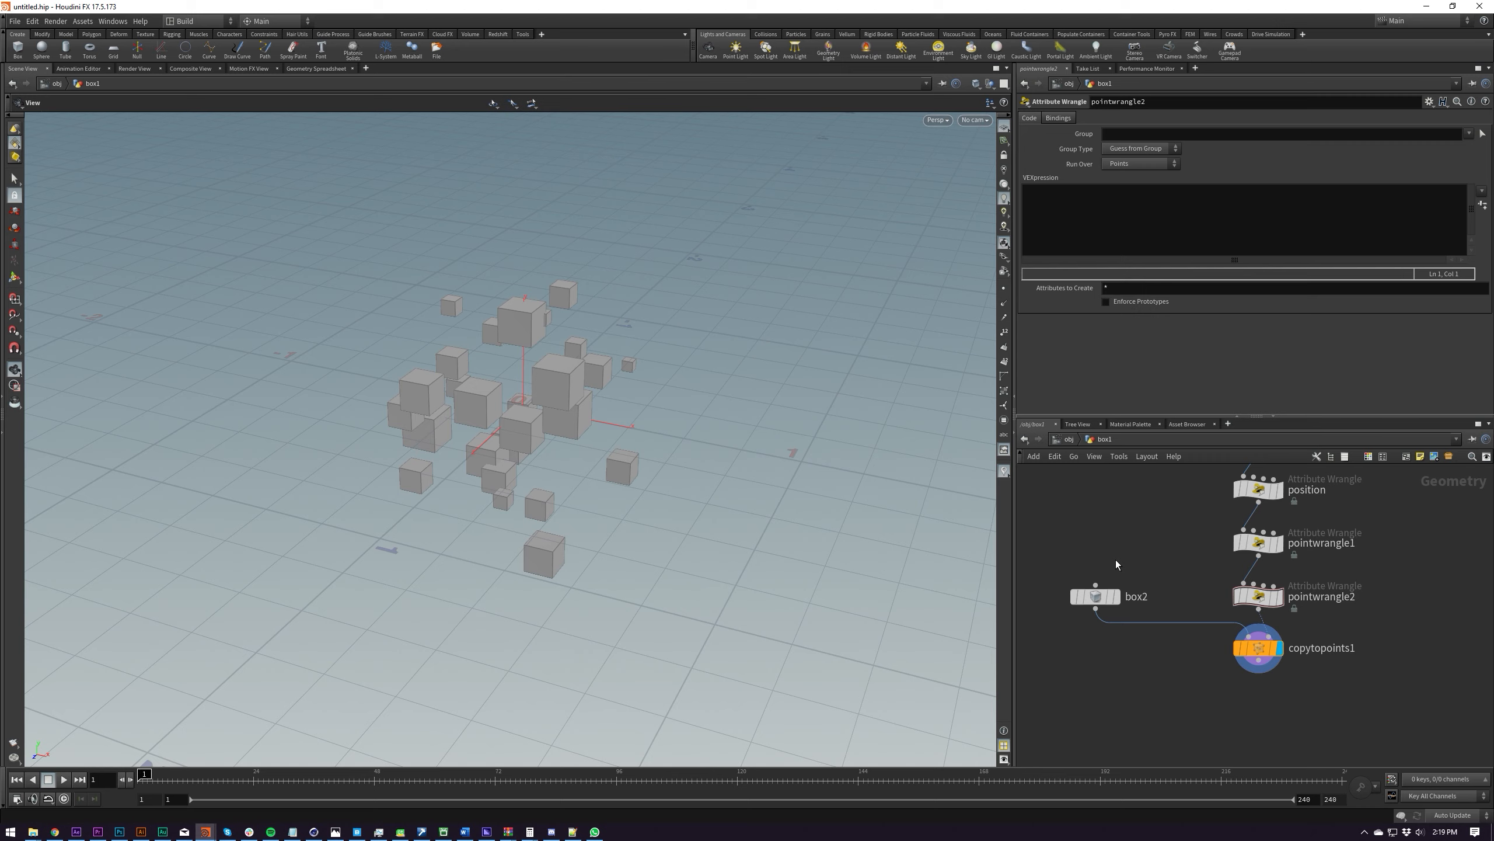
mouse_move(1138, 552)
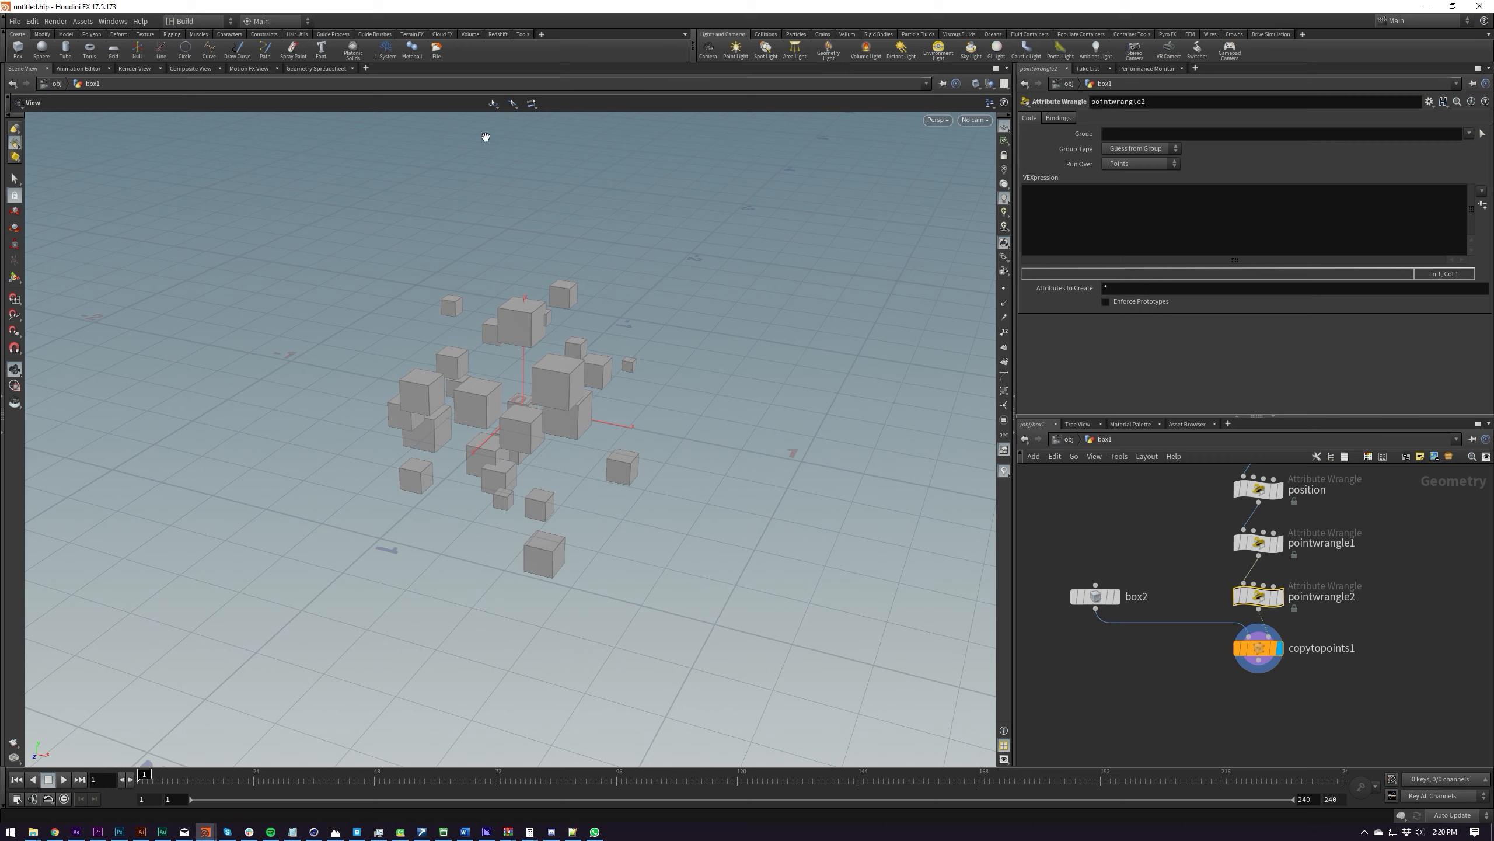
mouse_move(485, 138)
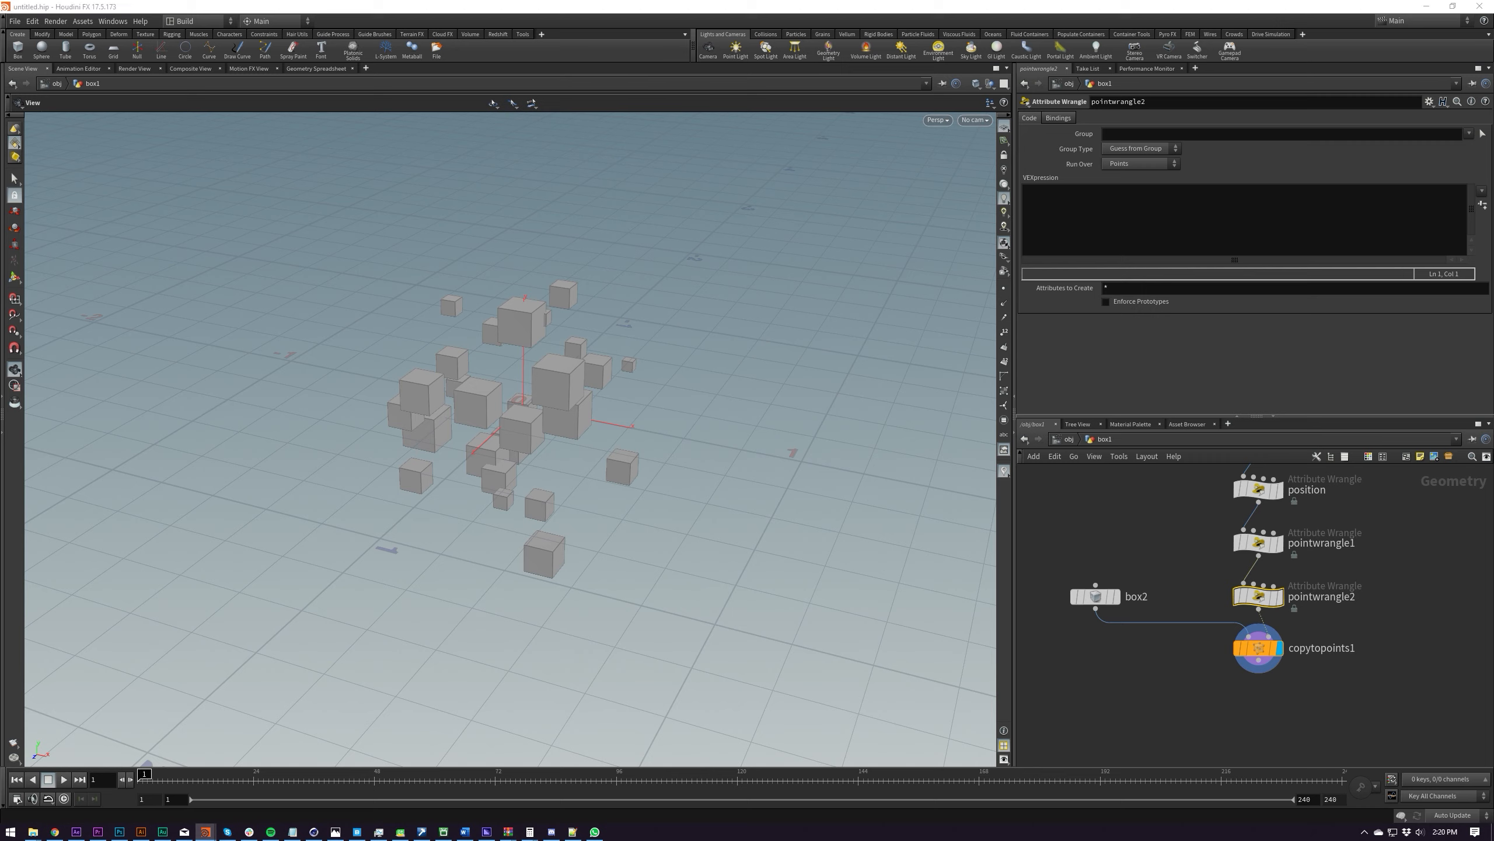
Begin a 'vector ro...' rotate declaration in the new wrangle's VEXpression field
left_click(1118, 210)
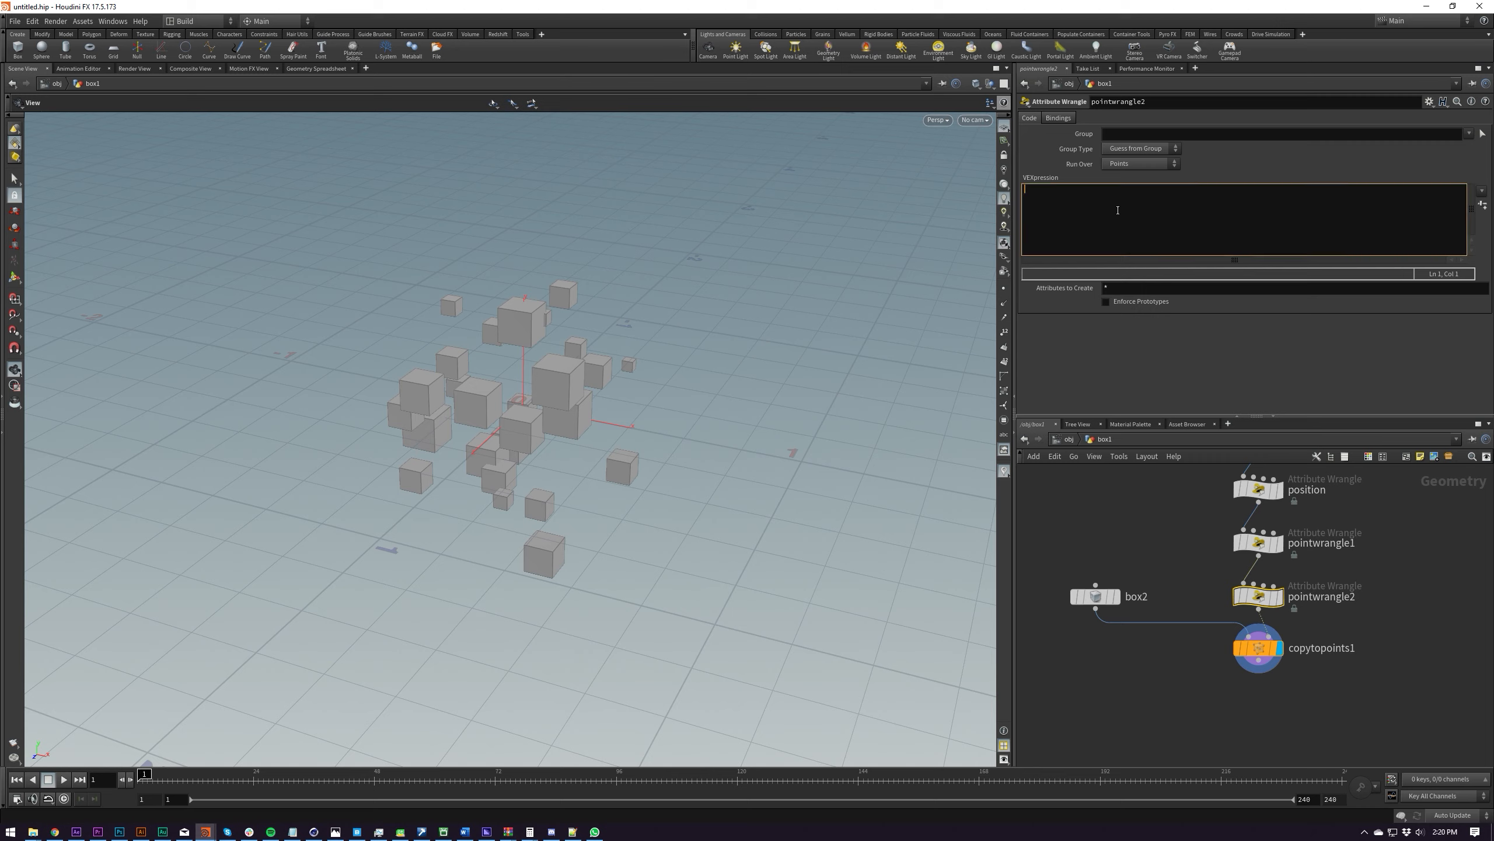
mouse_move(1130, 265)
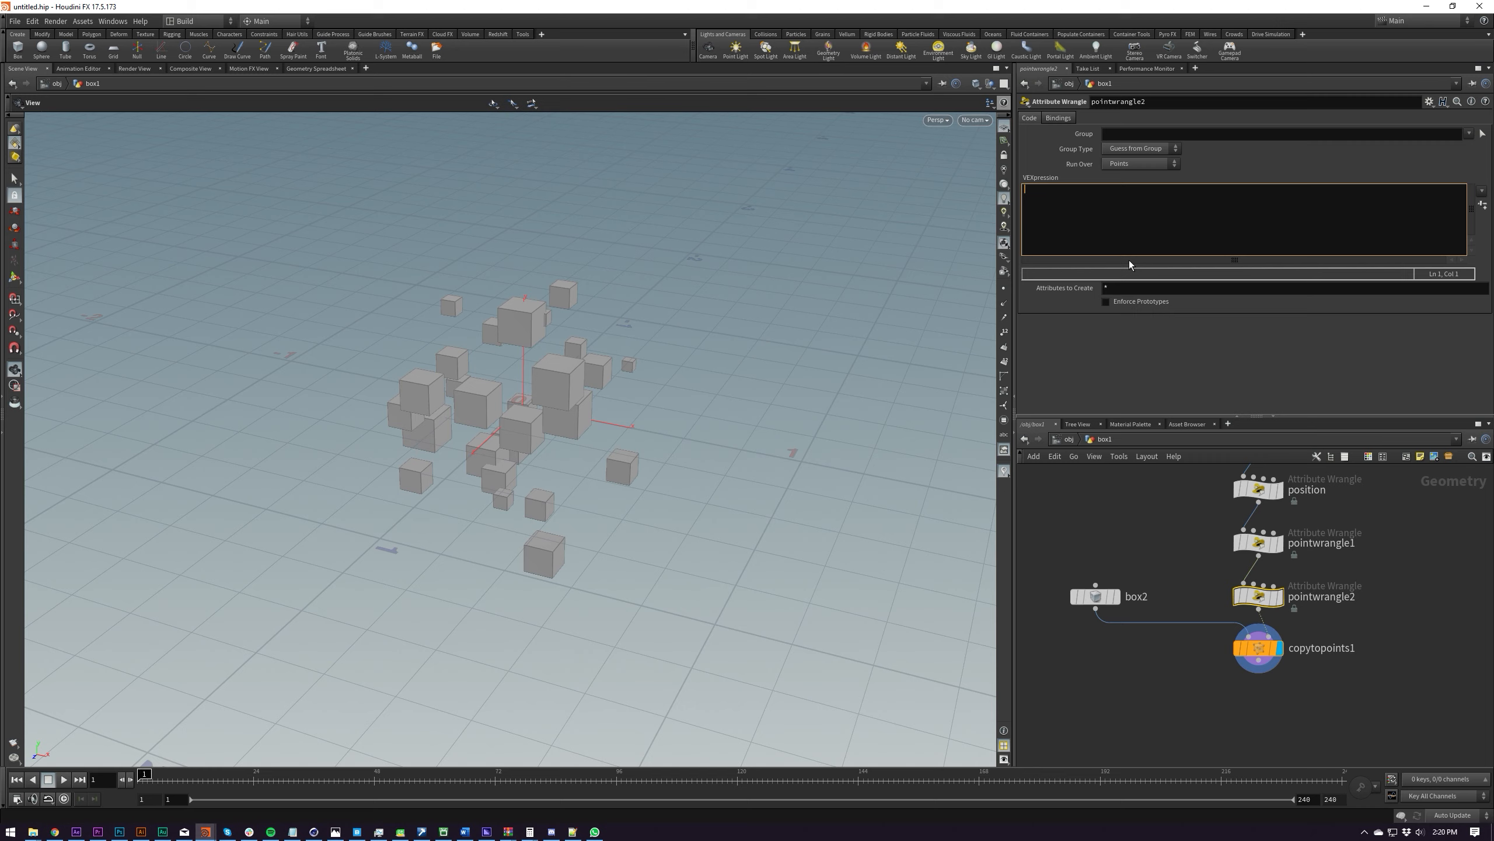
type("vector")
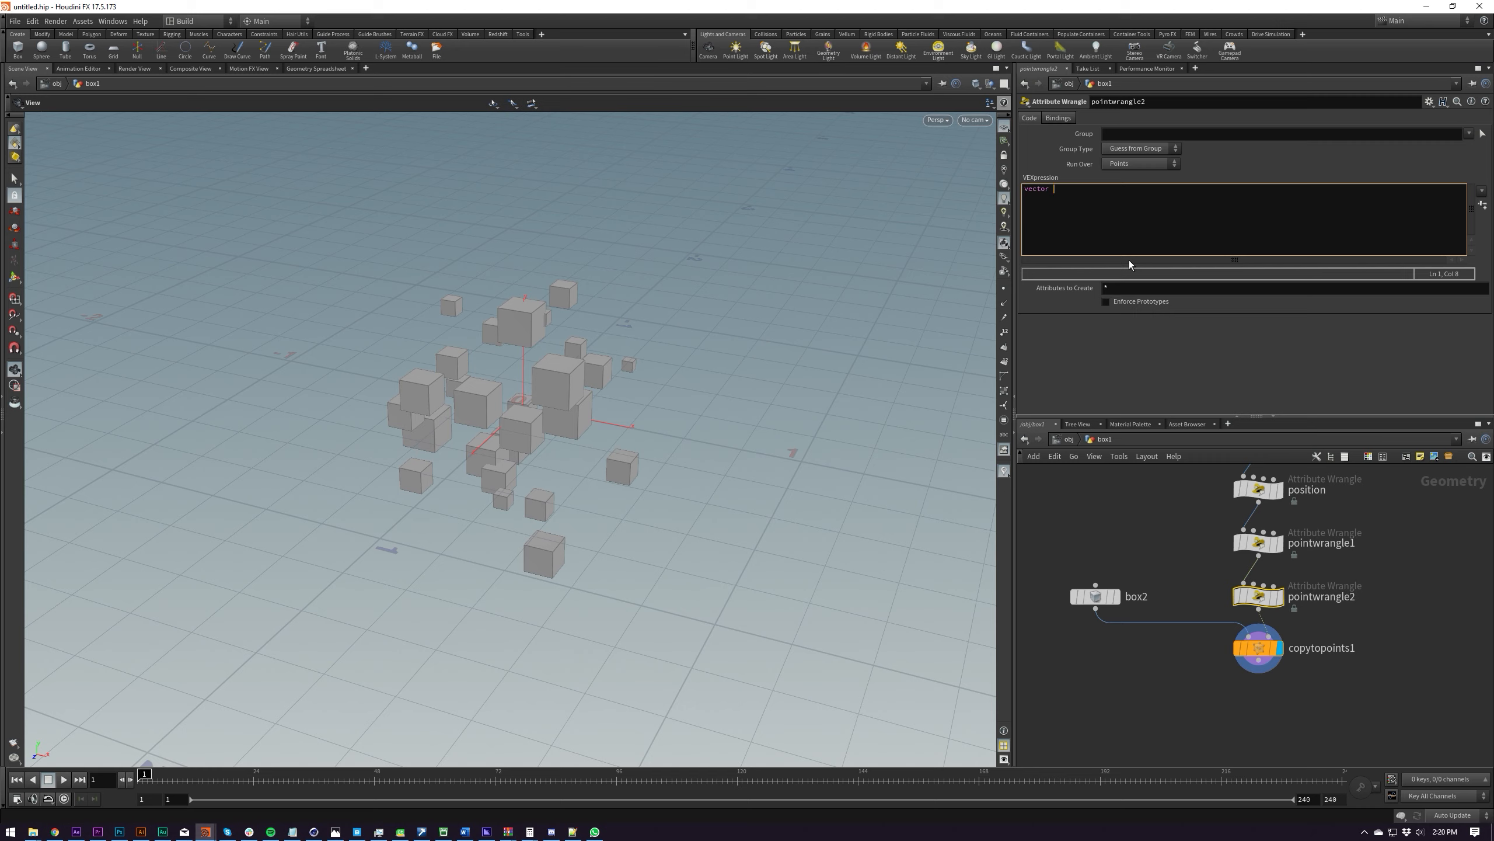
type("rotate =")
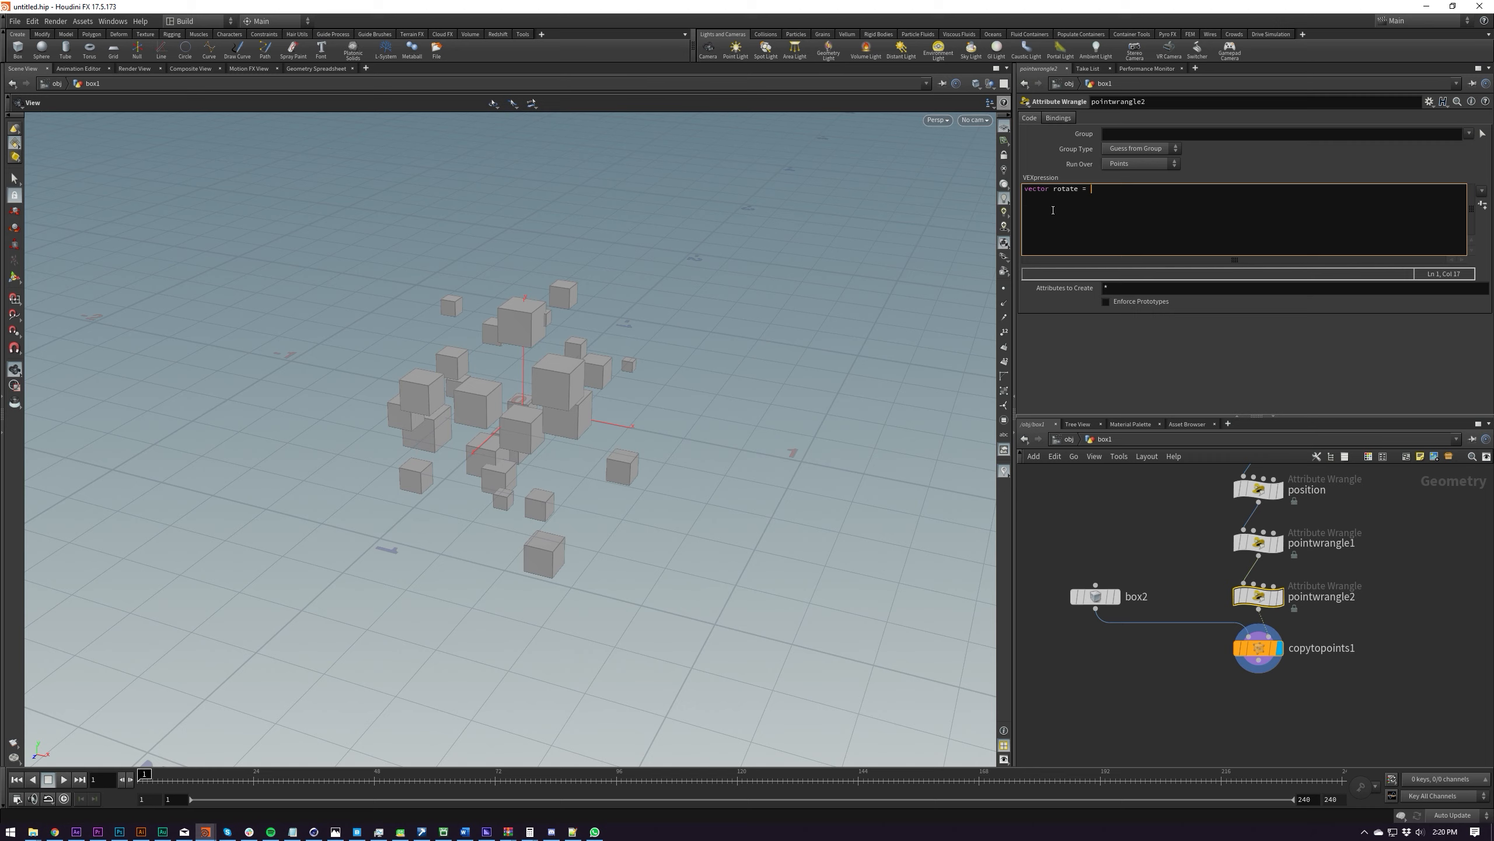
mouse_move(1102, 207)
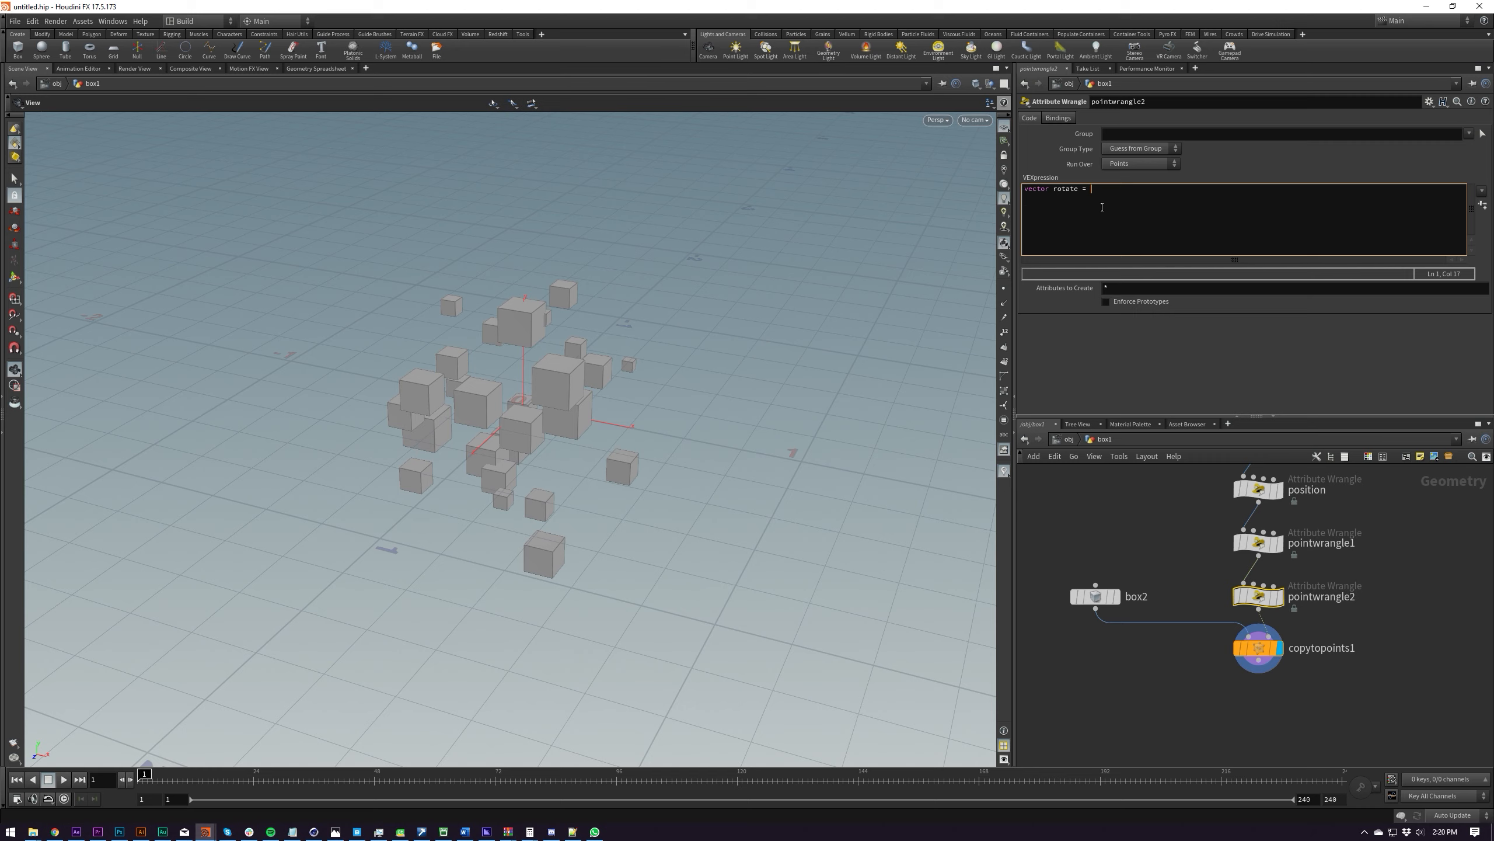
mouse_move(1141, 204)
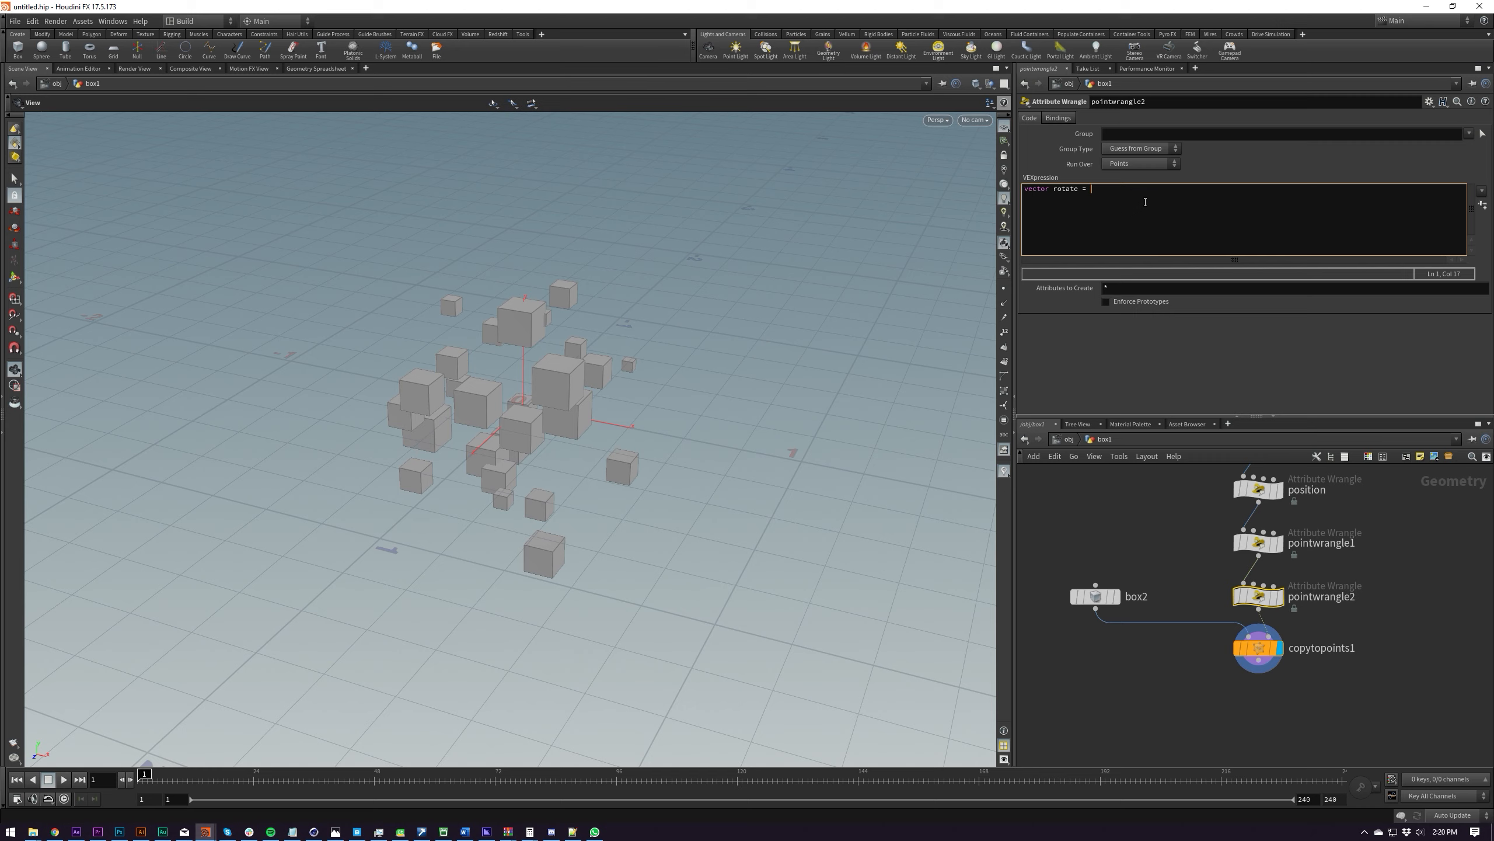
mouse_move(1004, 303)
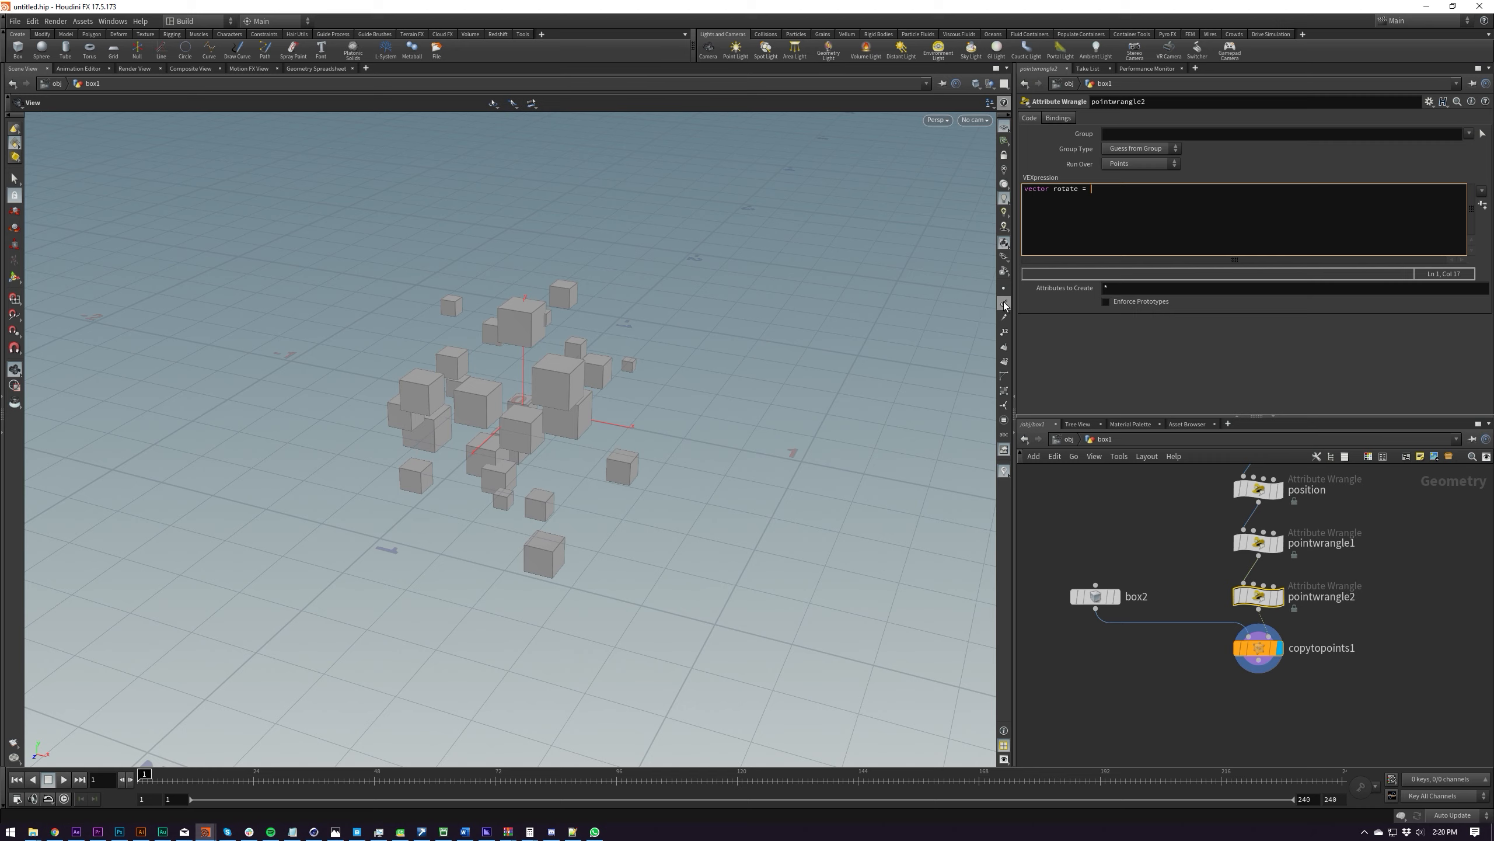
mouse_move(1001, 309)
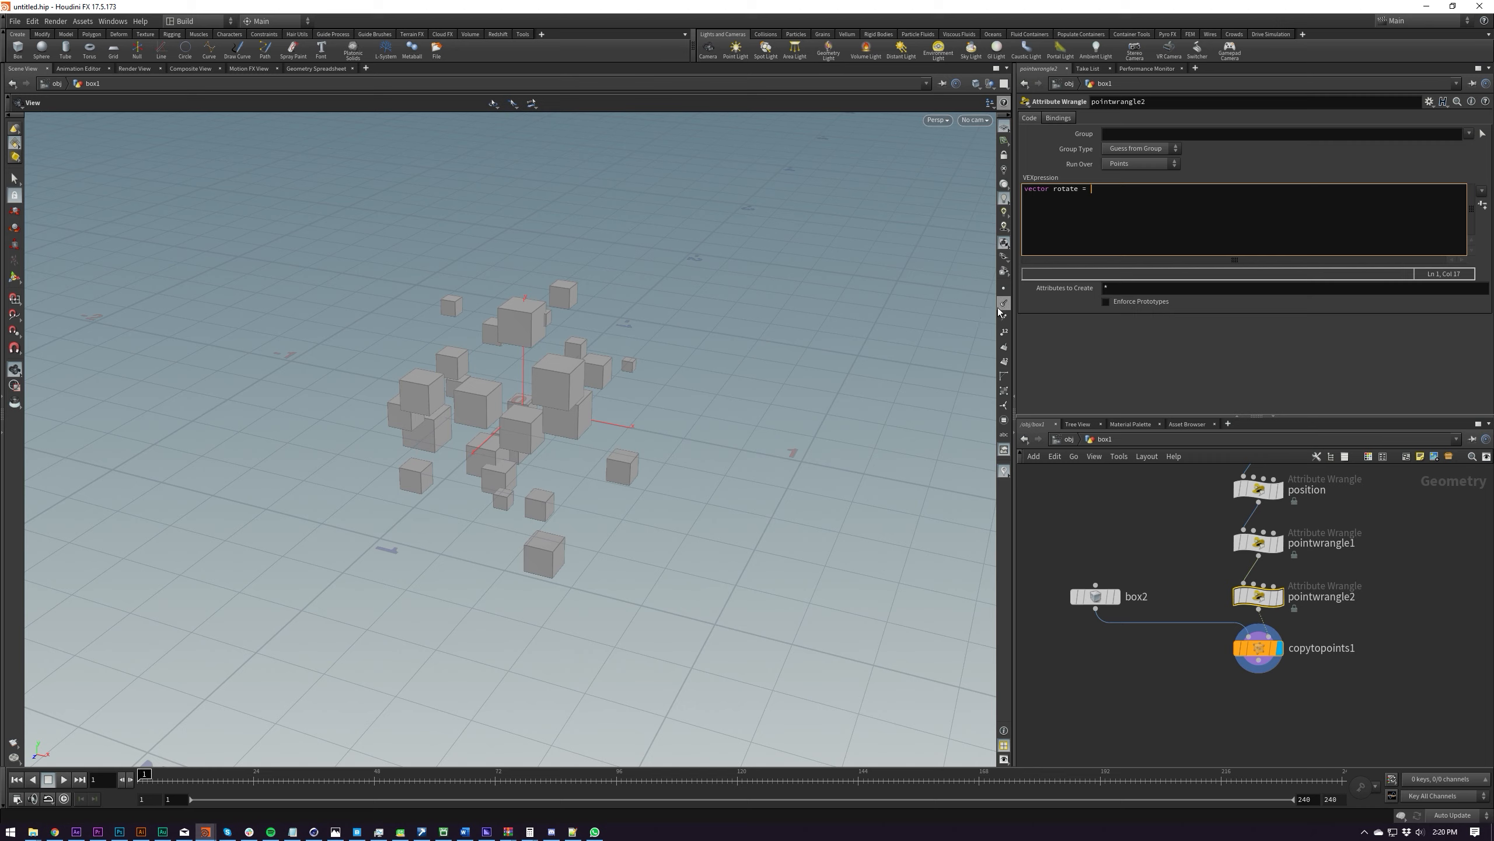
mouse_move(1129, 475)
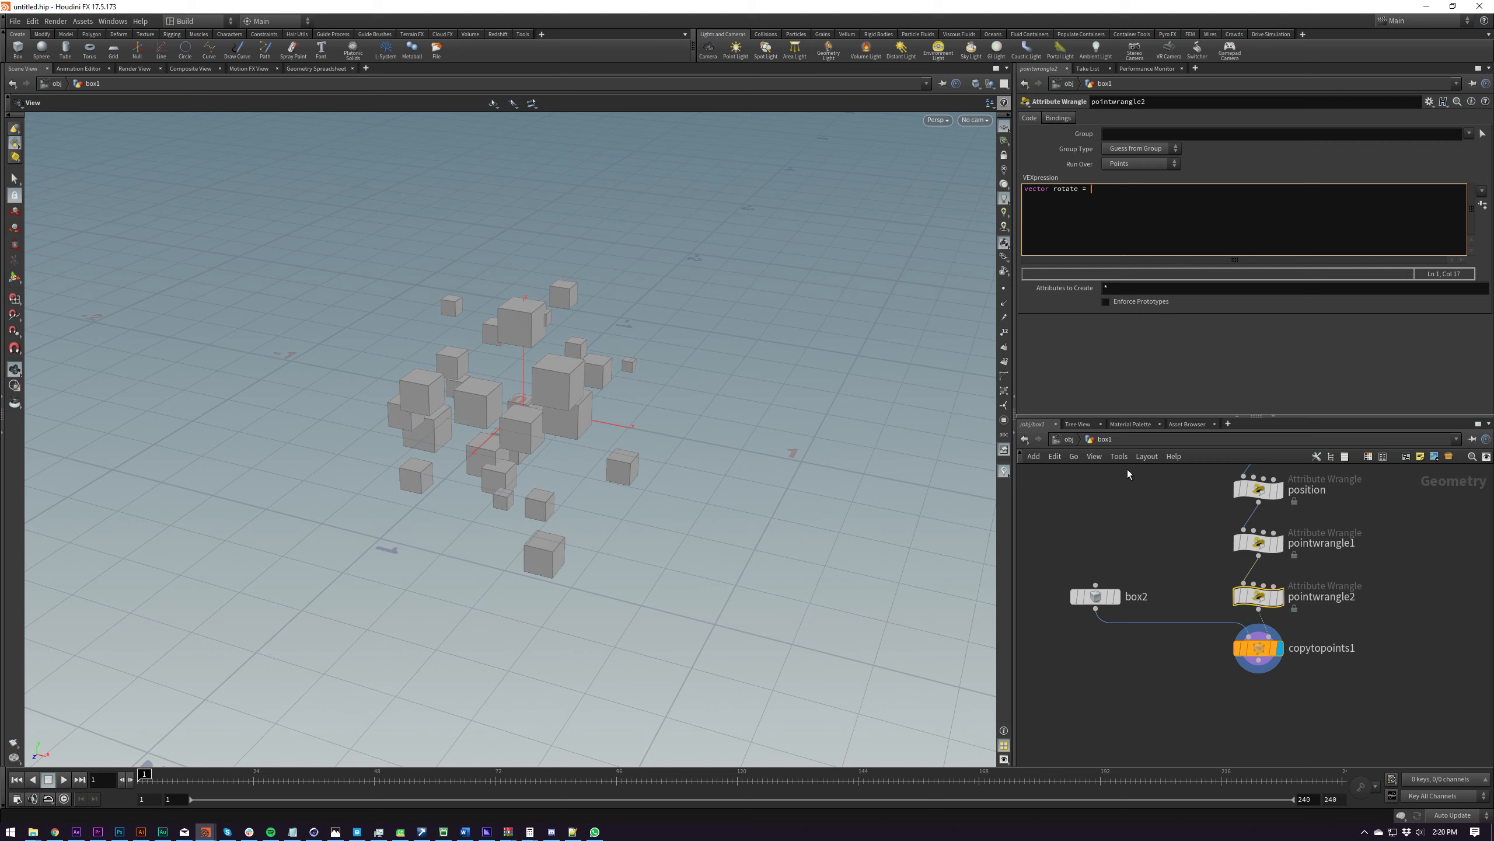
mouse_move(1127, 239)
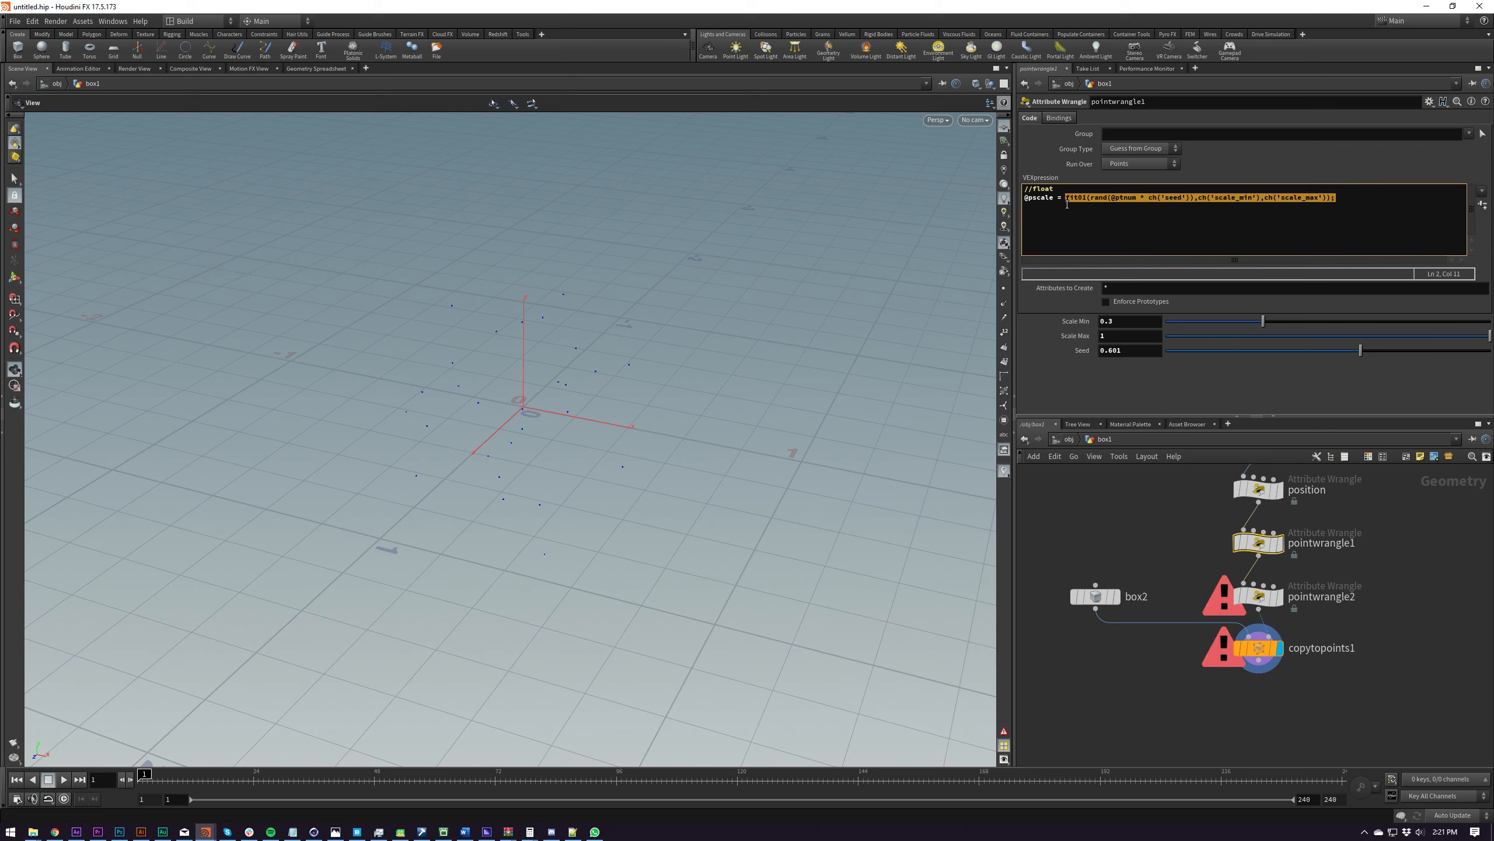
left_click(1257, 595)
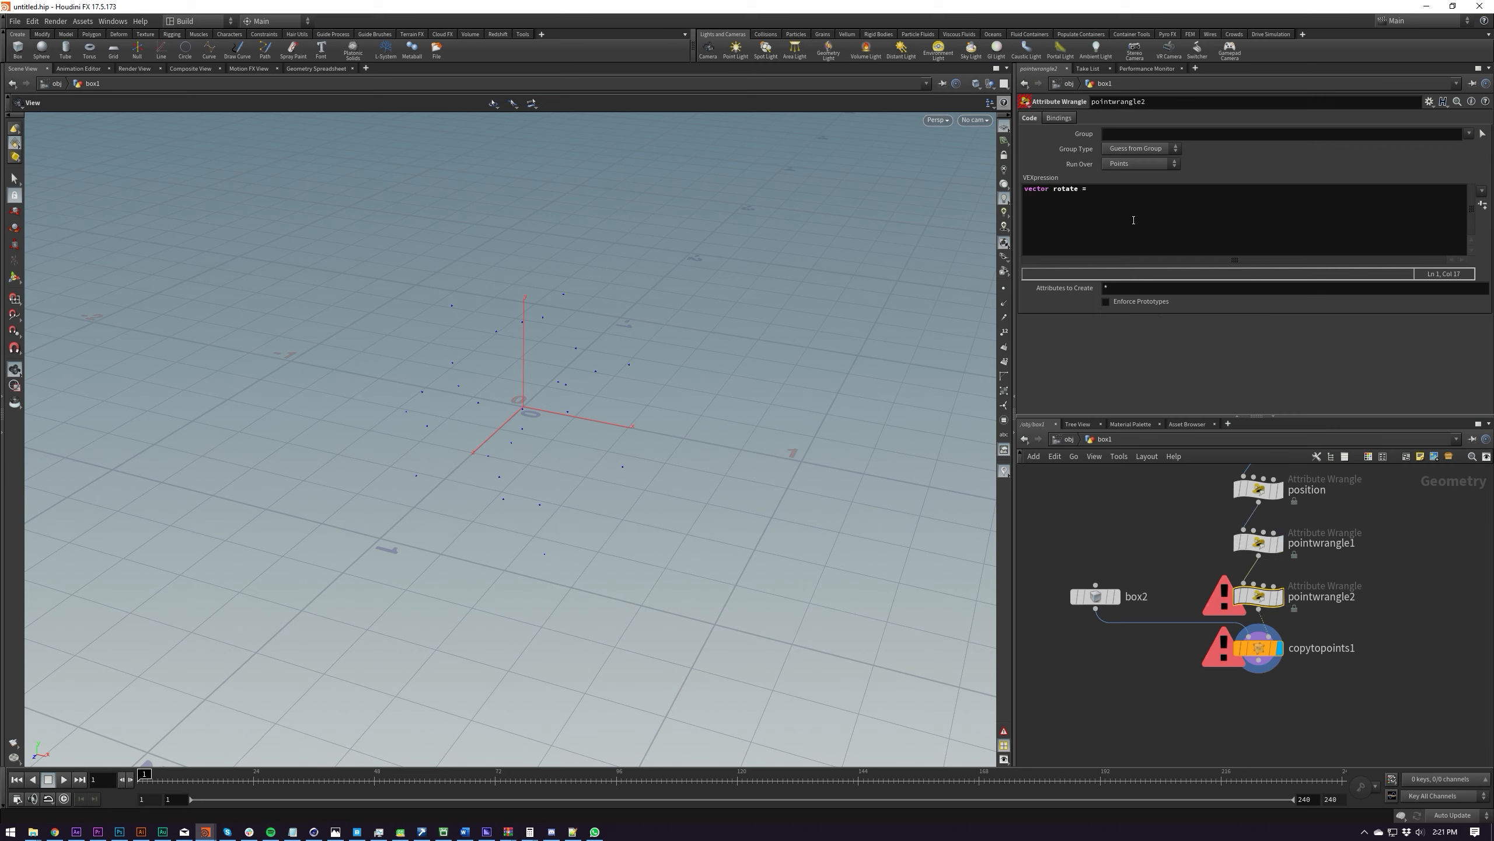
type("fit01(rand(@ptnum * chv('seed')),ch('scale_min'),ch('scale_max'));")
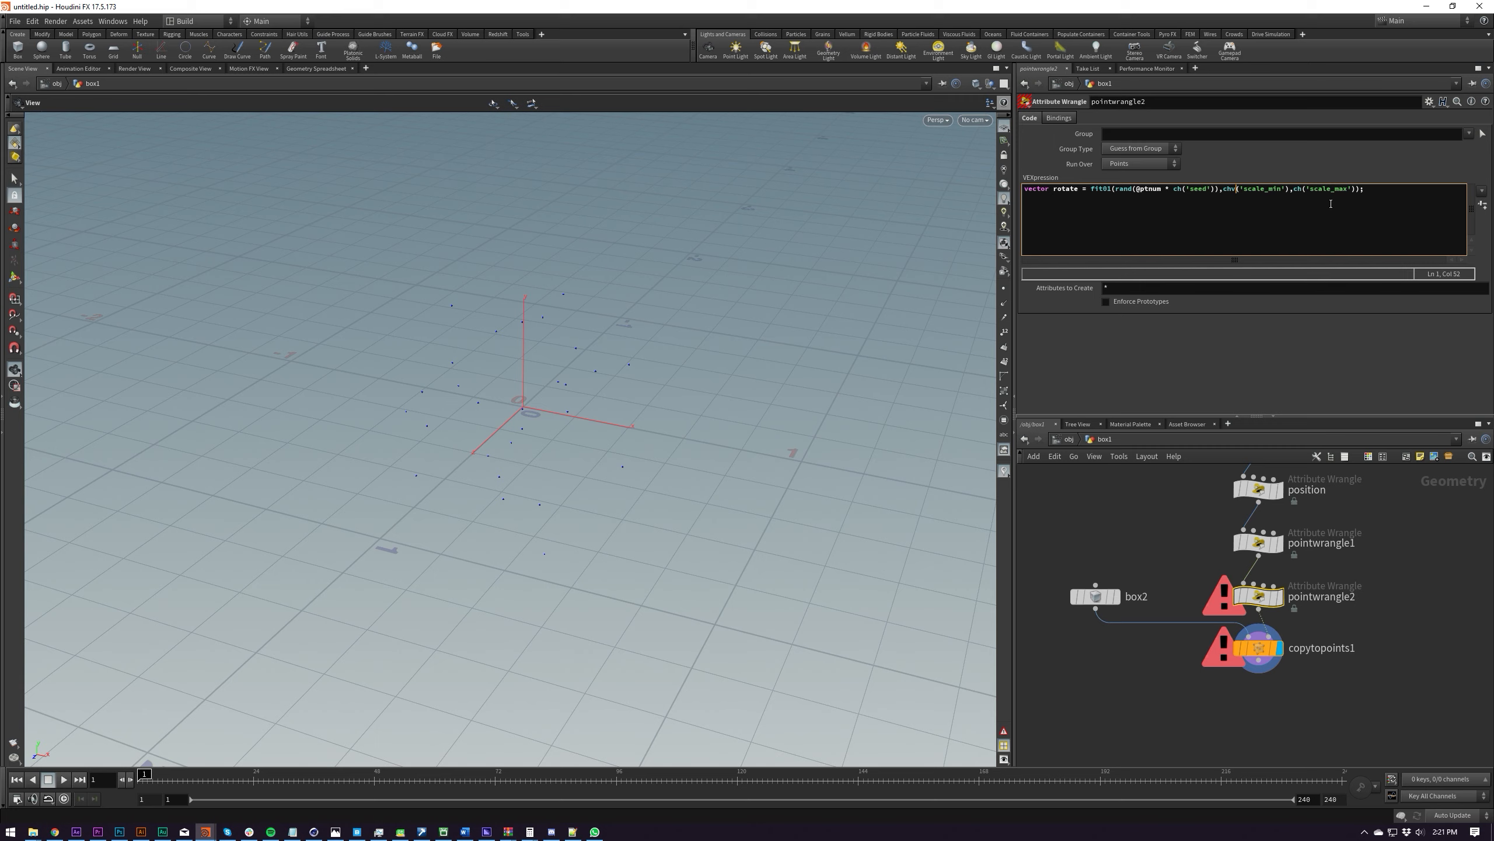
double_click(1261, 188)
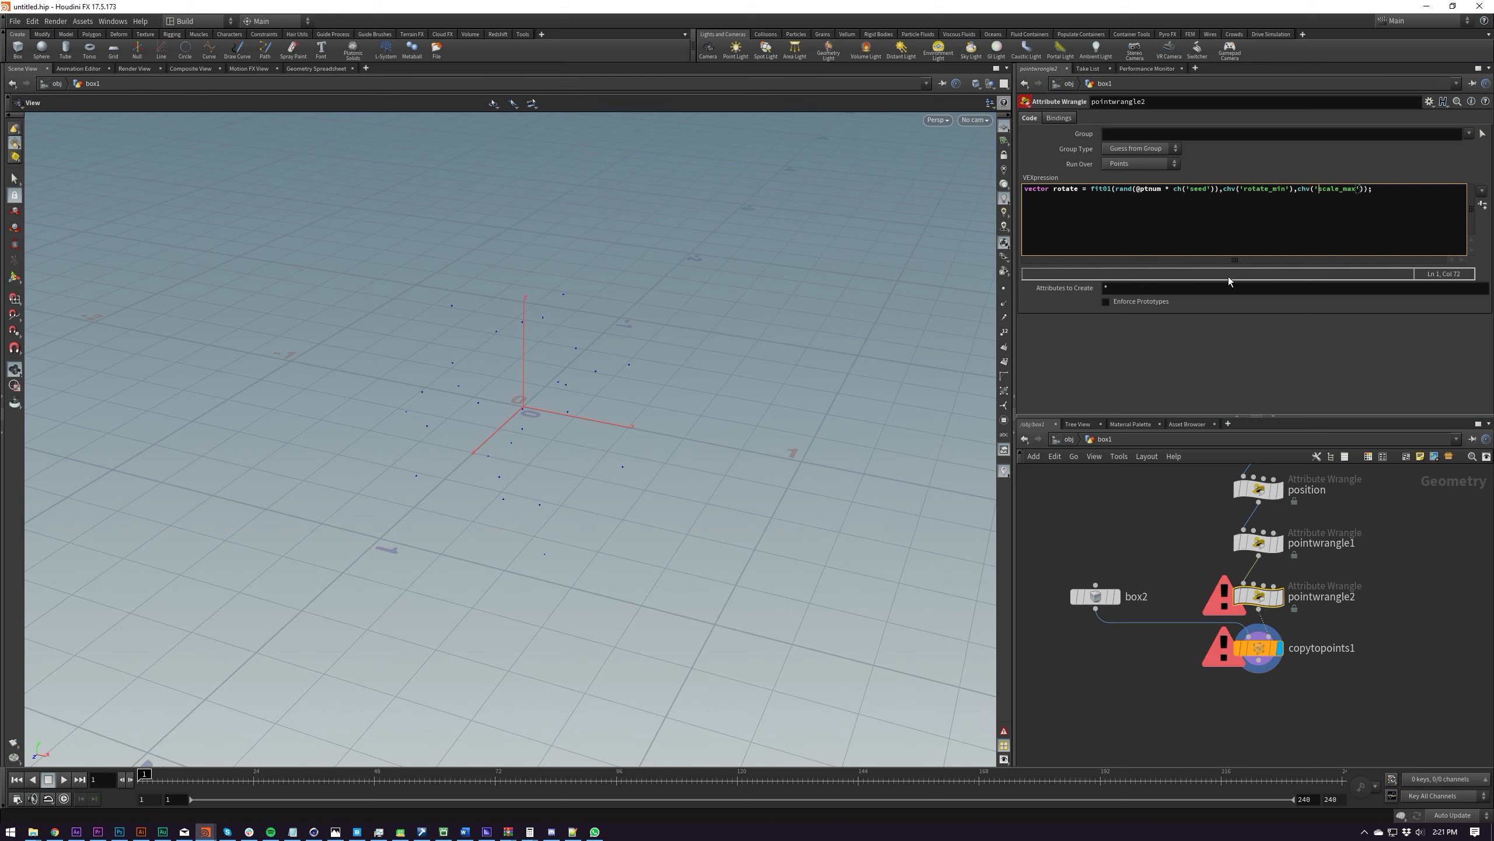
type("rotate_max")
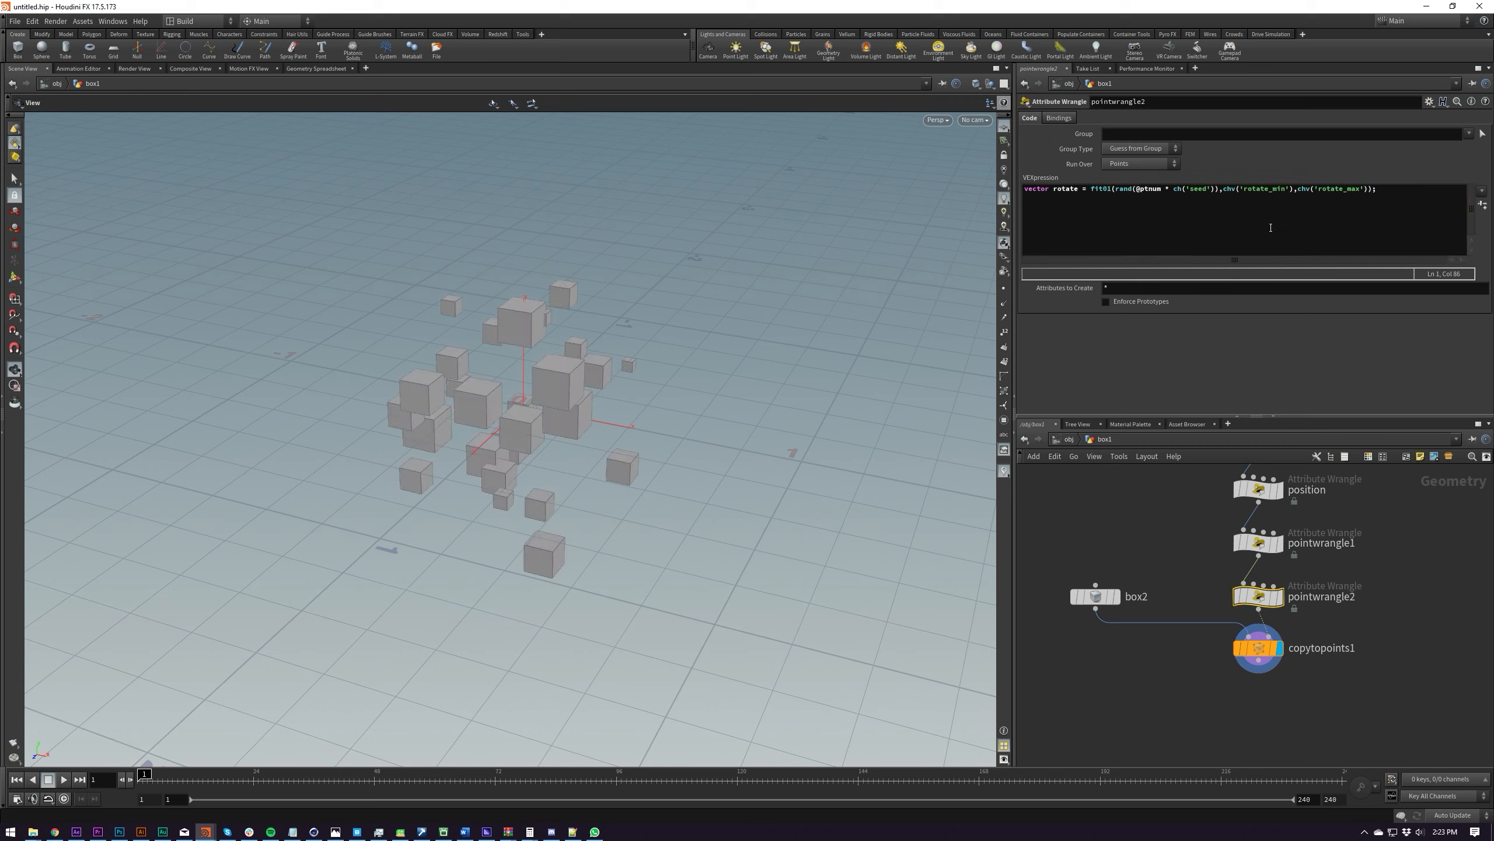
left_click(1091, 188)
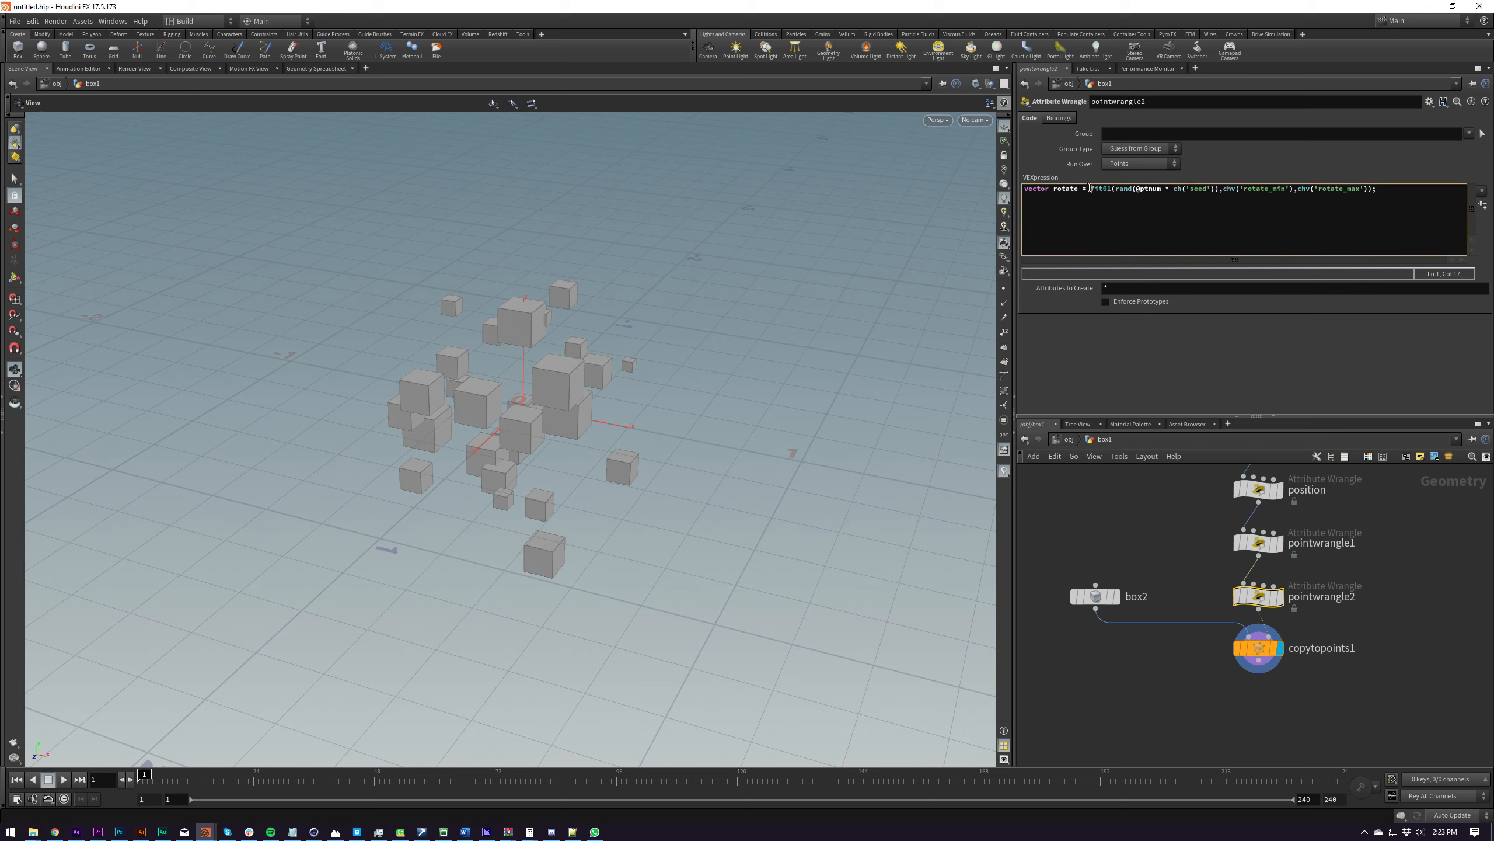
type("radians(")
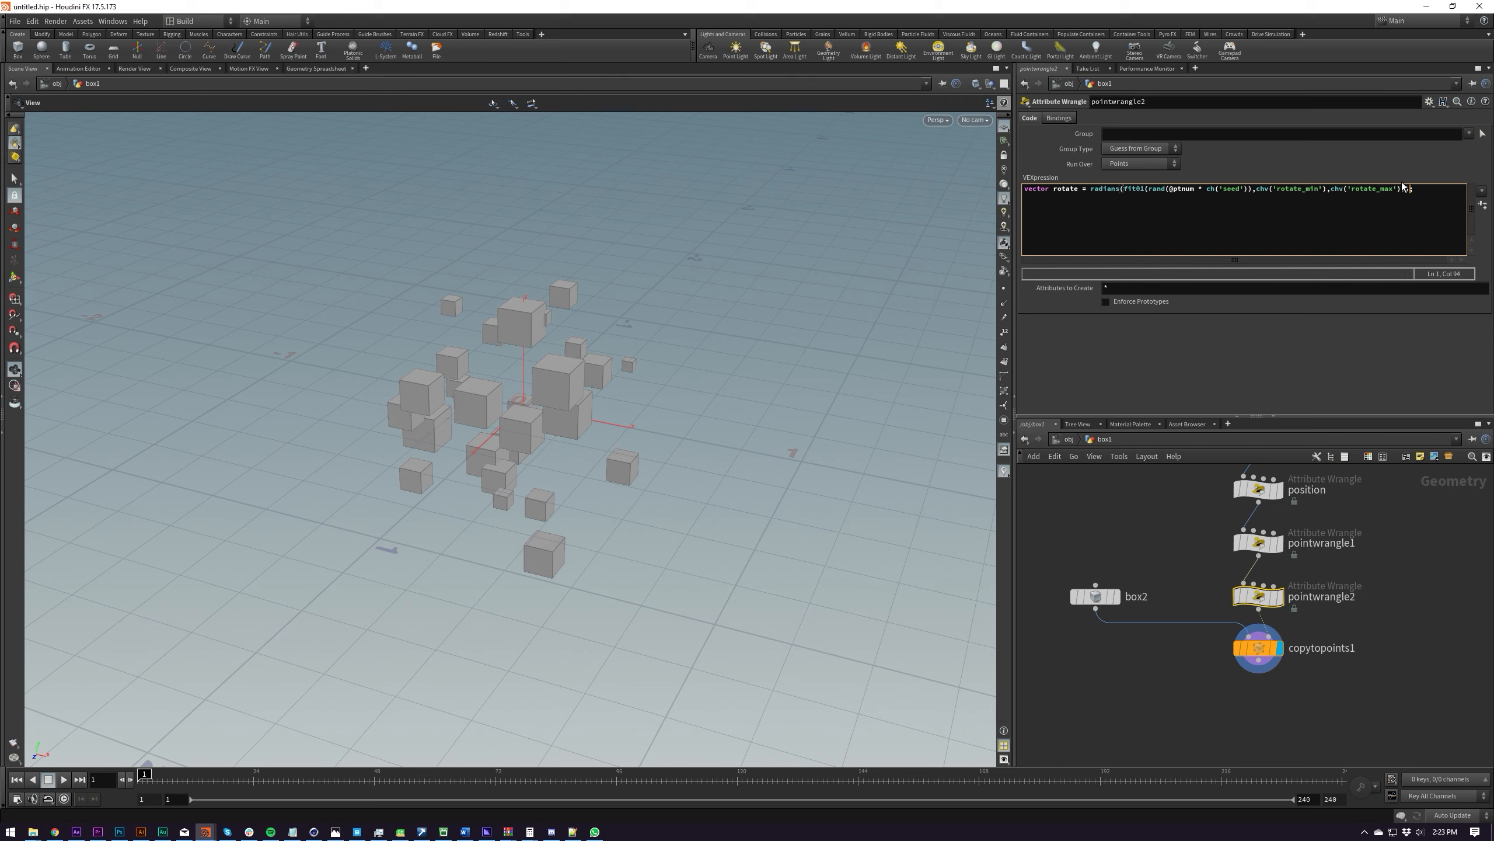
type(")")
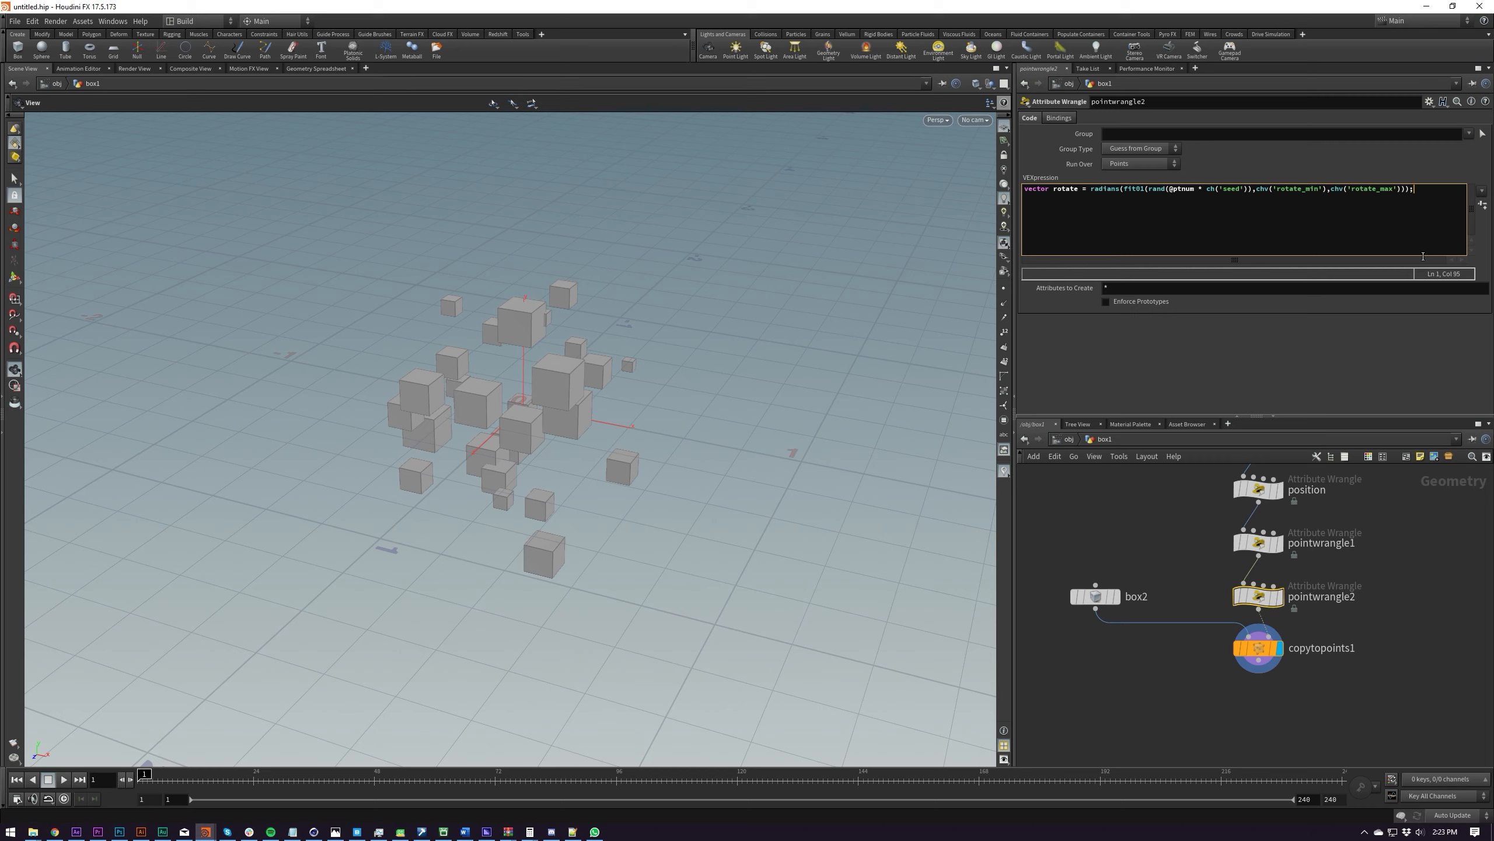
mouse_move(1235, 216)
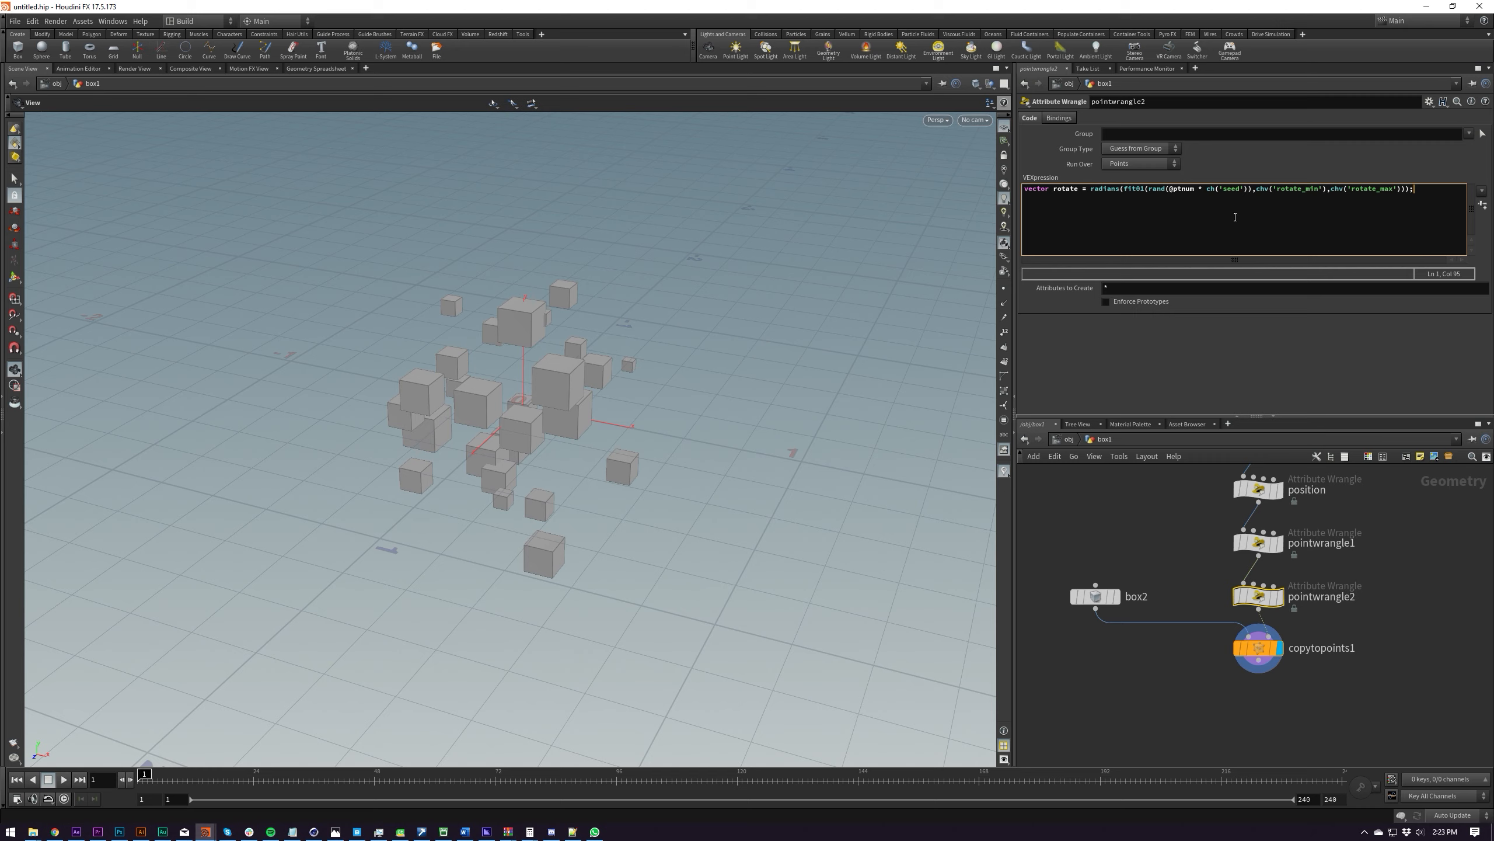
key("Return")
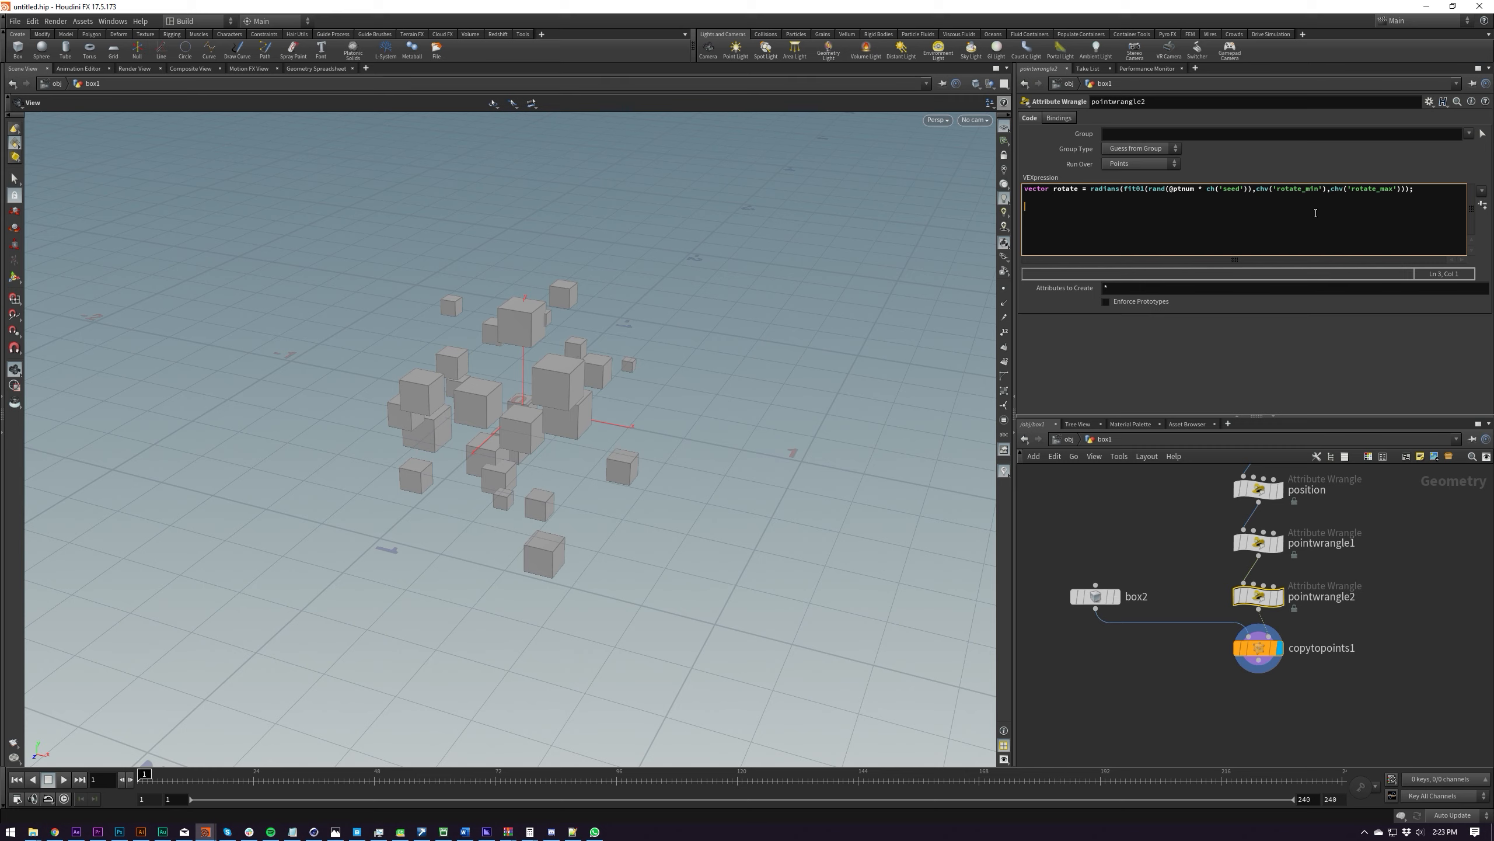
type("@orient")
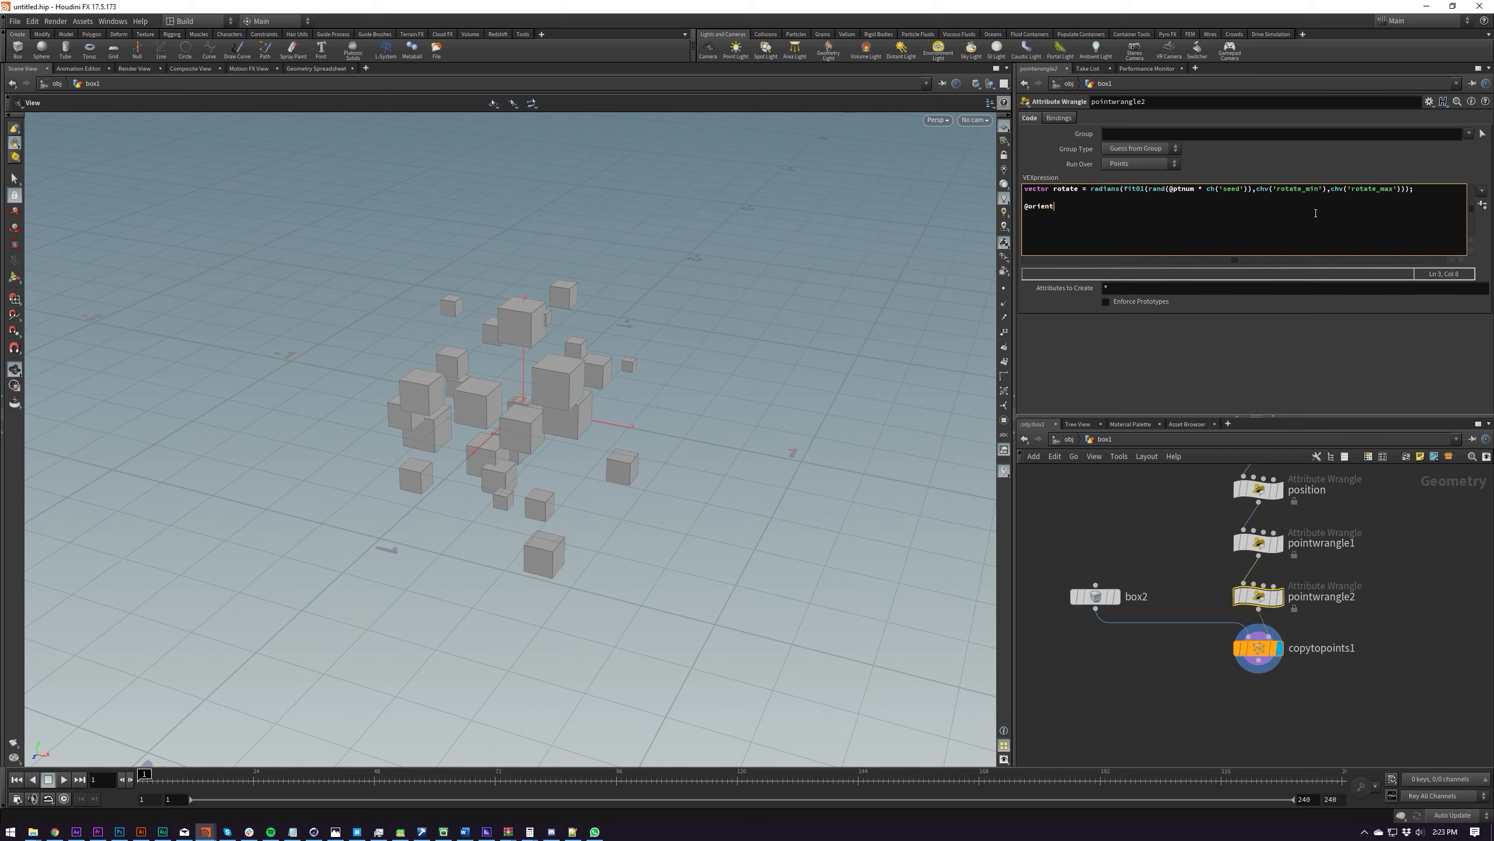
mouse_move(1108, 237)
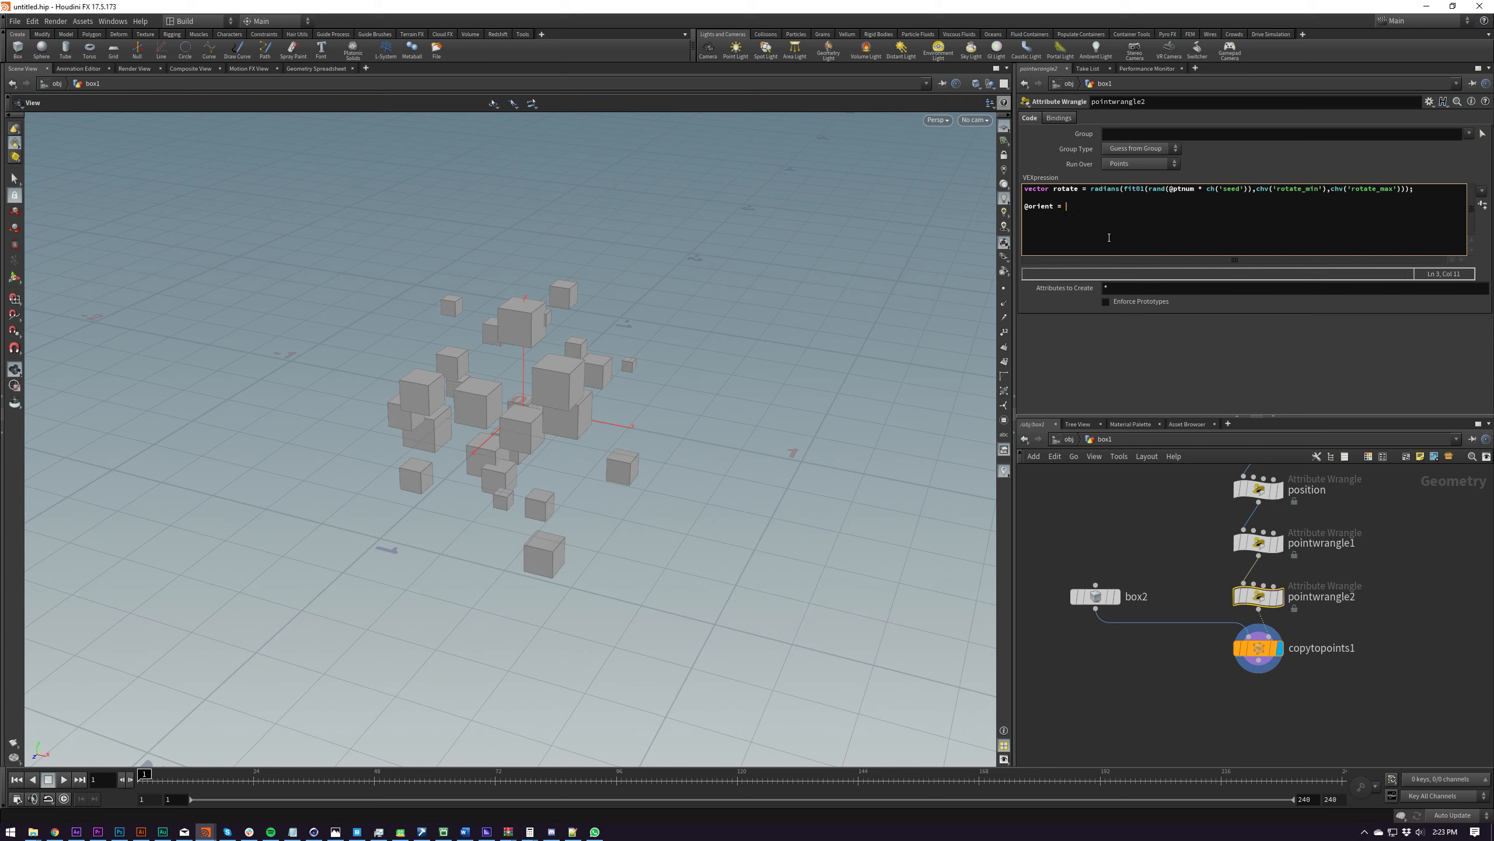
type("quaternion(r);")
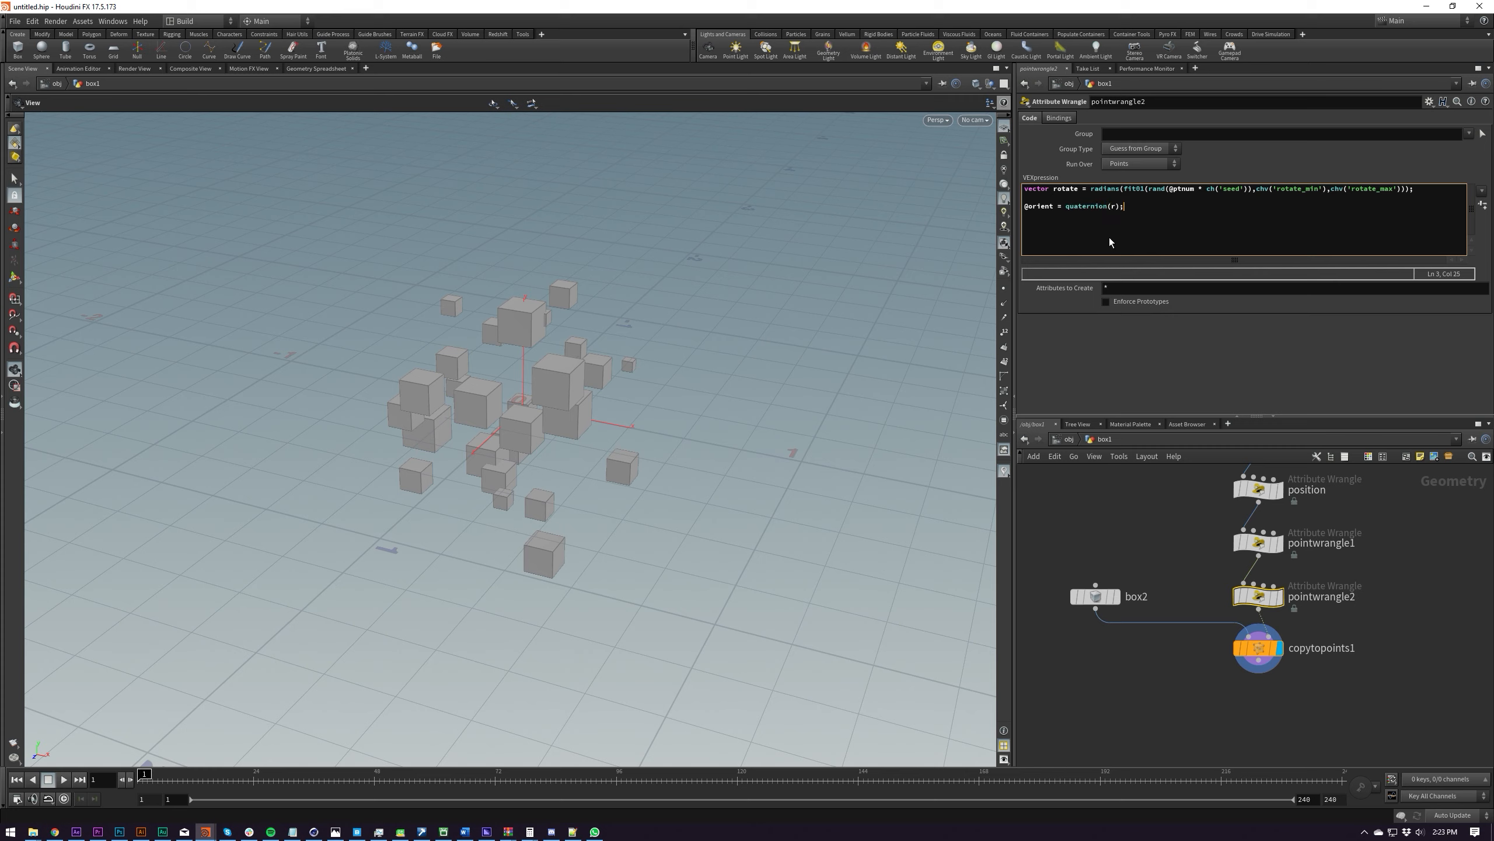
double_click(1104, 188)
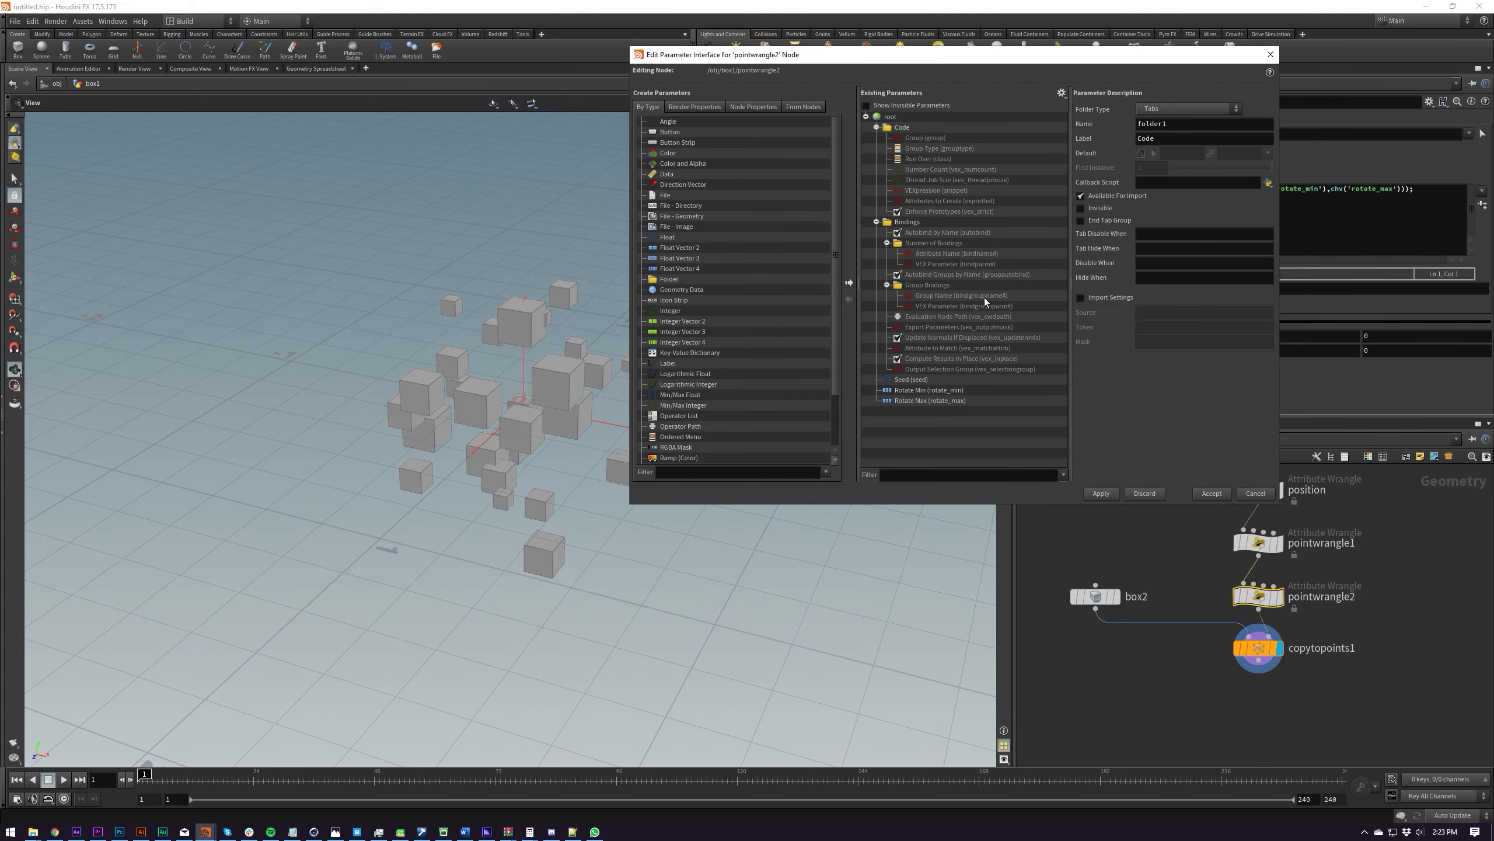
Give Rotate Min and Rotate Max a -180 to 180 range and accept the parameter interface
left_click(930, 390)
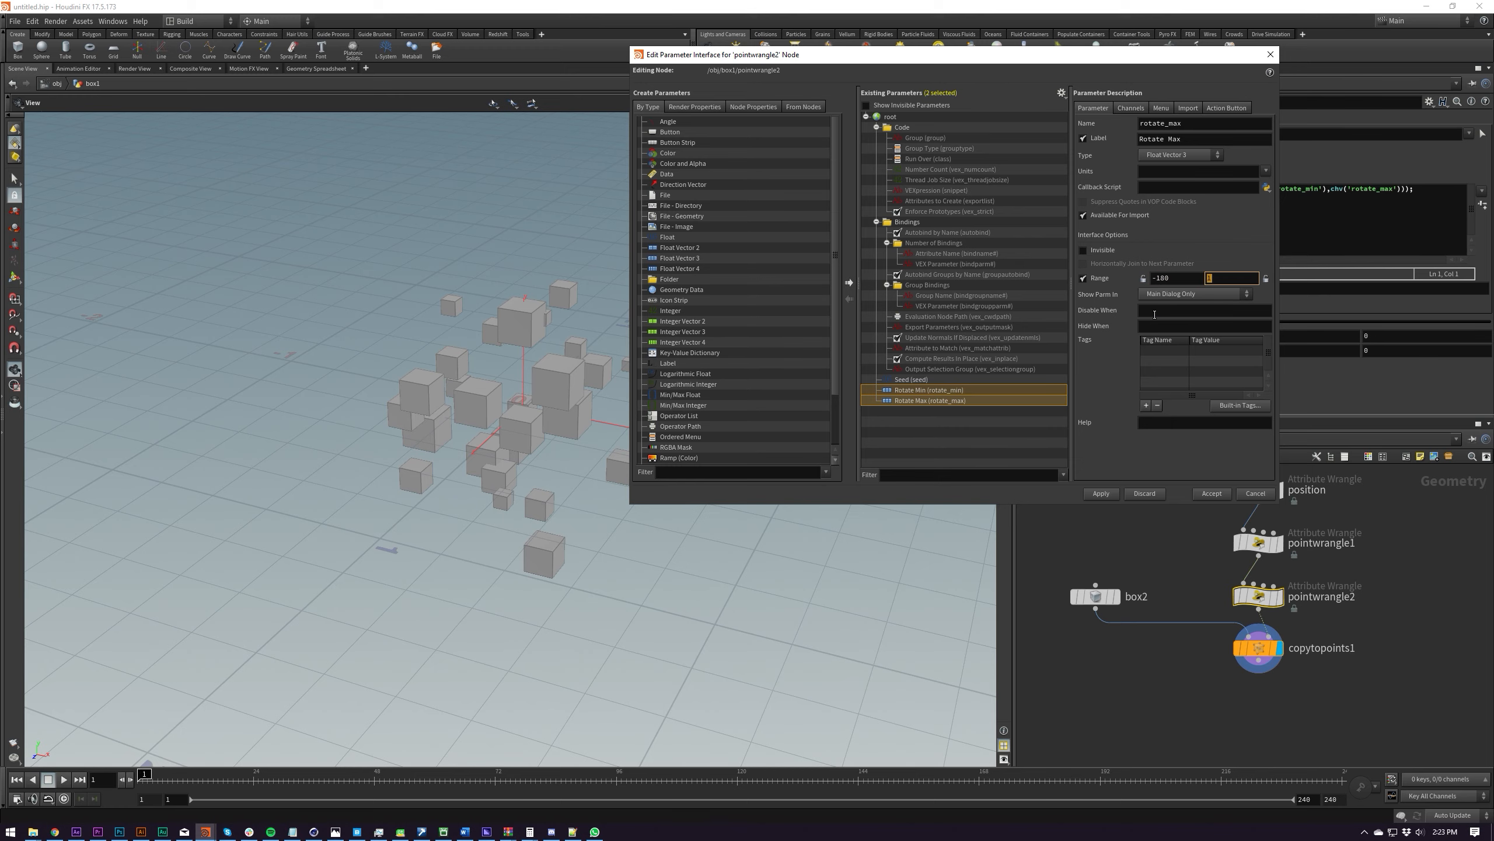
type("180")
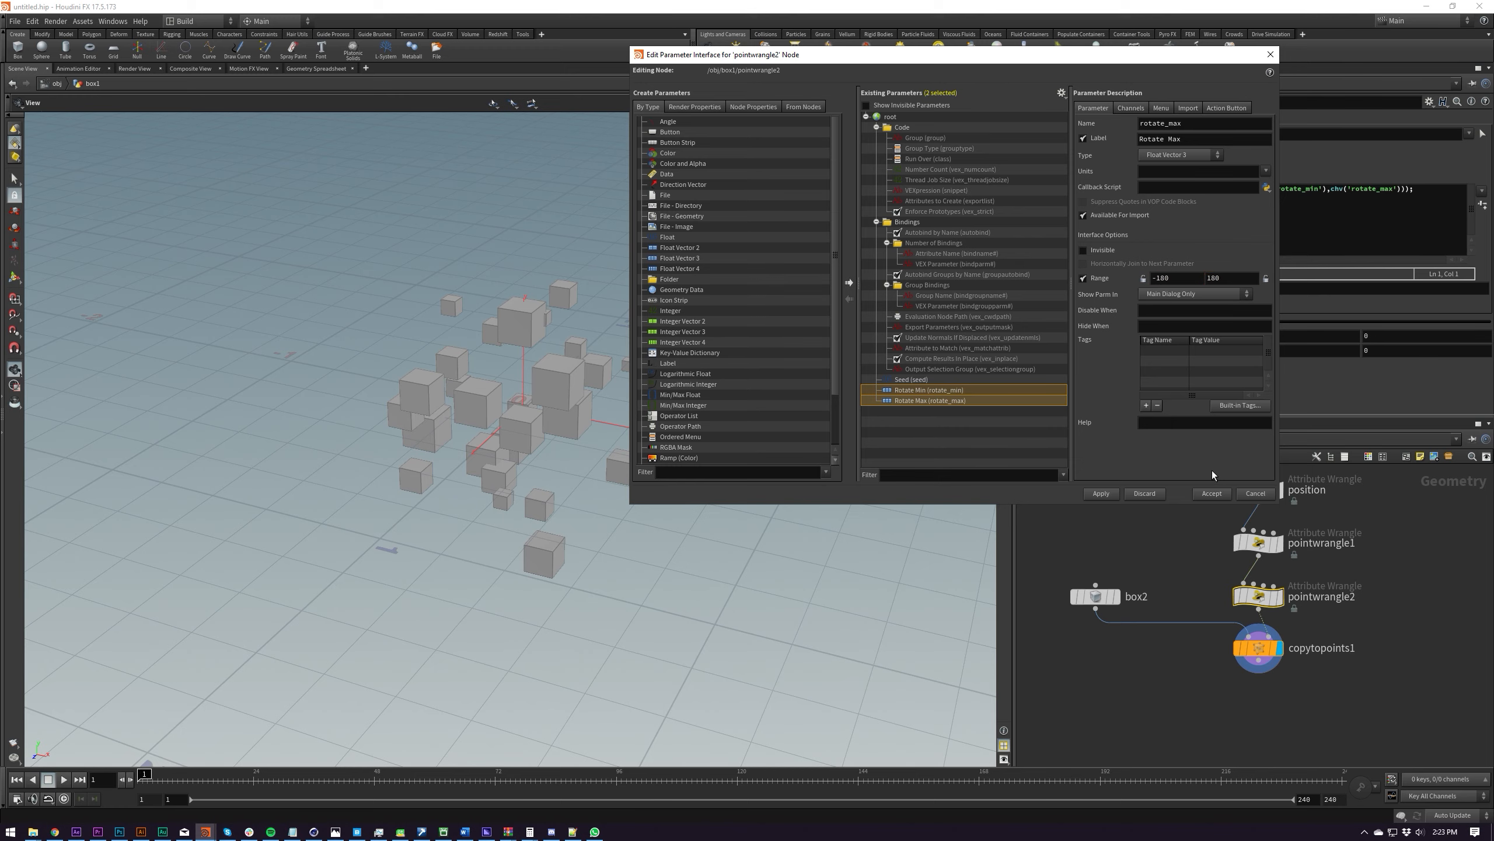
left_click(1211, 493)
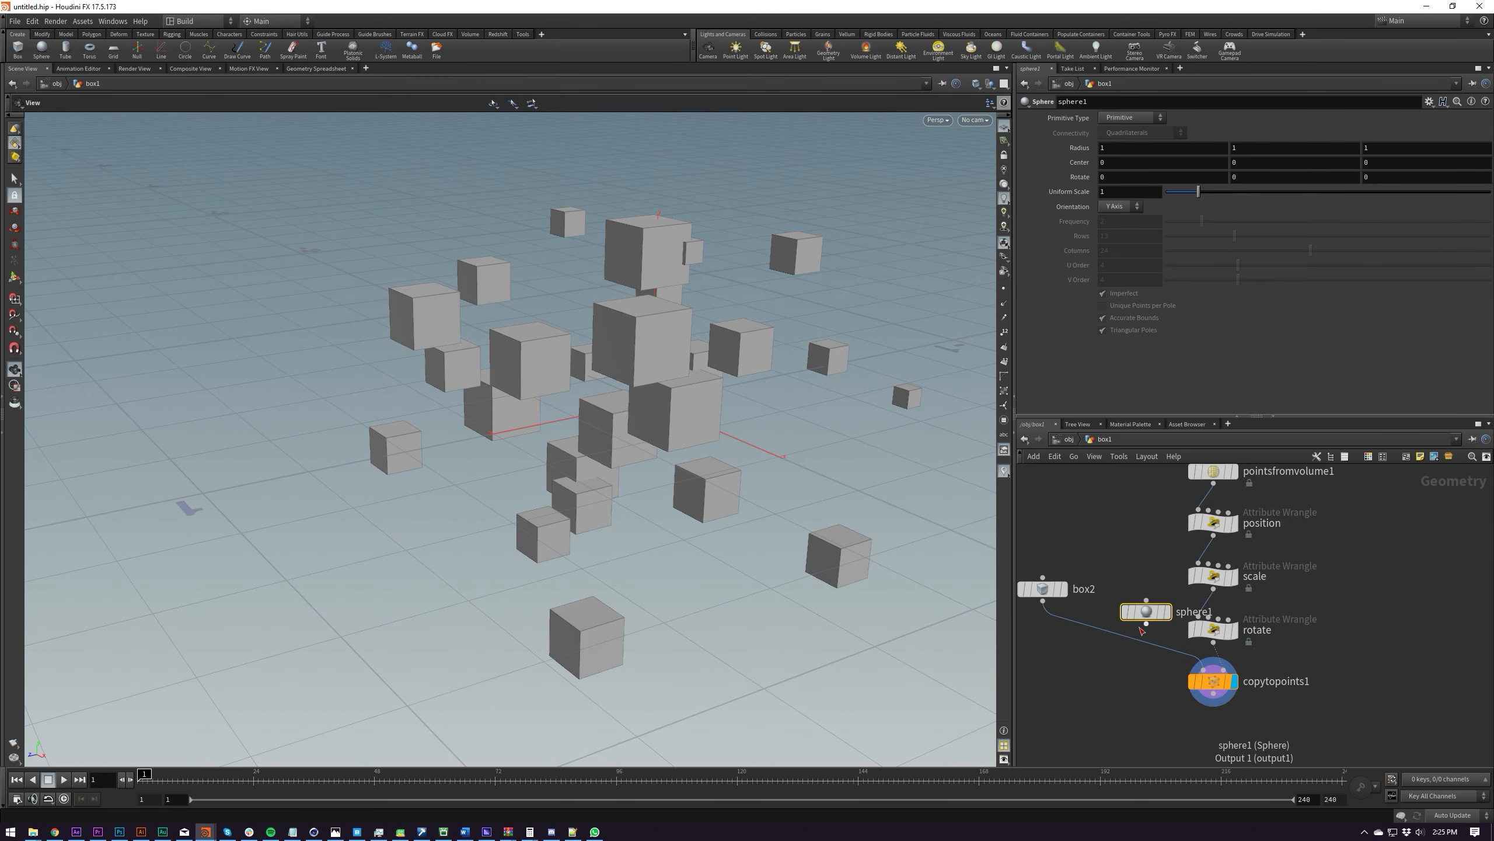
Review copytopoints1 and the rotate wrangle, then add the position wrangle to the selection
left_click(1212, 680)
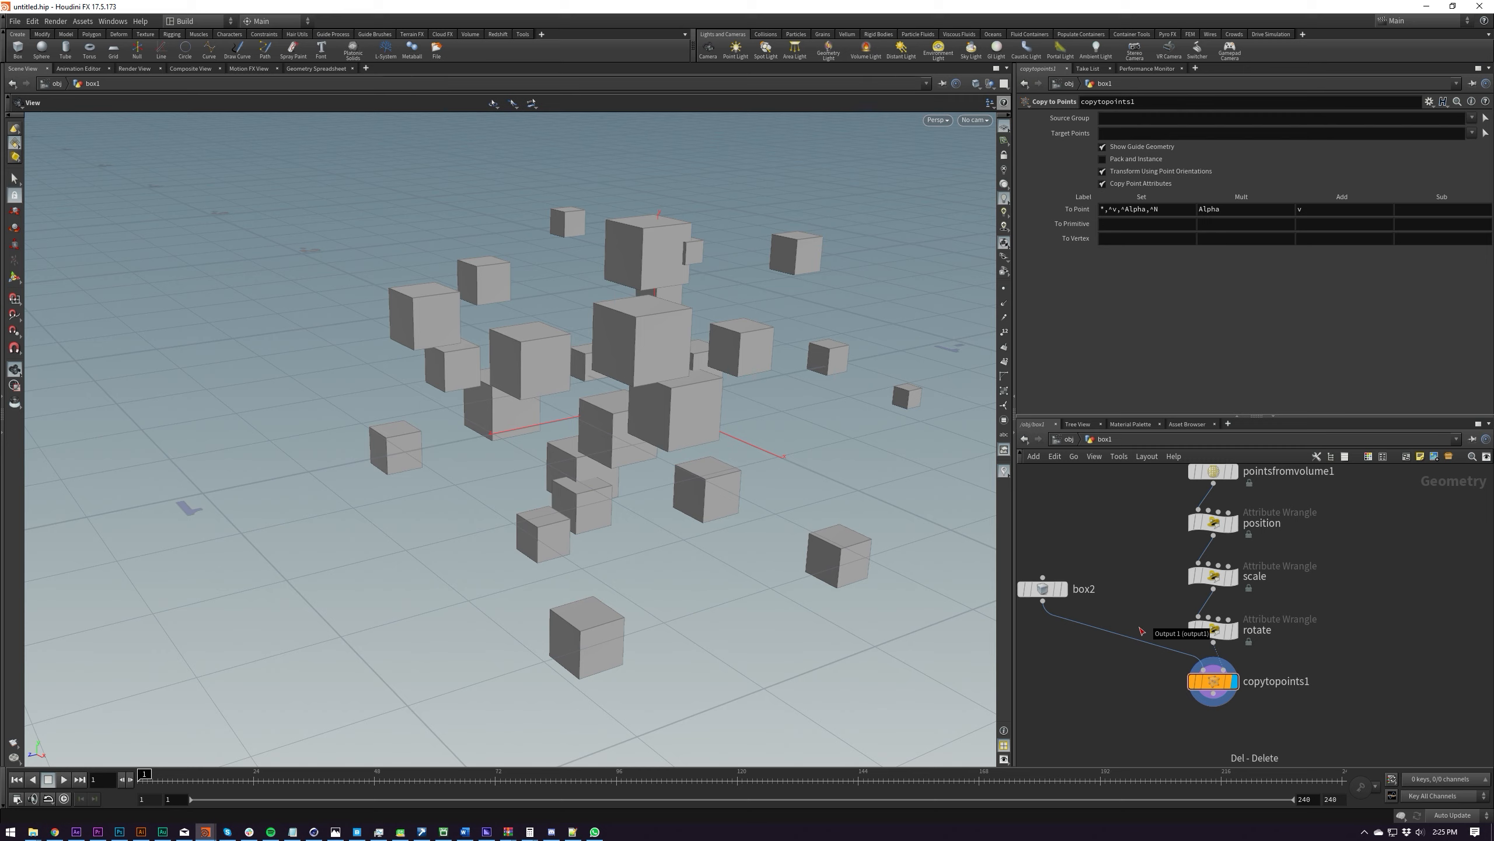
left_click(1213, 629)
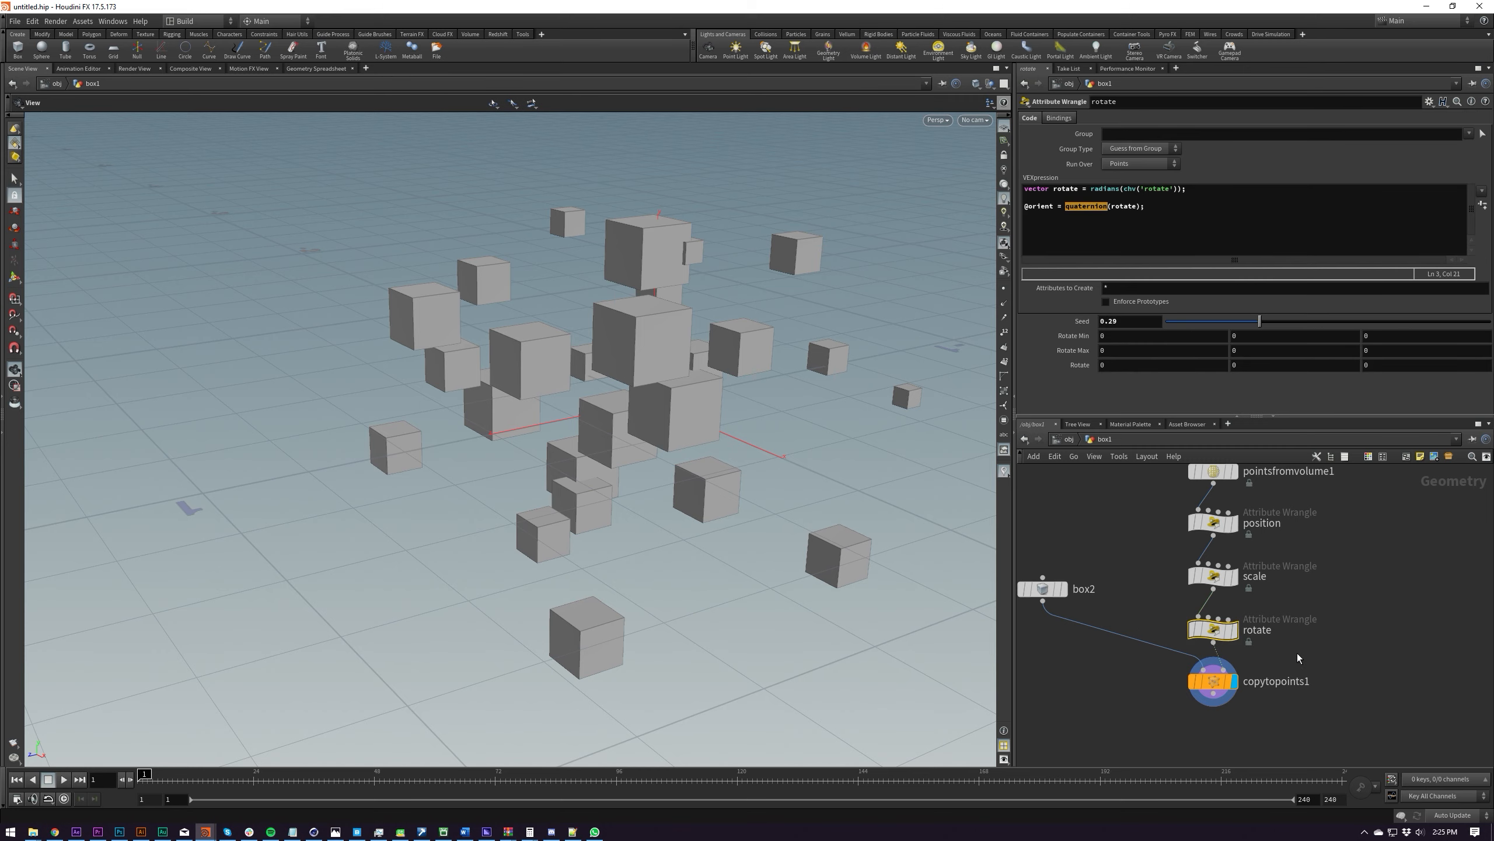
left_click(1259, 522)
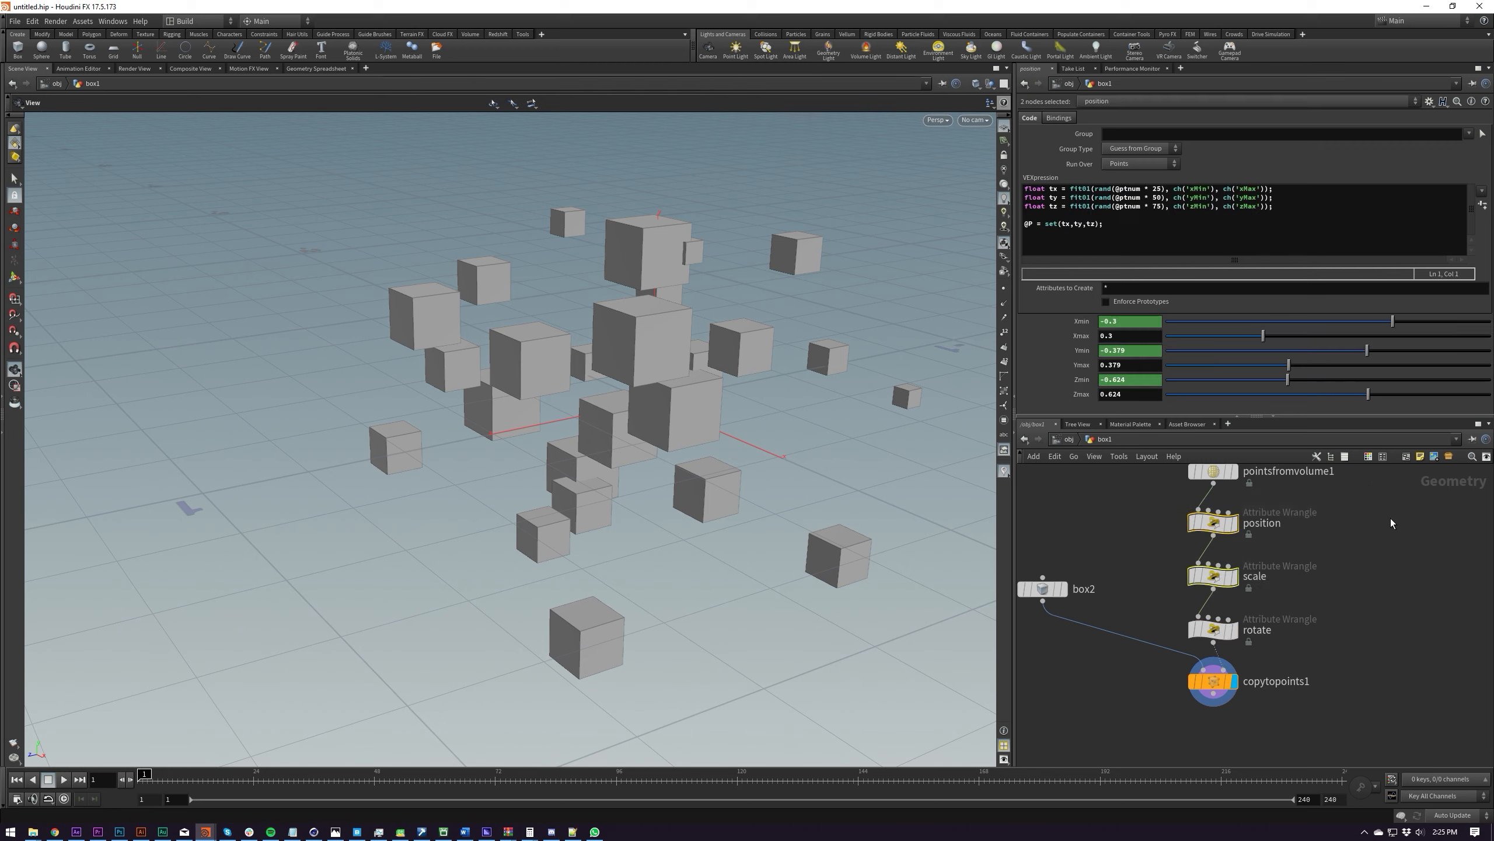